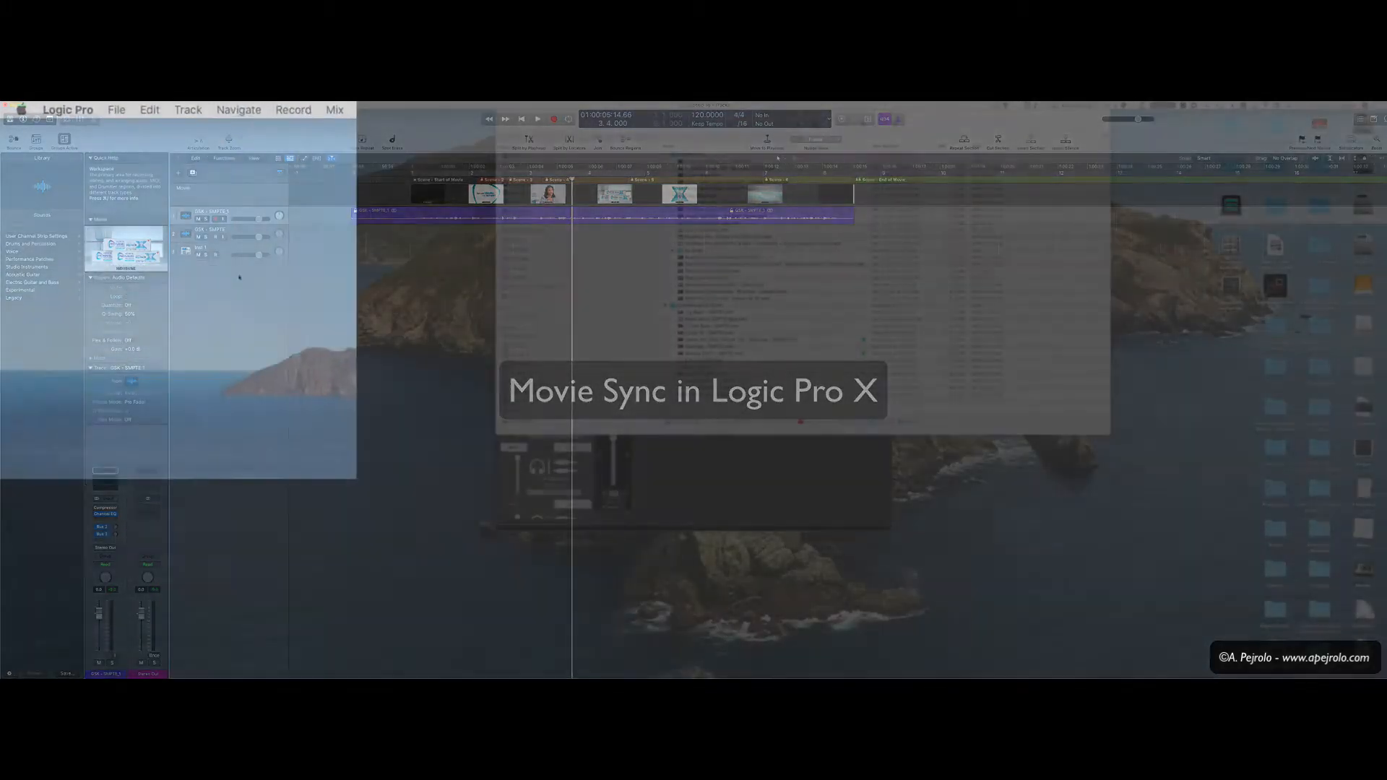
Create an empty project with a 30 fps frame rate and 48 kHz sample rate.
click(125, 110)
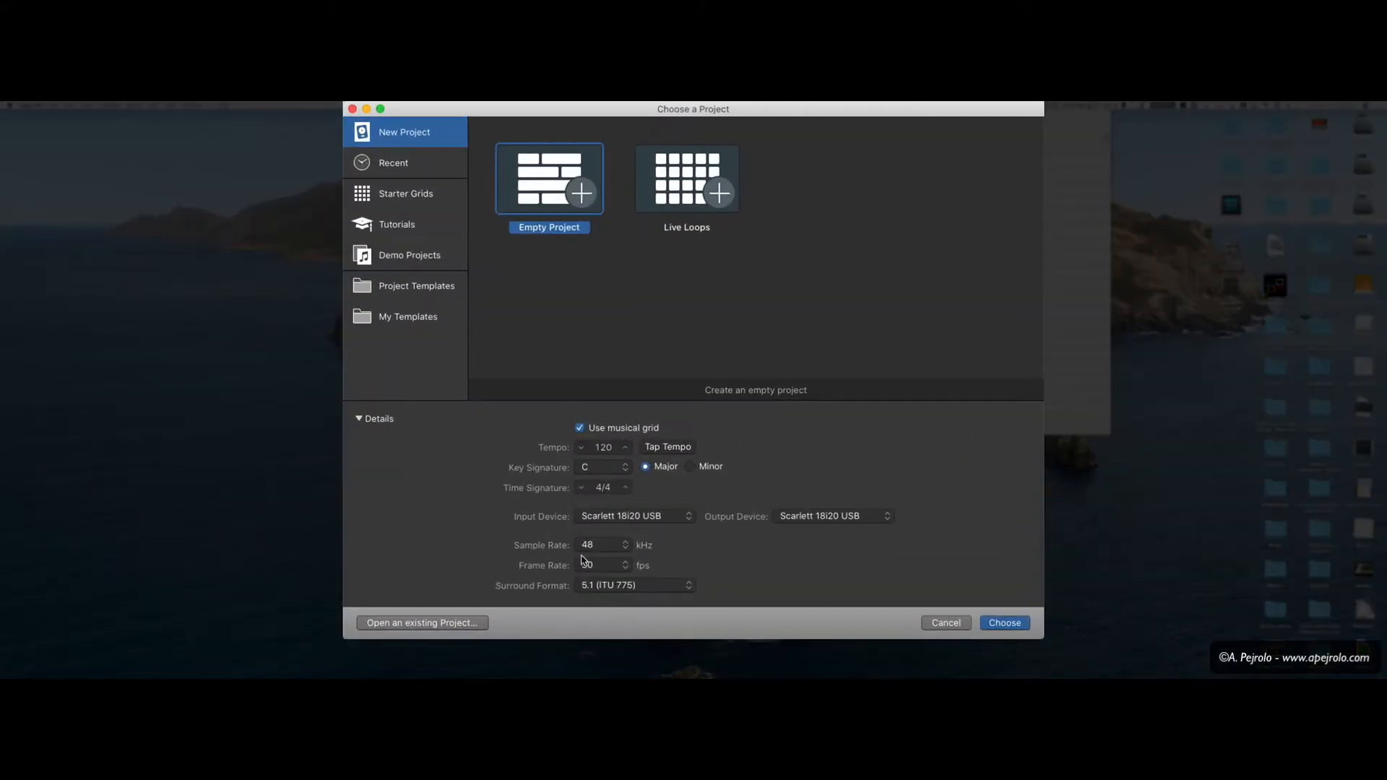
click(624, 563)
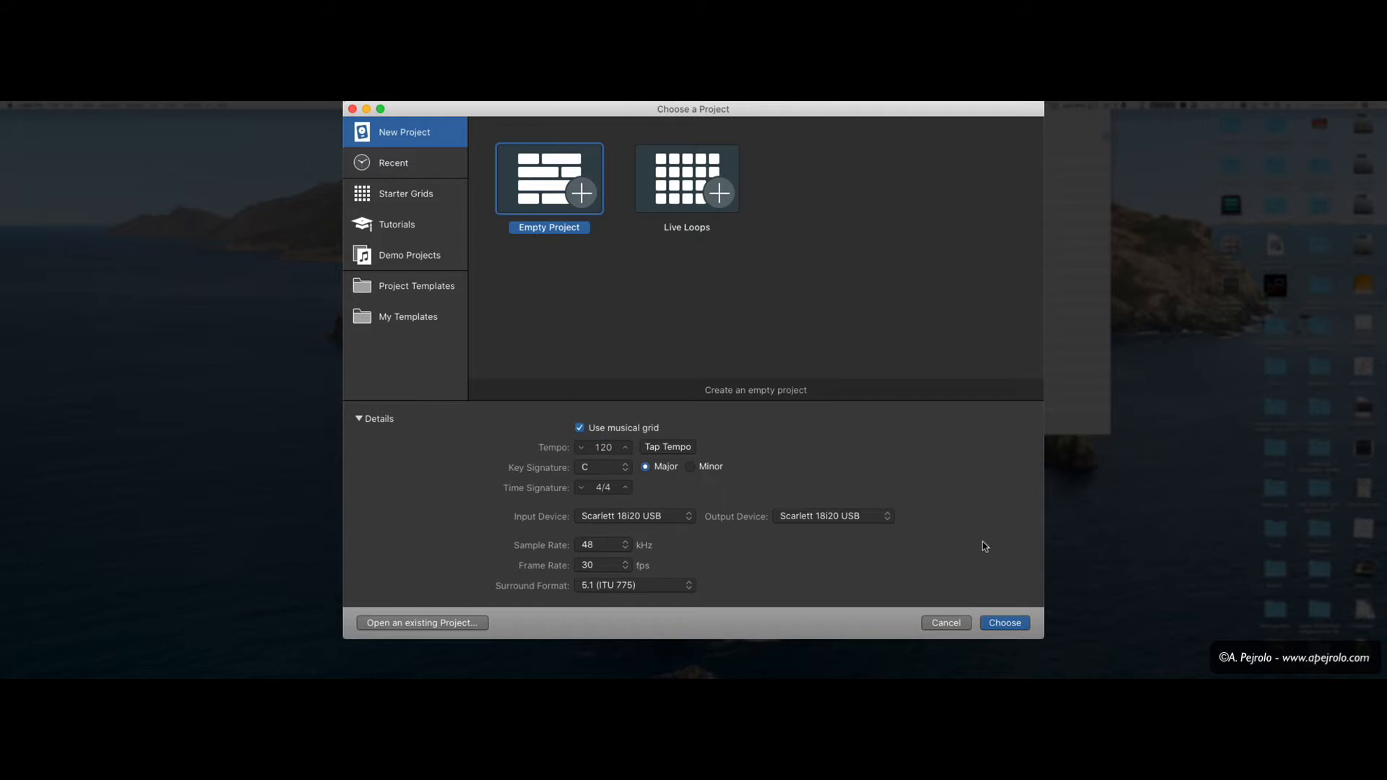
mouse_move(985, 526)
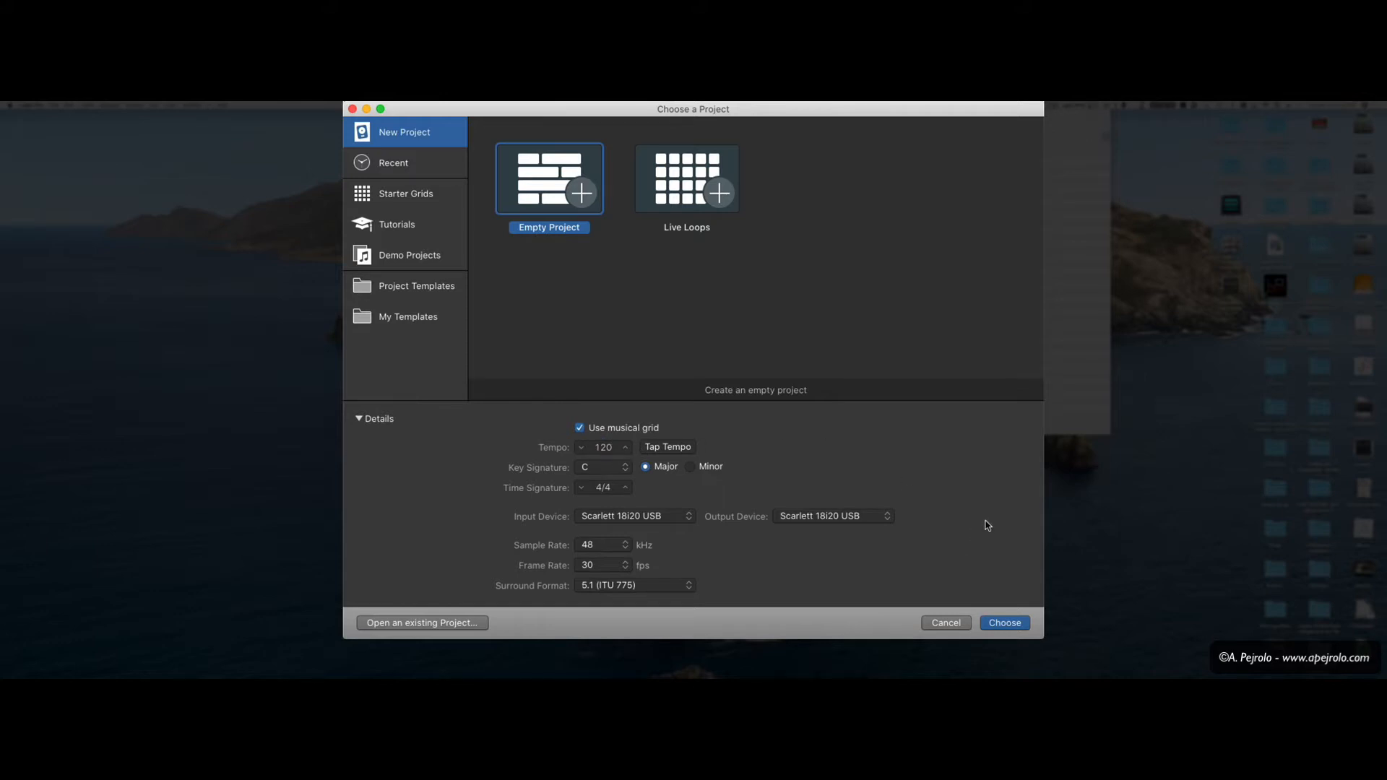
click(1004, 622)
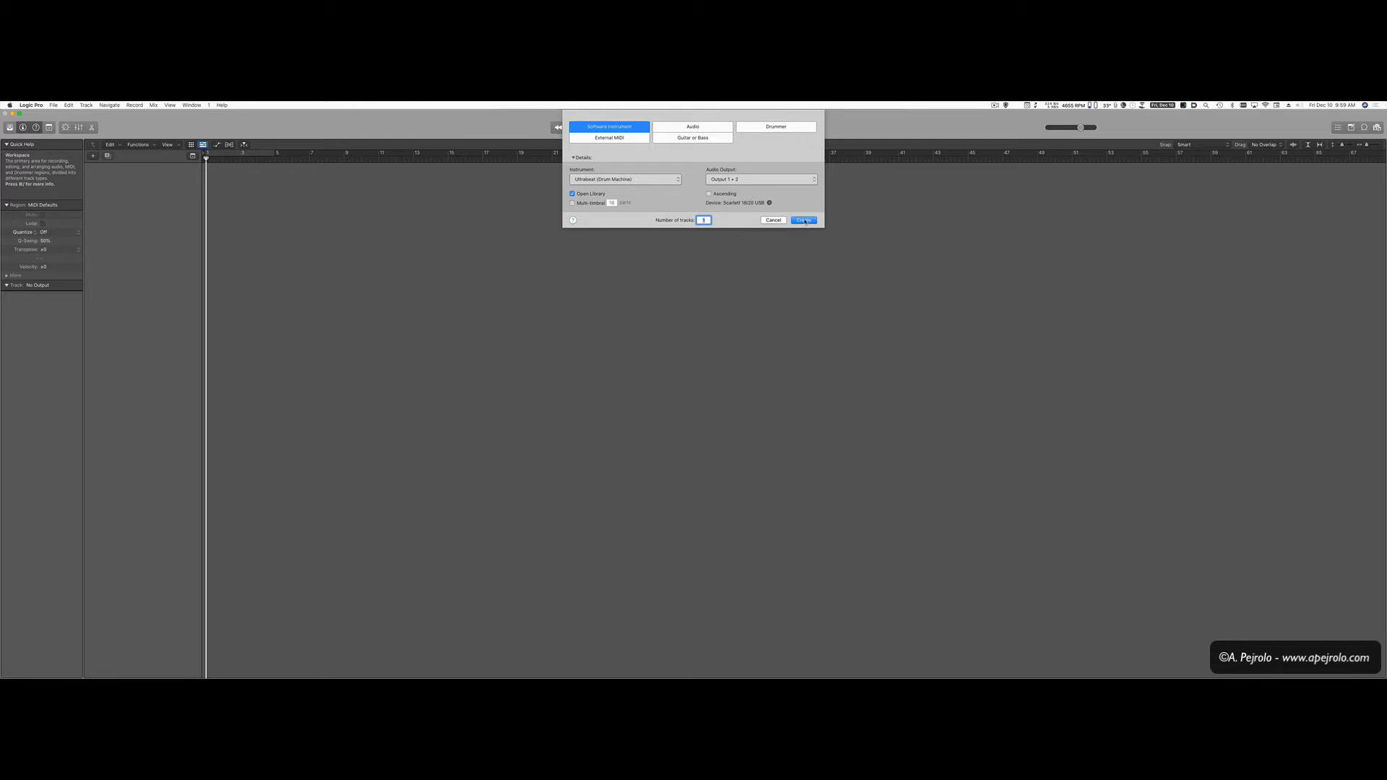
Add a software instrument track and start opening the commercial via File > Movie > Open Movie.
click(801, 220)
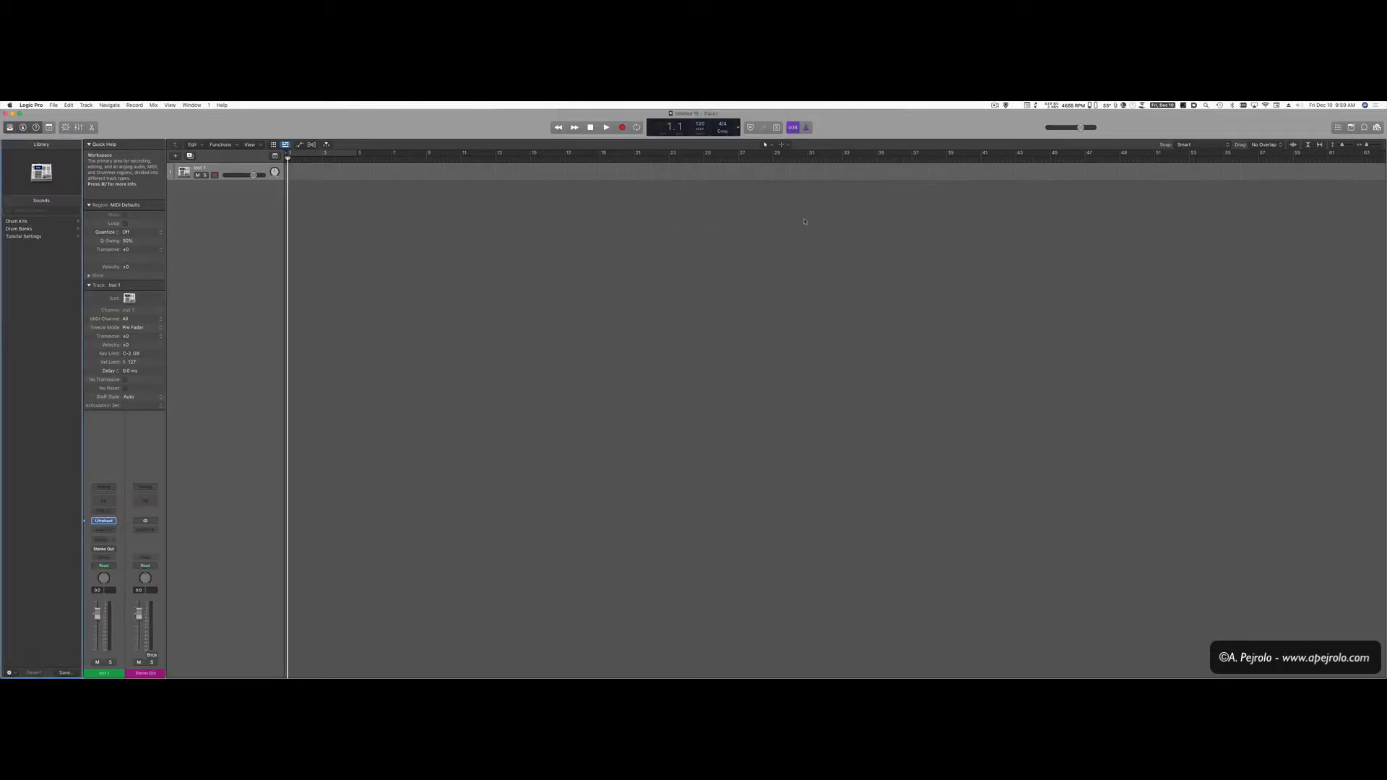
click(54, 104)
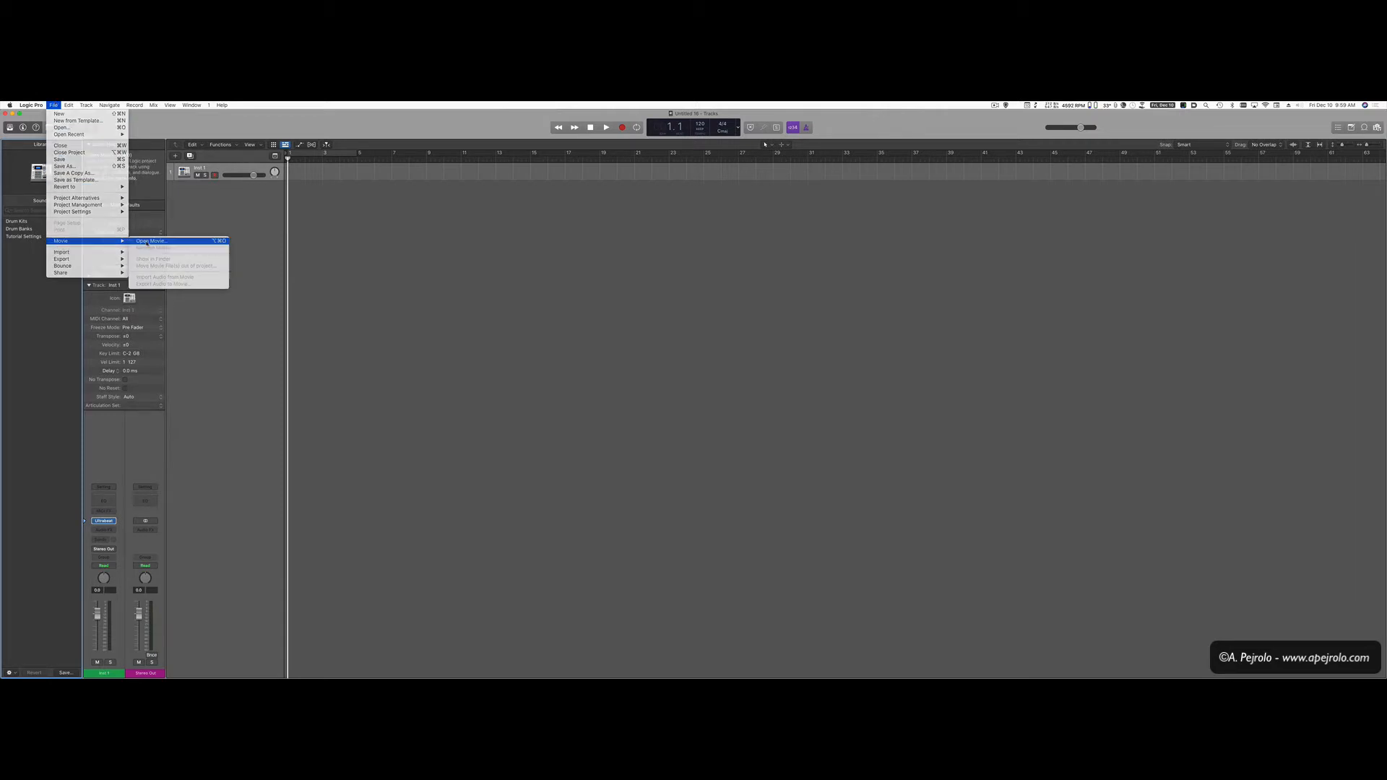
click(151, 241)
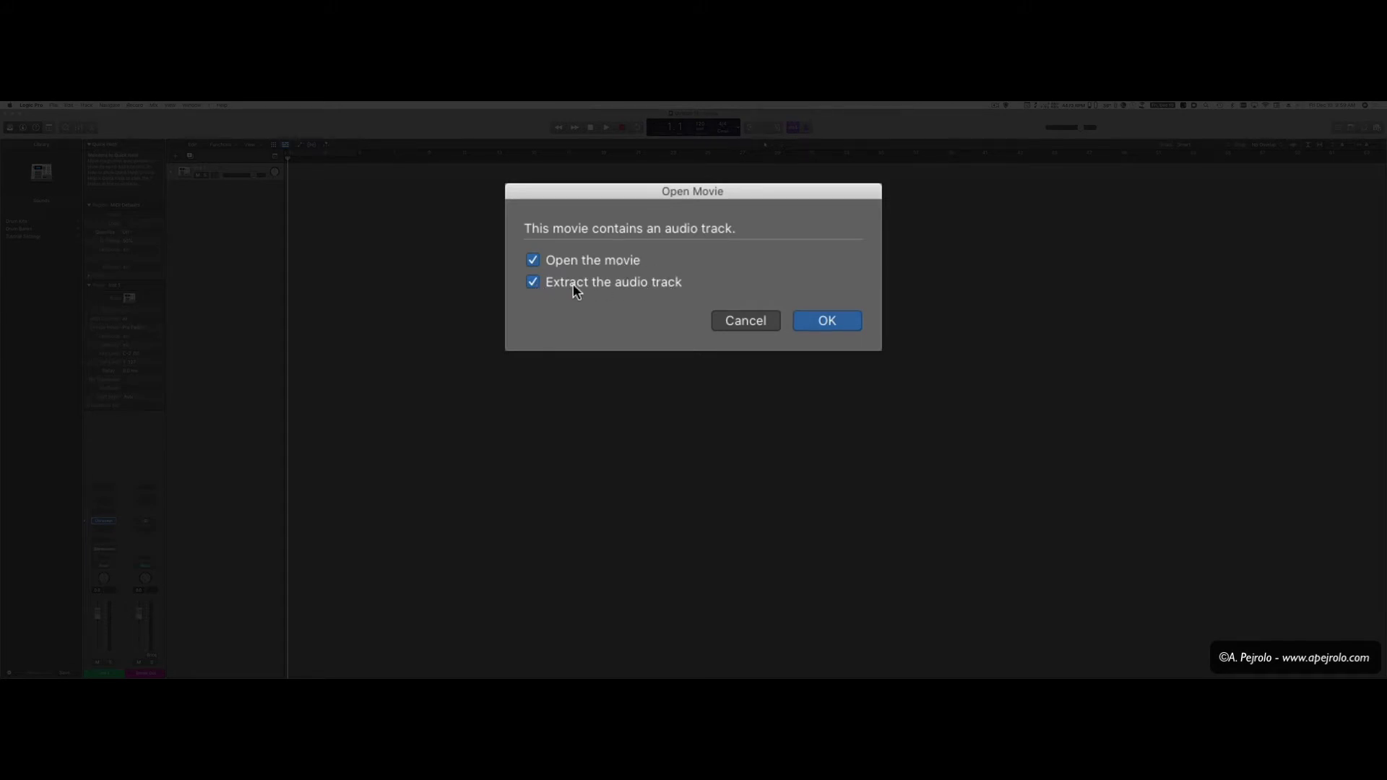
mouse_move(619, 297)
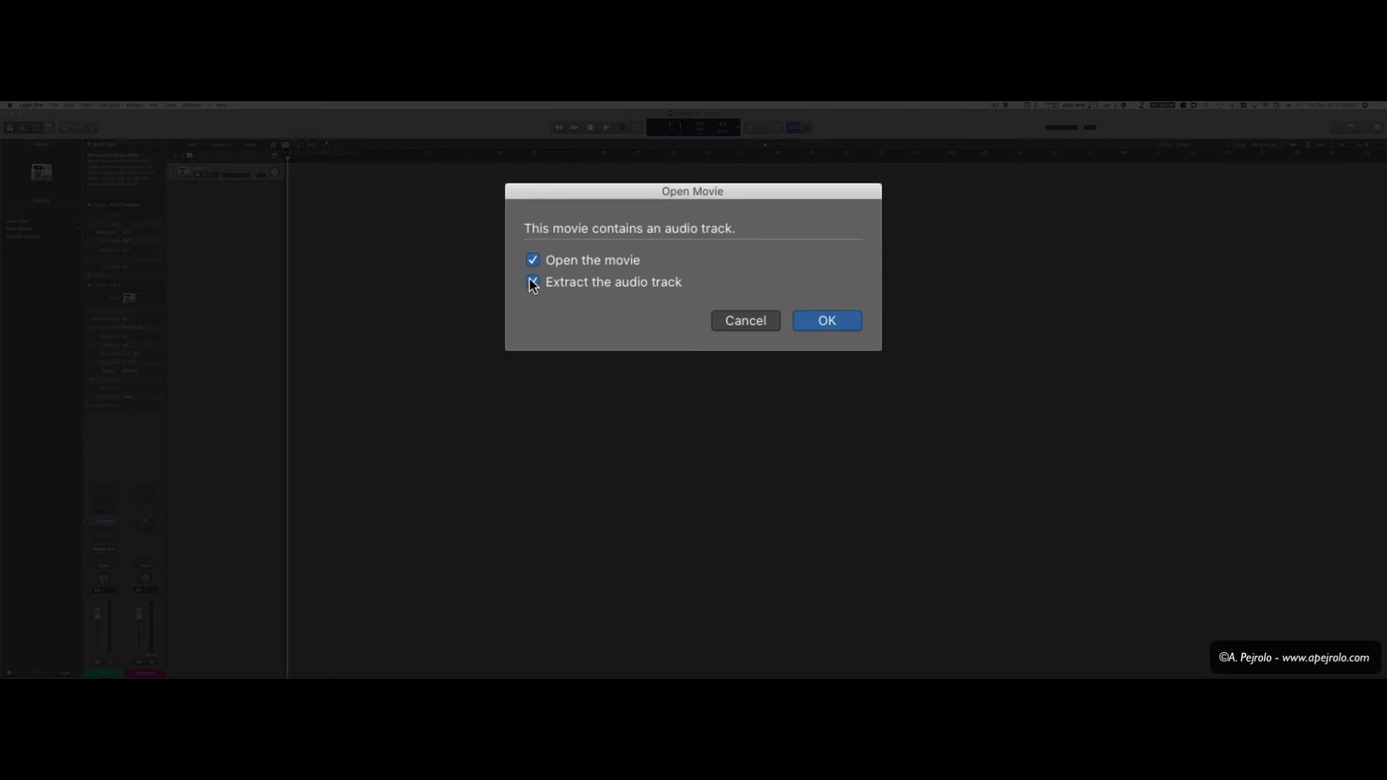
Confirm the movie import with Open the movie and Extract the audio track enabled.
click(532, 281)
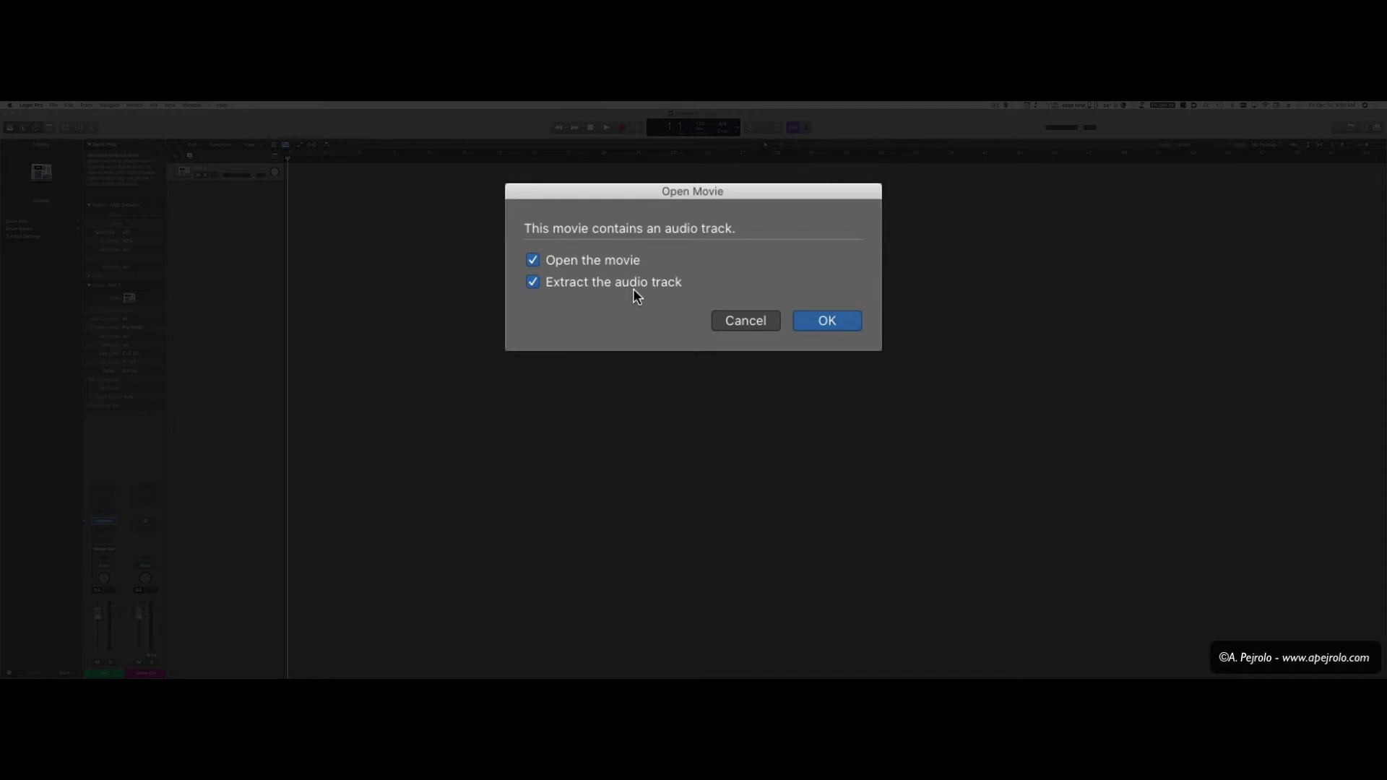
click(825, 320)
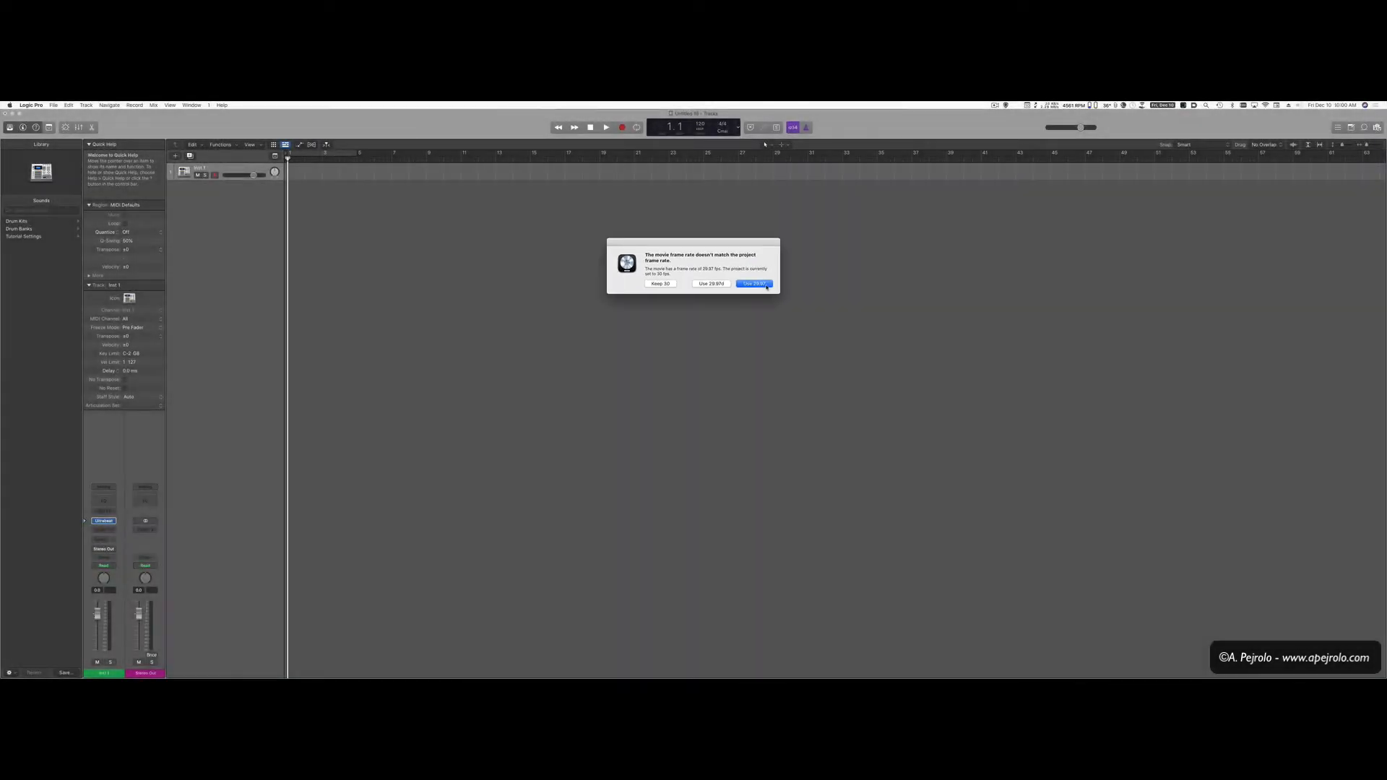
Switch the project to the movie's 29.97 fps and close the movie information window.
click(753, 284)
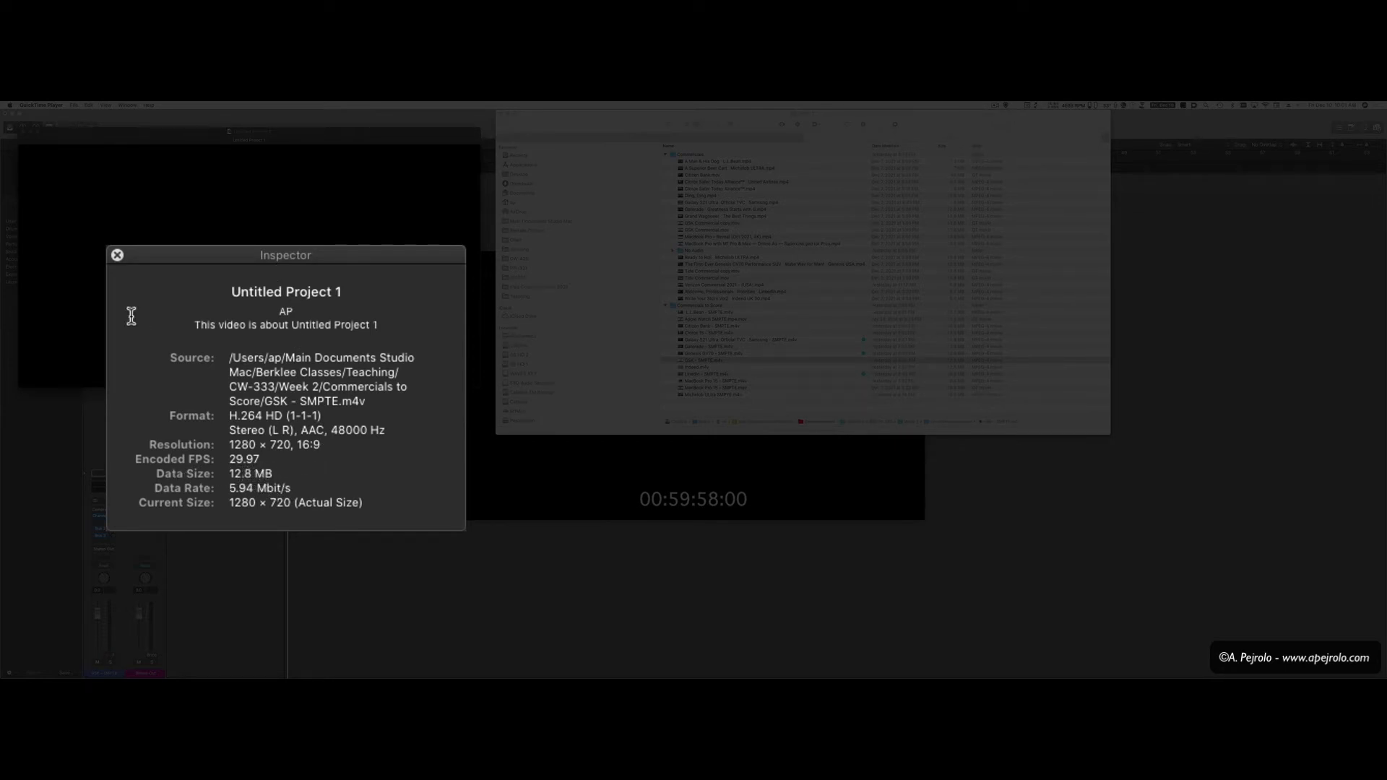
click(117, 254)
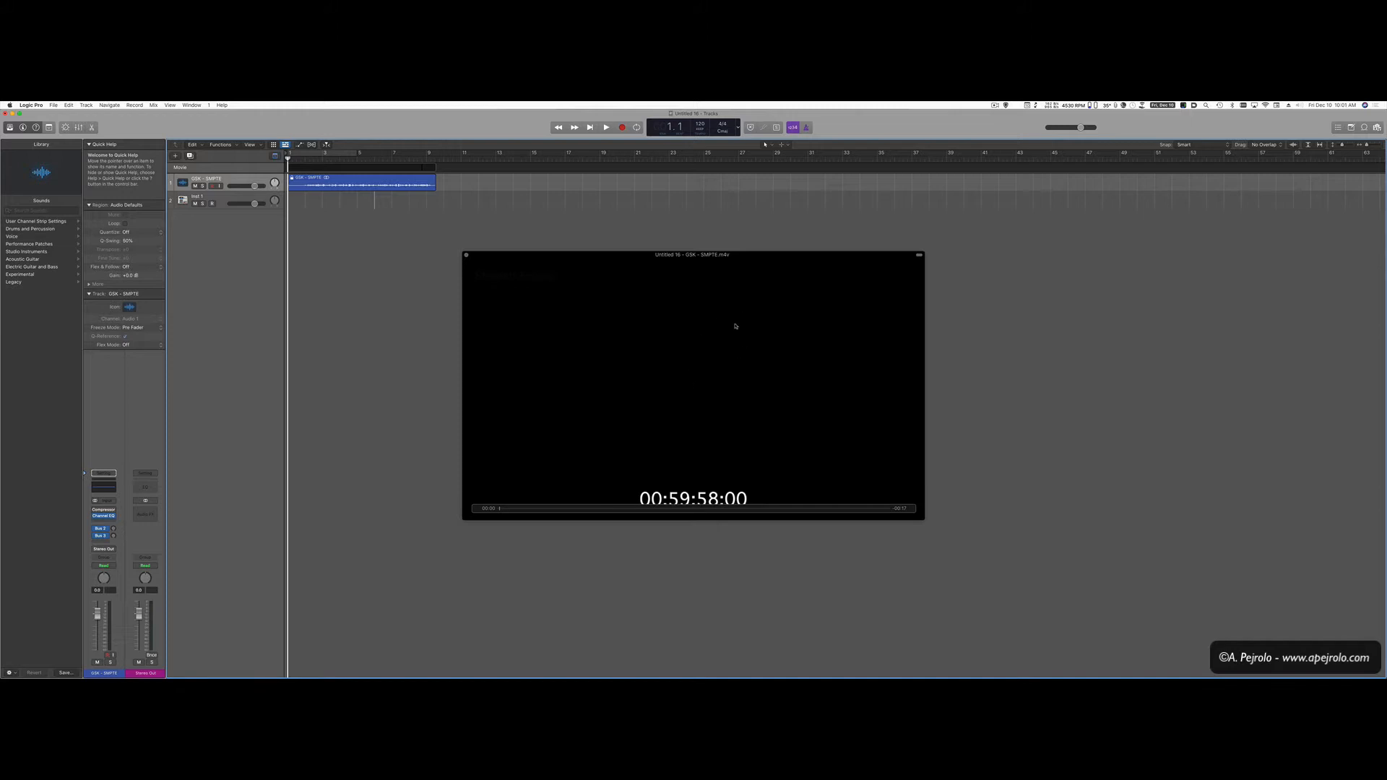
mouse_move(702, 361)
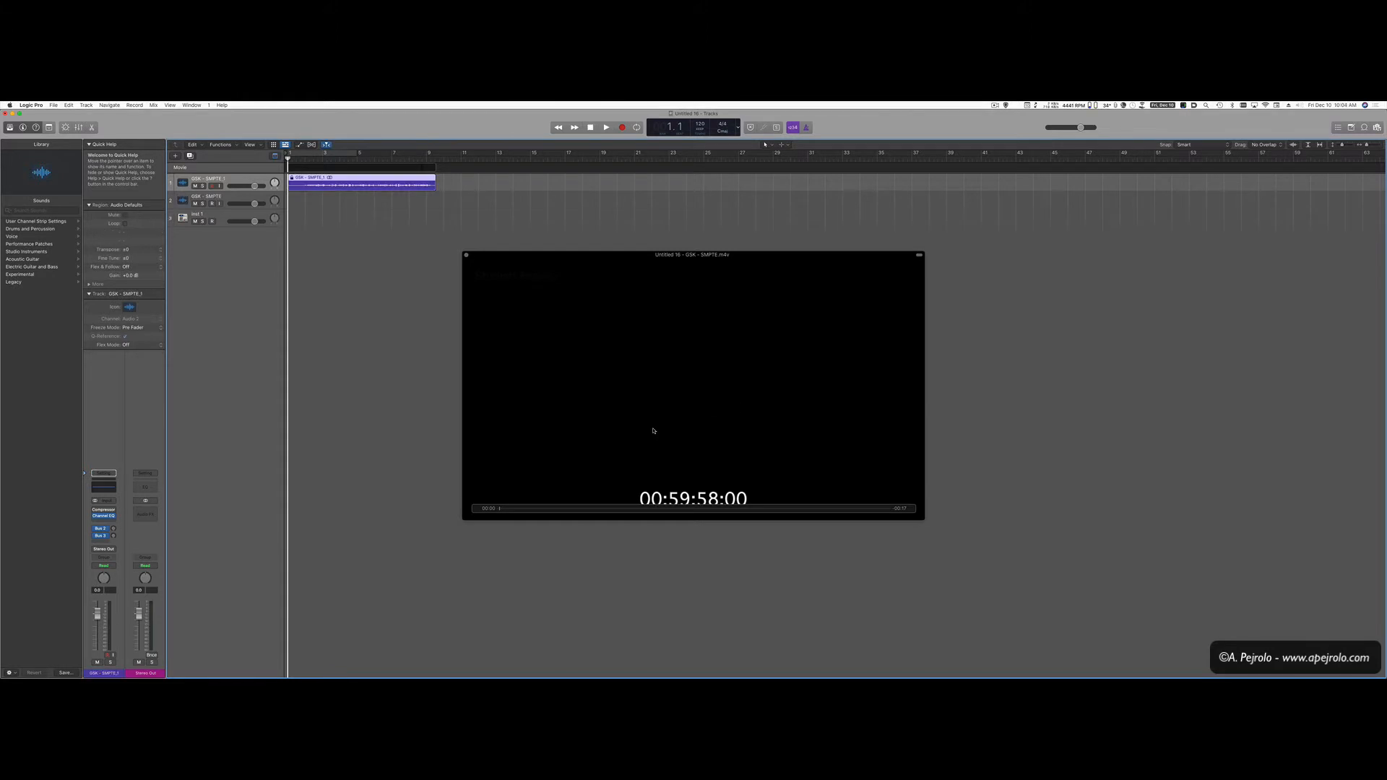
Set the movie position to 00:59:58:00 in Movie Project Settings.
right_click(652, 430)
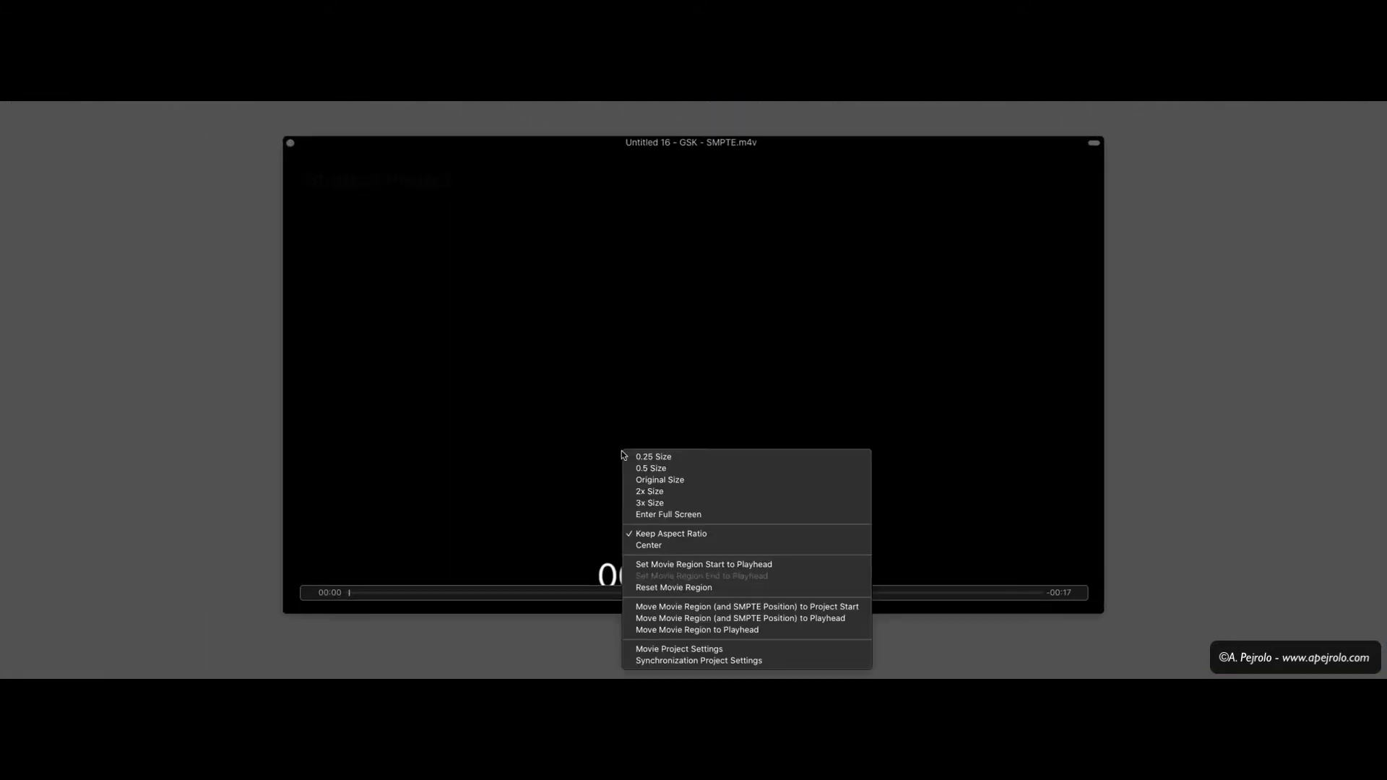
mouse_move(679, 649)
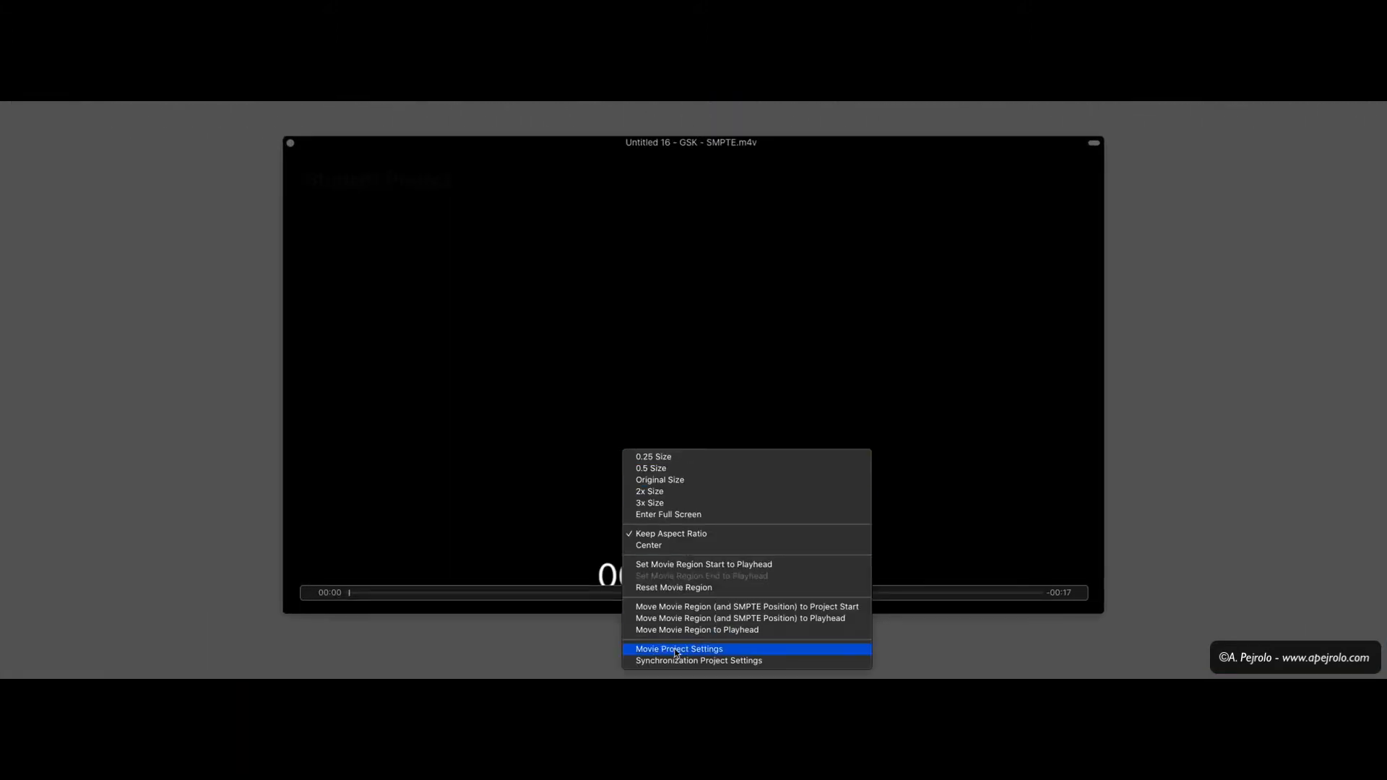
click(679, 648)
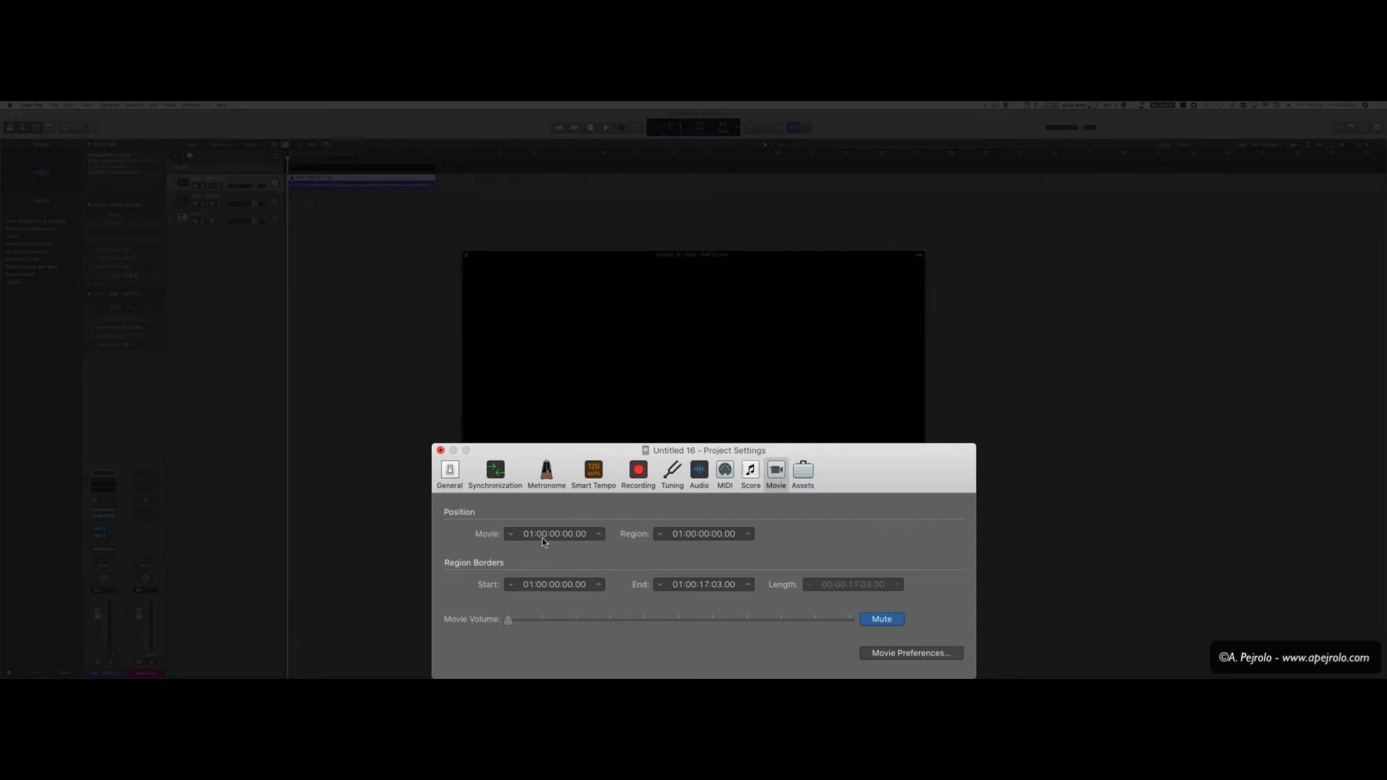
click(554, 533)
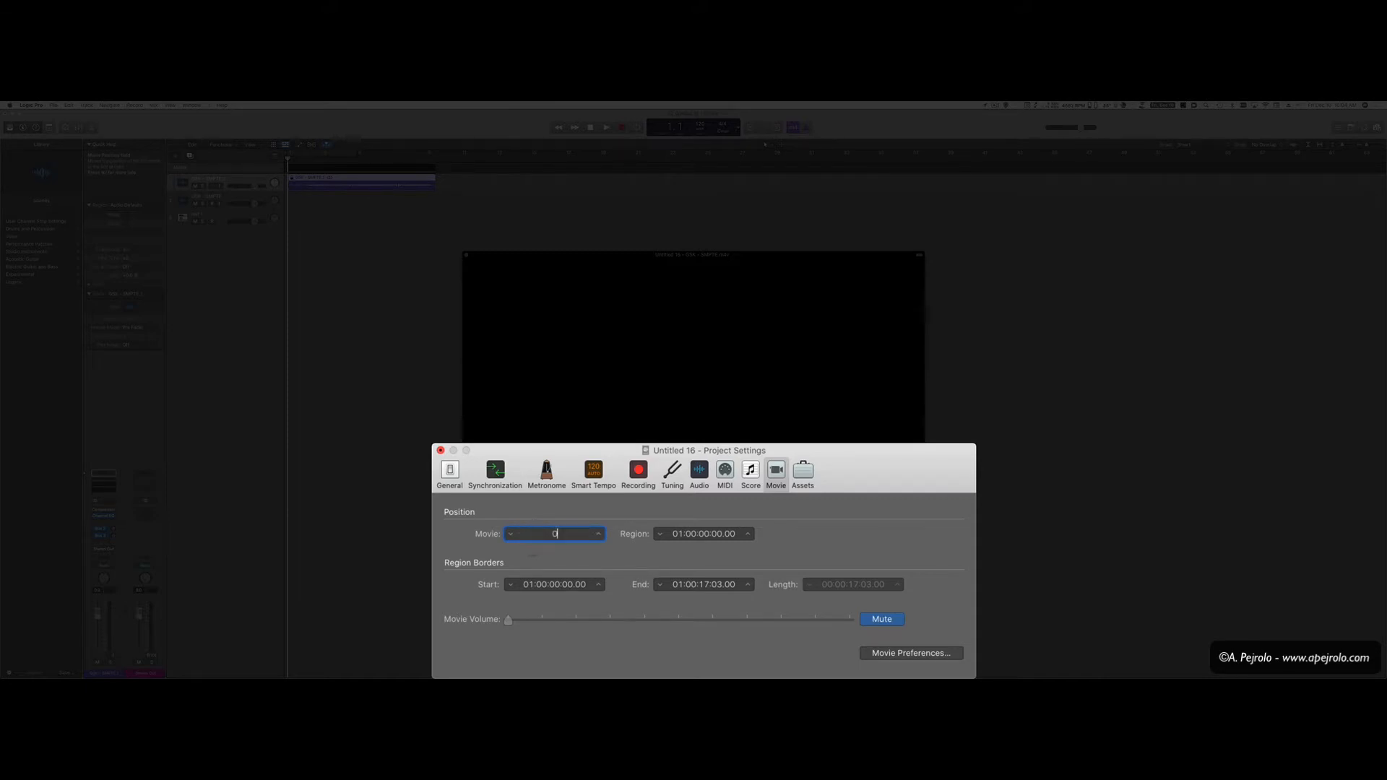
text(0:59:)
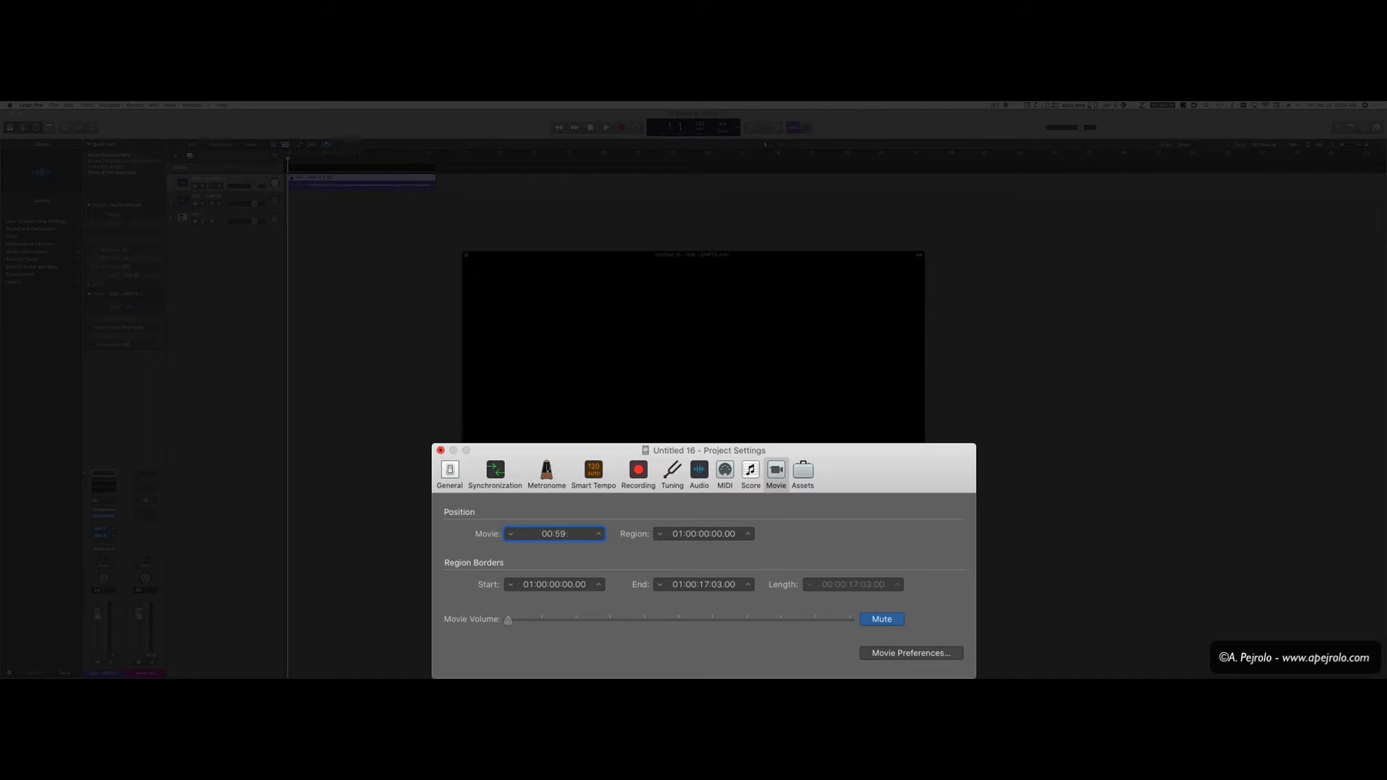
text(00:59:58:00.00)
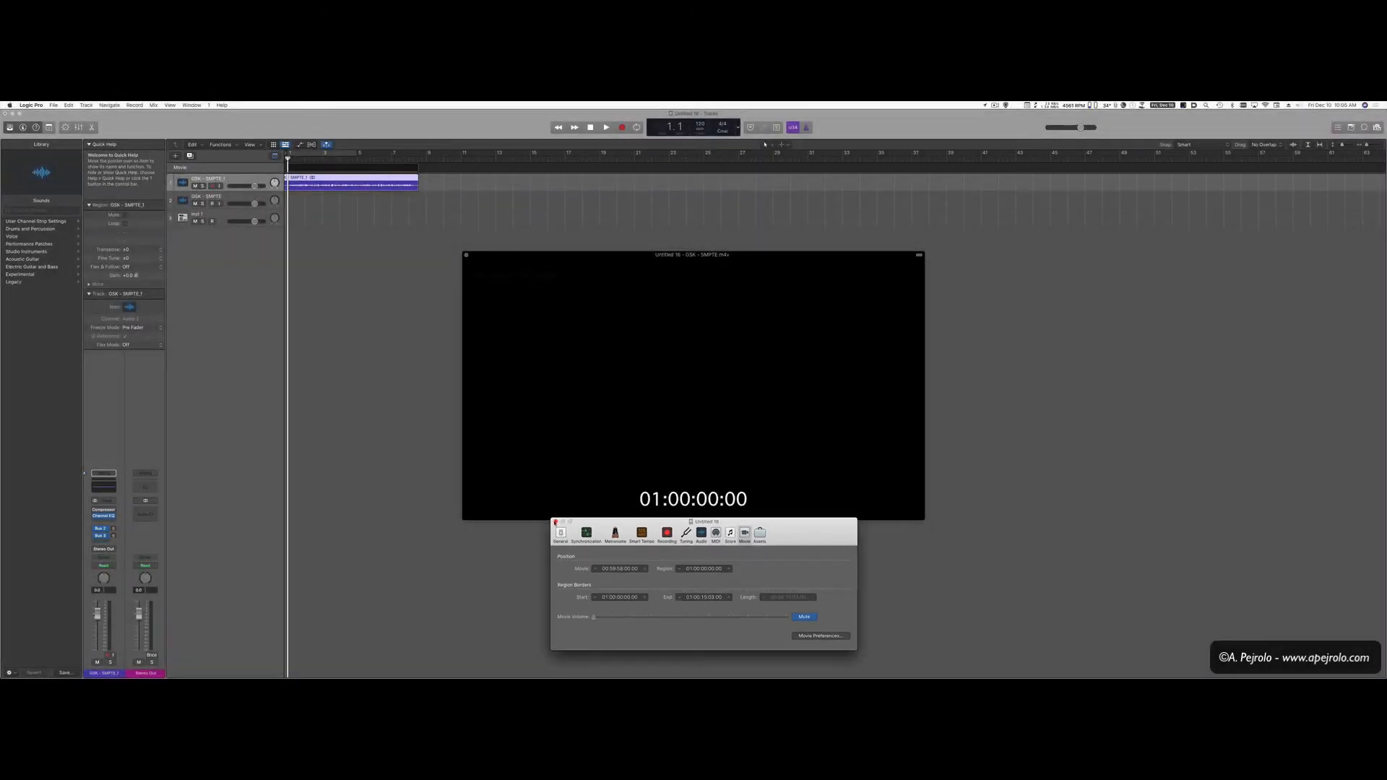
Open Synchronization settings showing 29.97 fps with bar 1 at SMPTE 01:00:00:00.
right_click(693, 380)
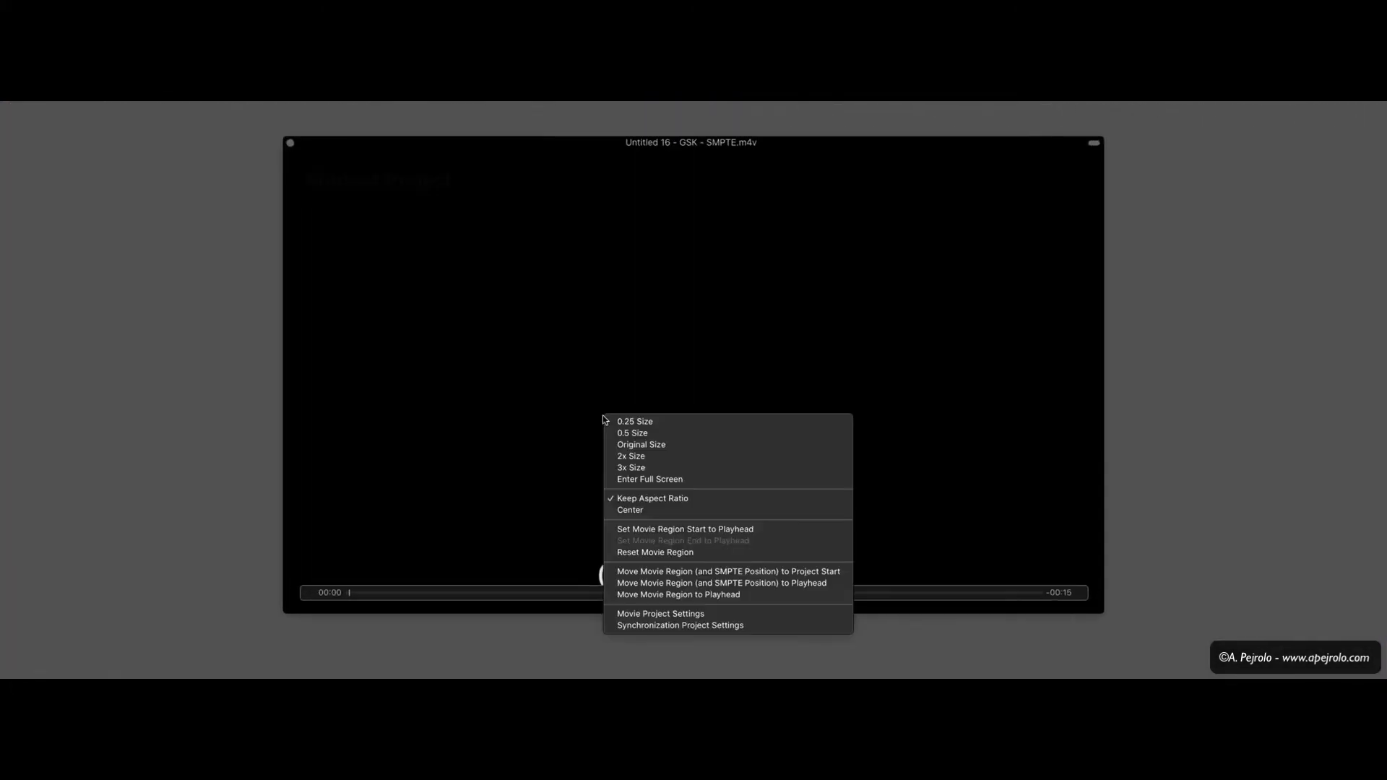
mouse_move(679, 625)
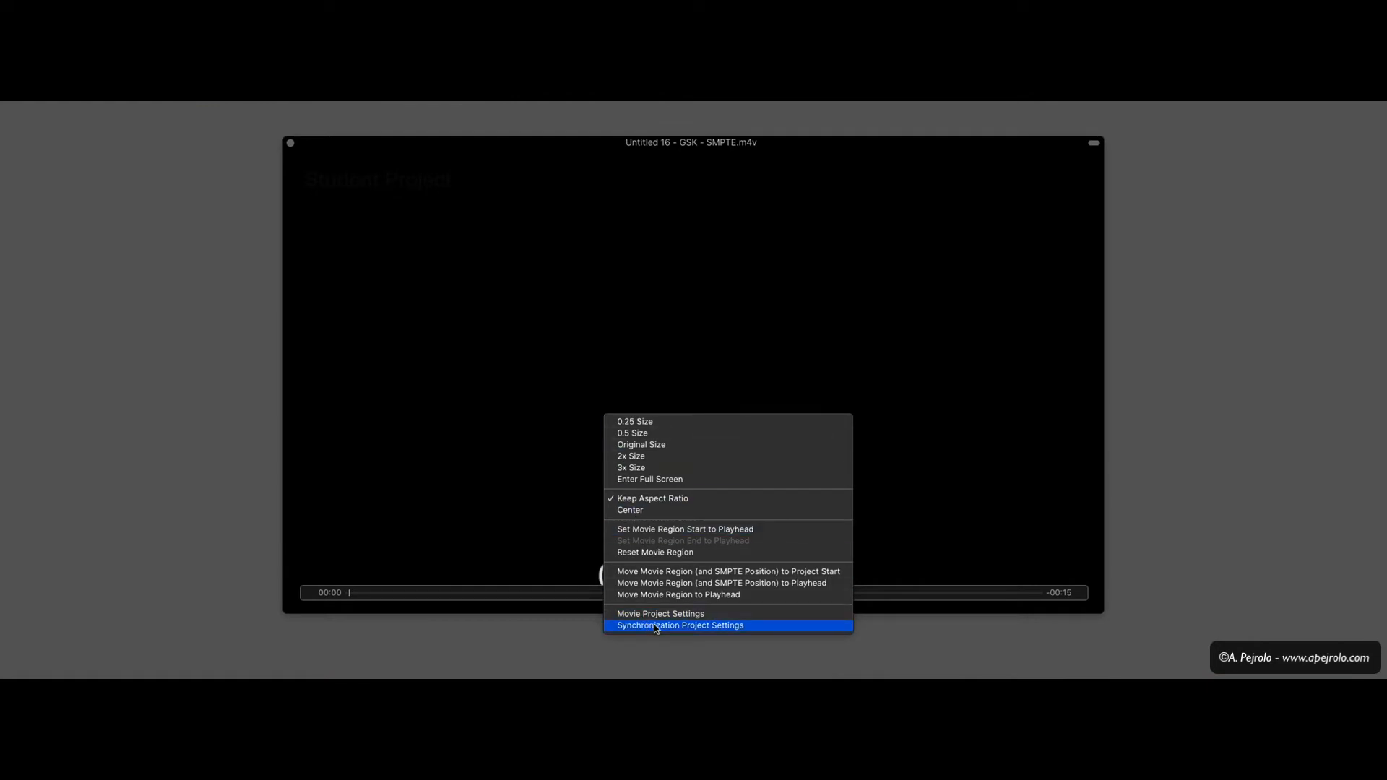
click(681, 625)
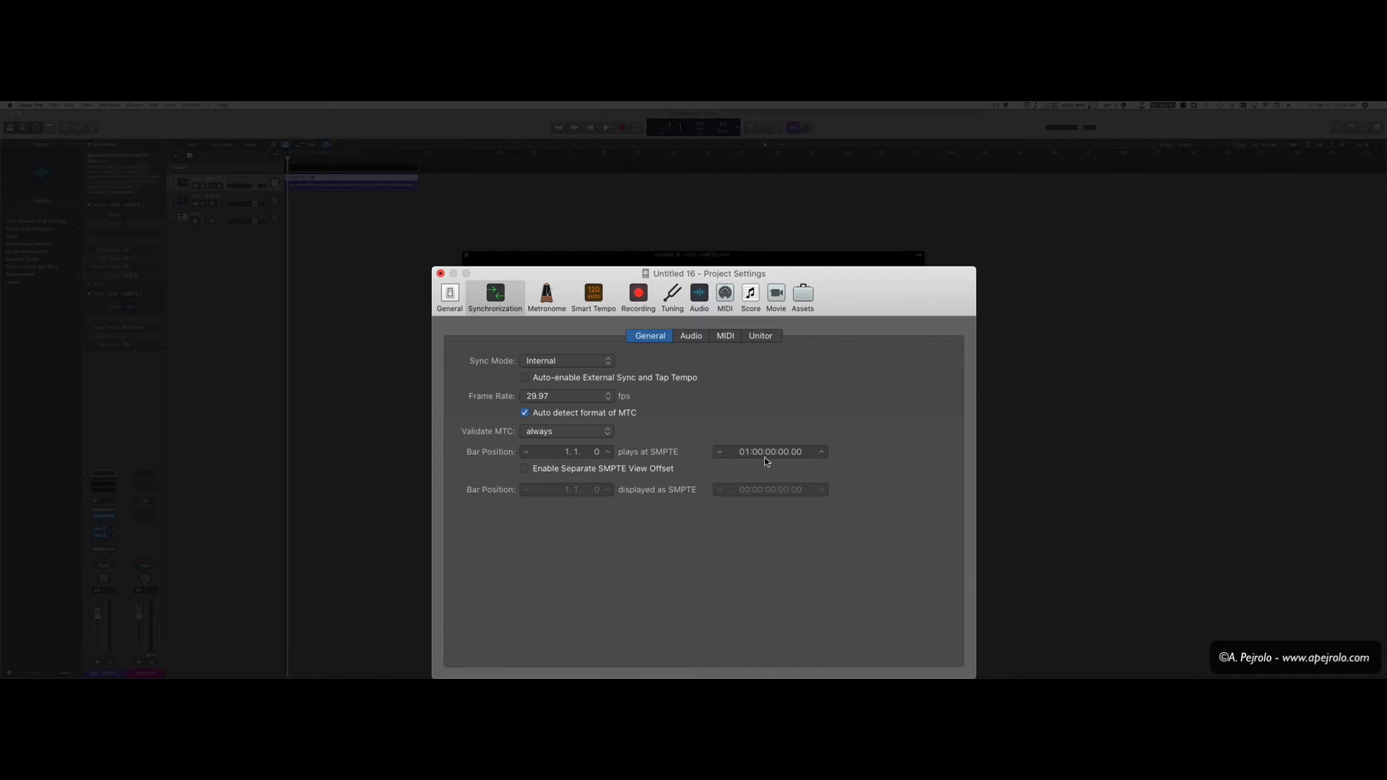
mouse_move(832, 463)
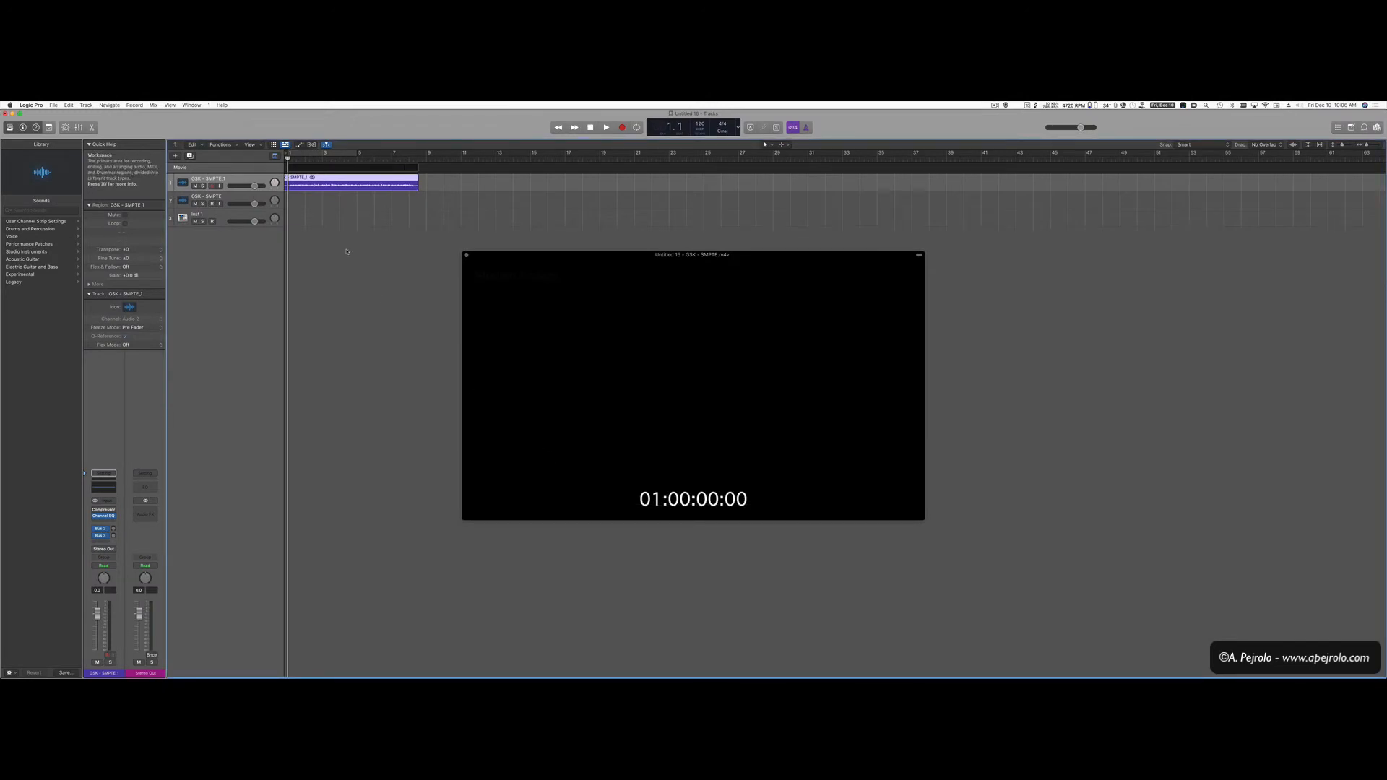
Play the project to watch the movie start at 01:00:00:00.
click(606, 126)
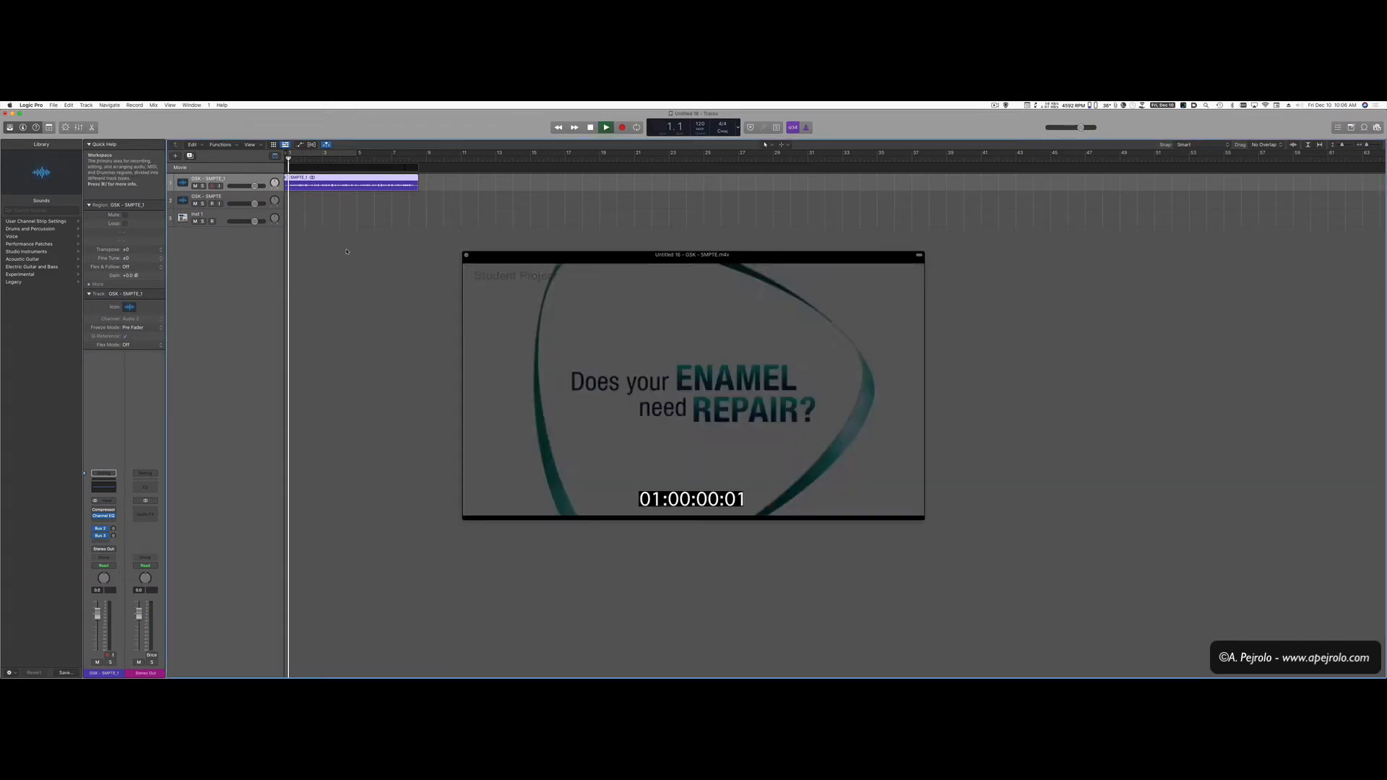
click(606, 127)
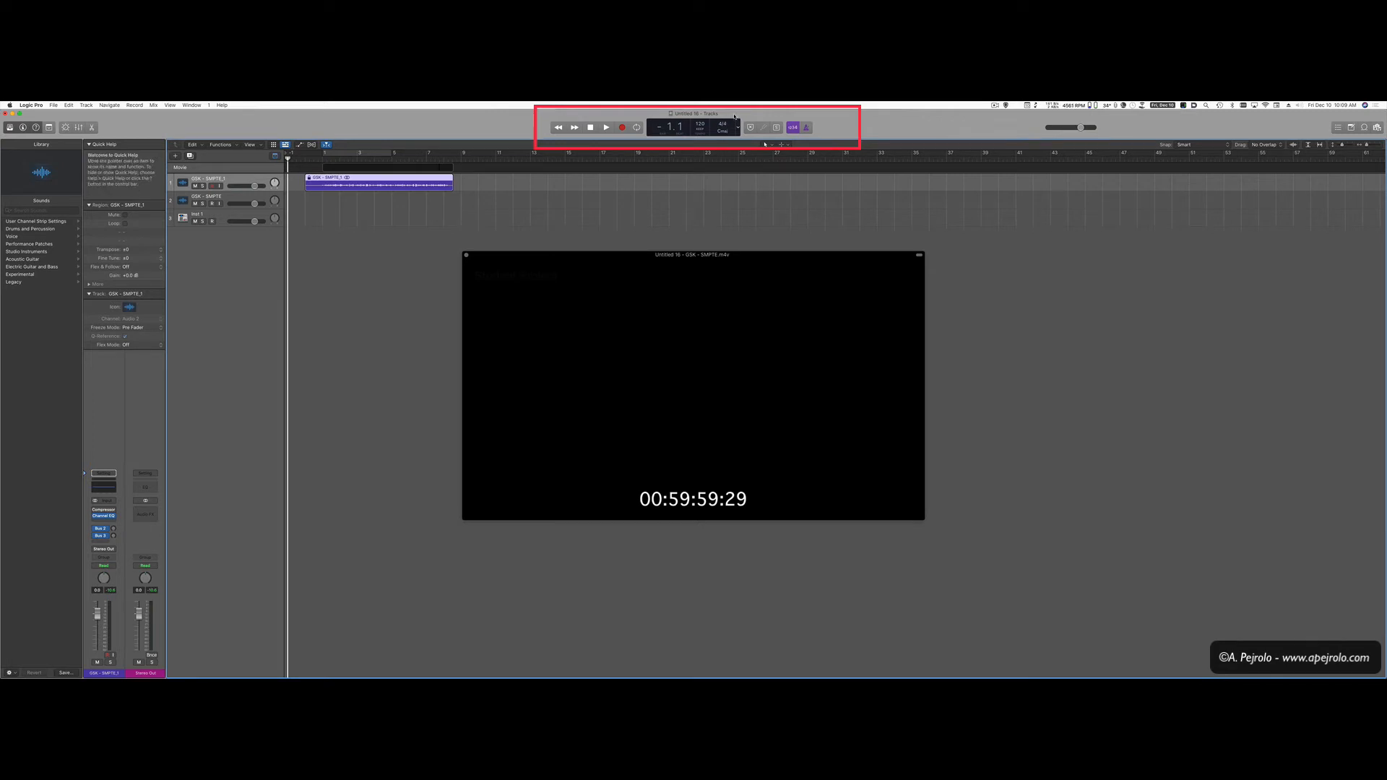
mouse_move(738, 122)
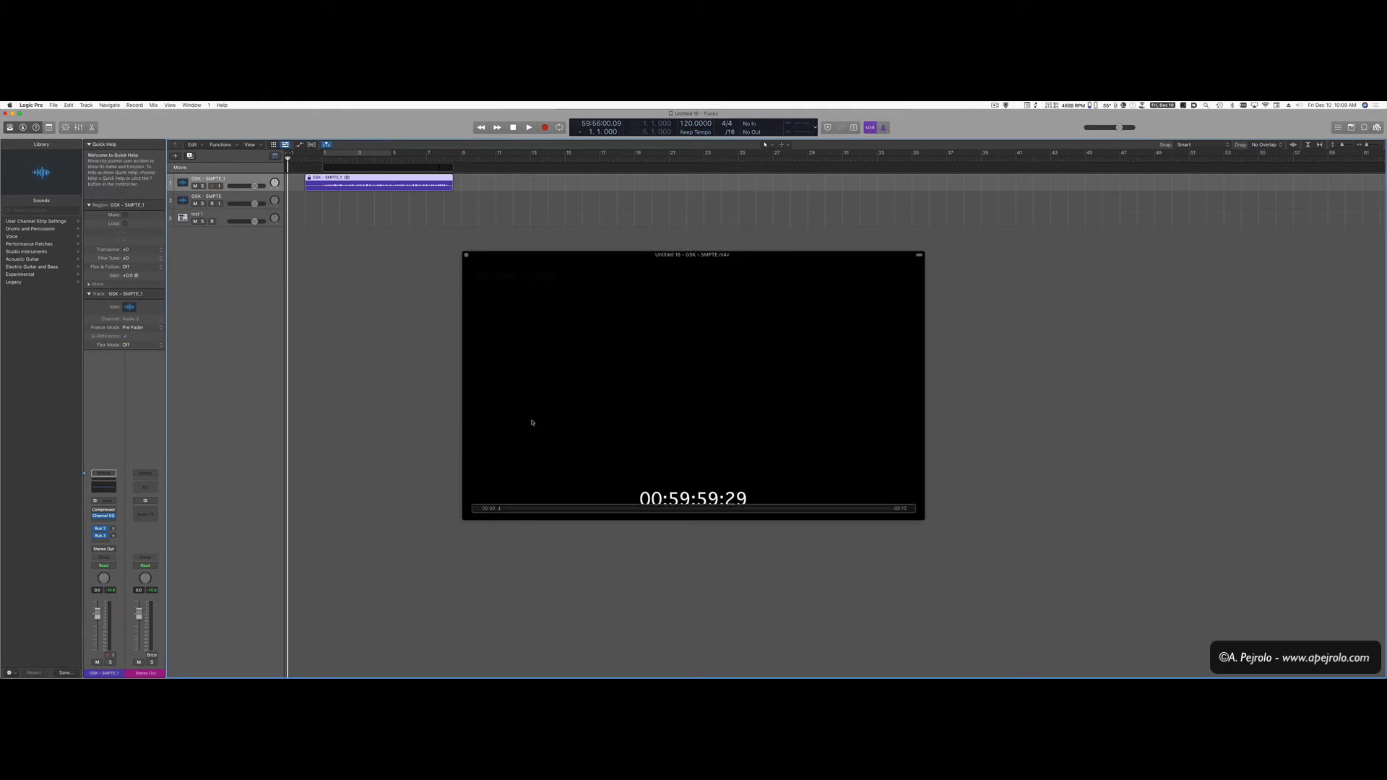
mouse_move(573, 329)
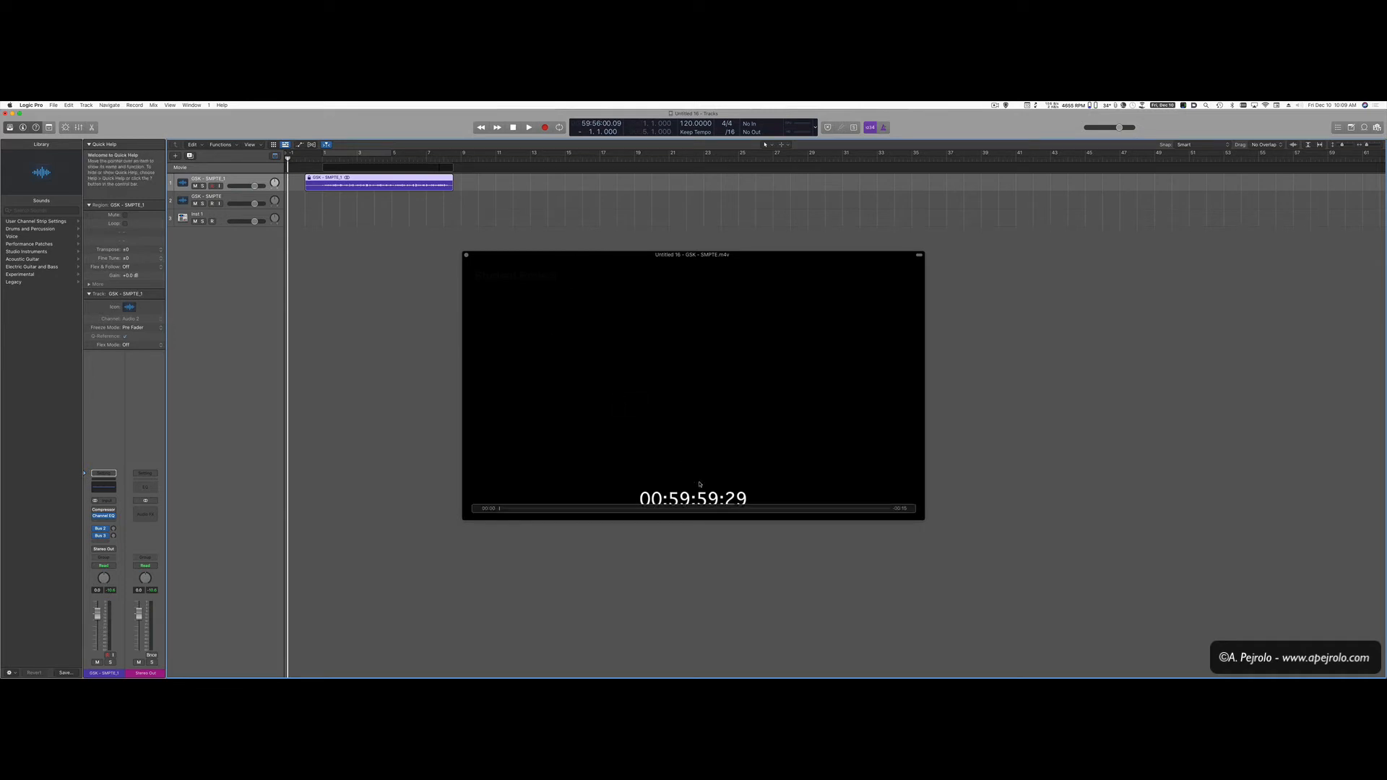
Play the commercial, pausing at the first title to compare burned-in timecode 01:00:01.
click(528, 127)
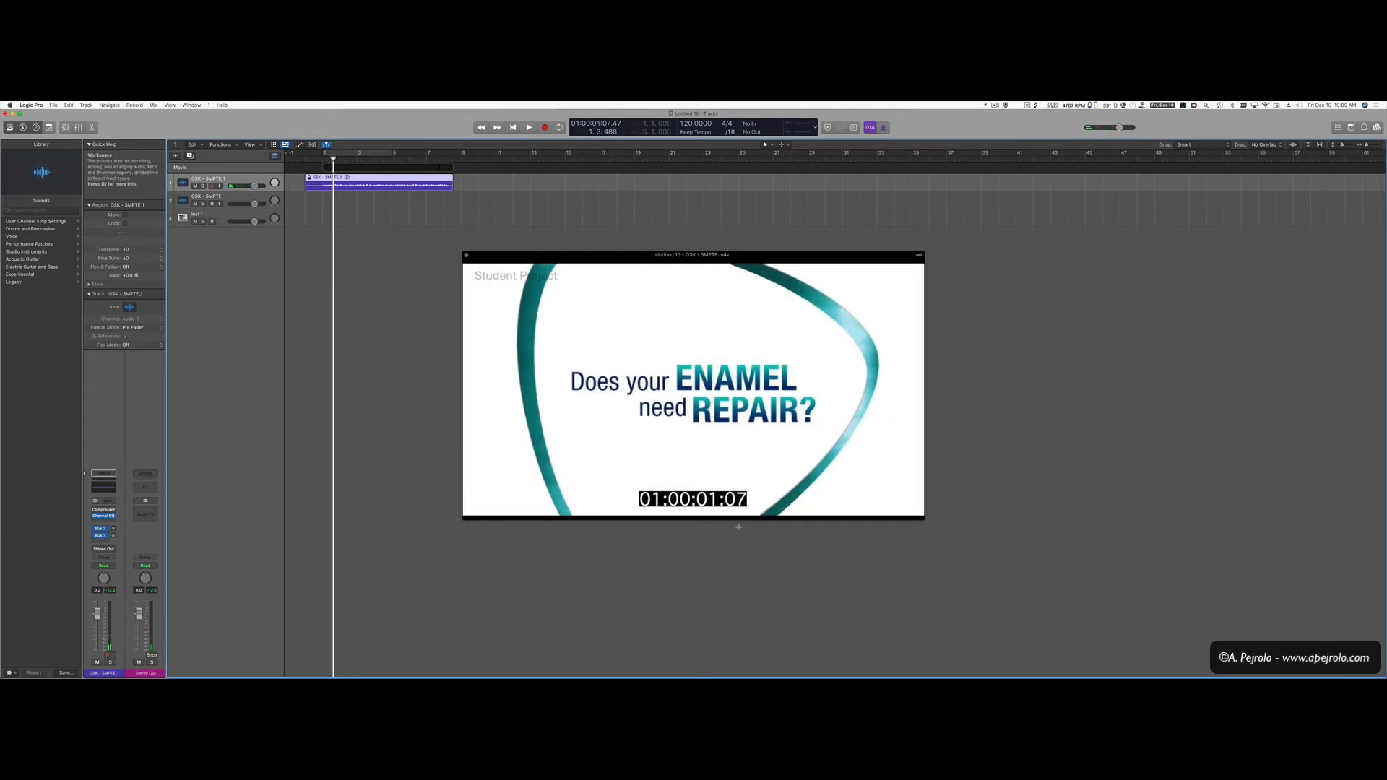
click(528, 126)
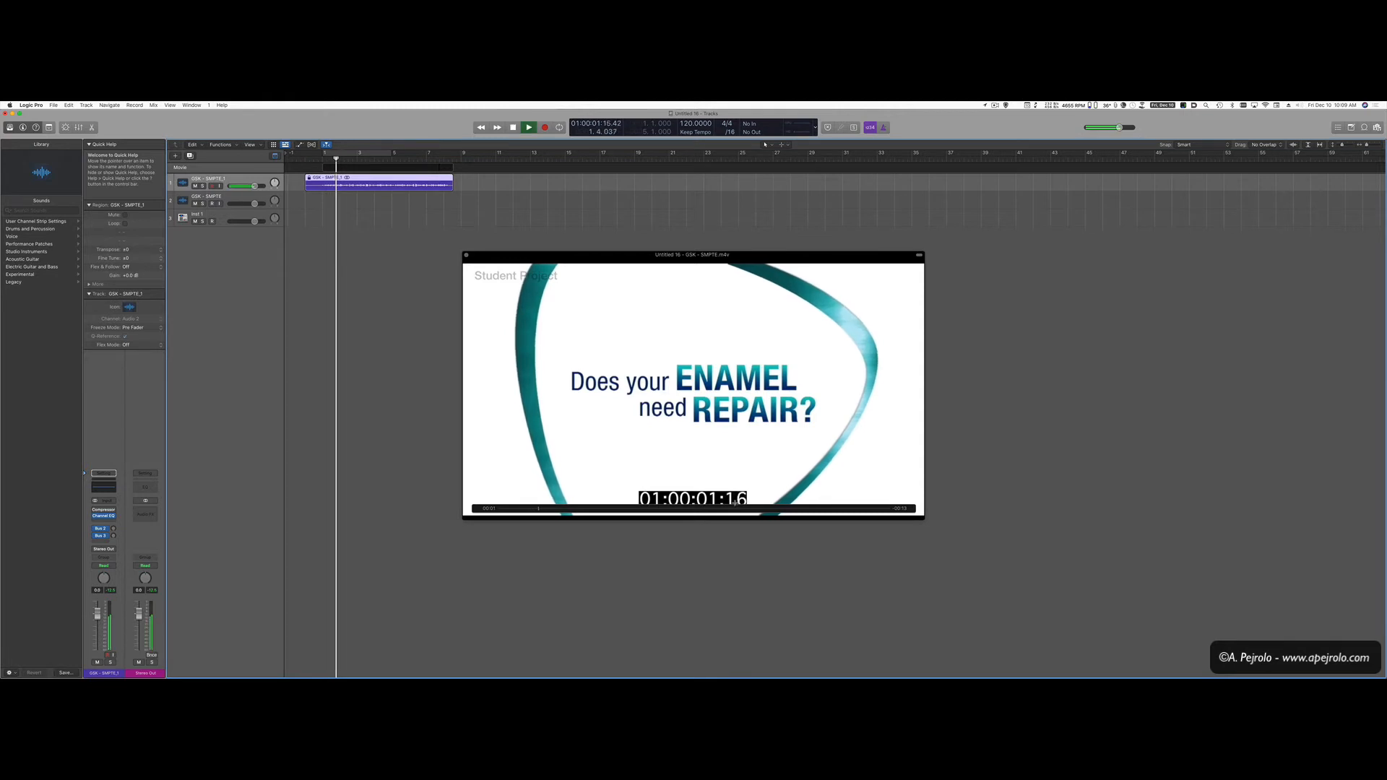
click(512, 126)
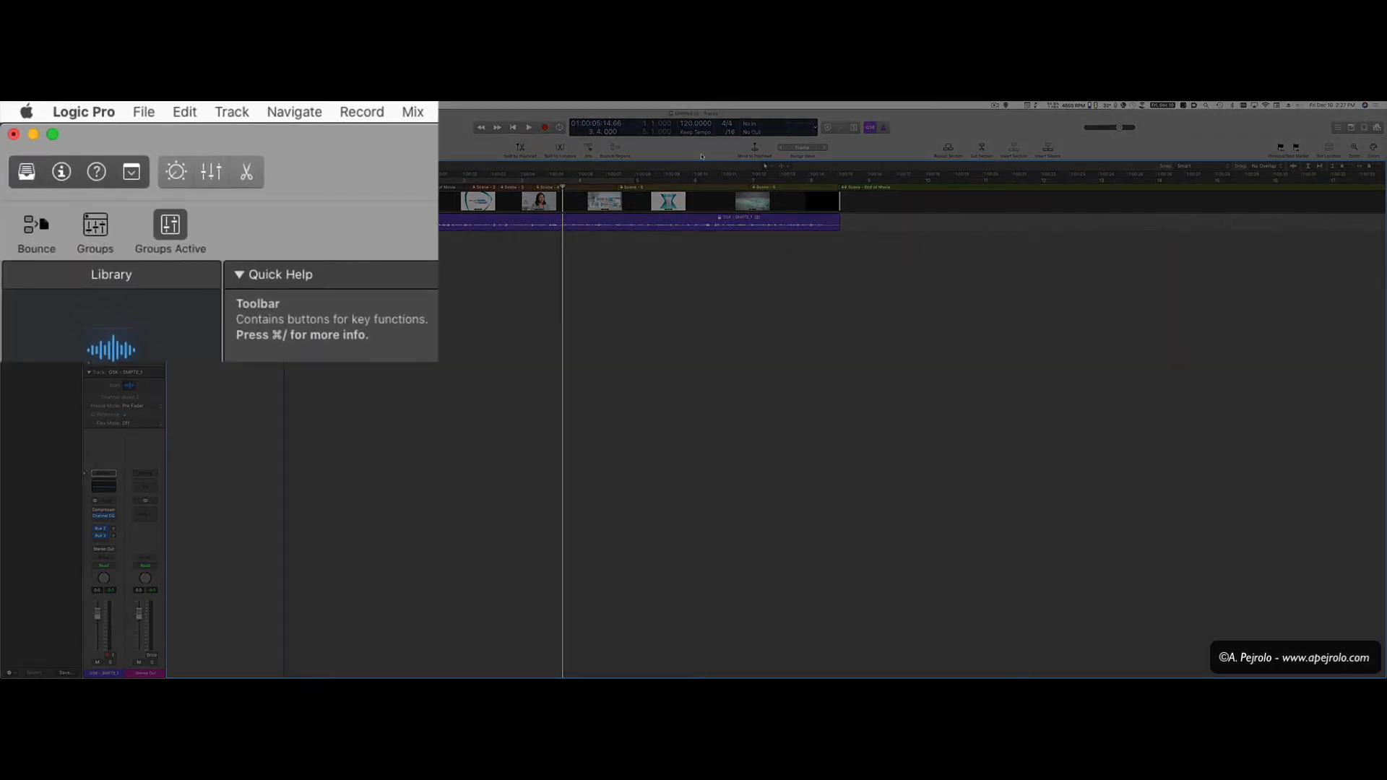
mouse_move(169, 224)
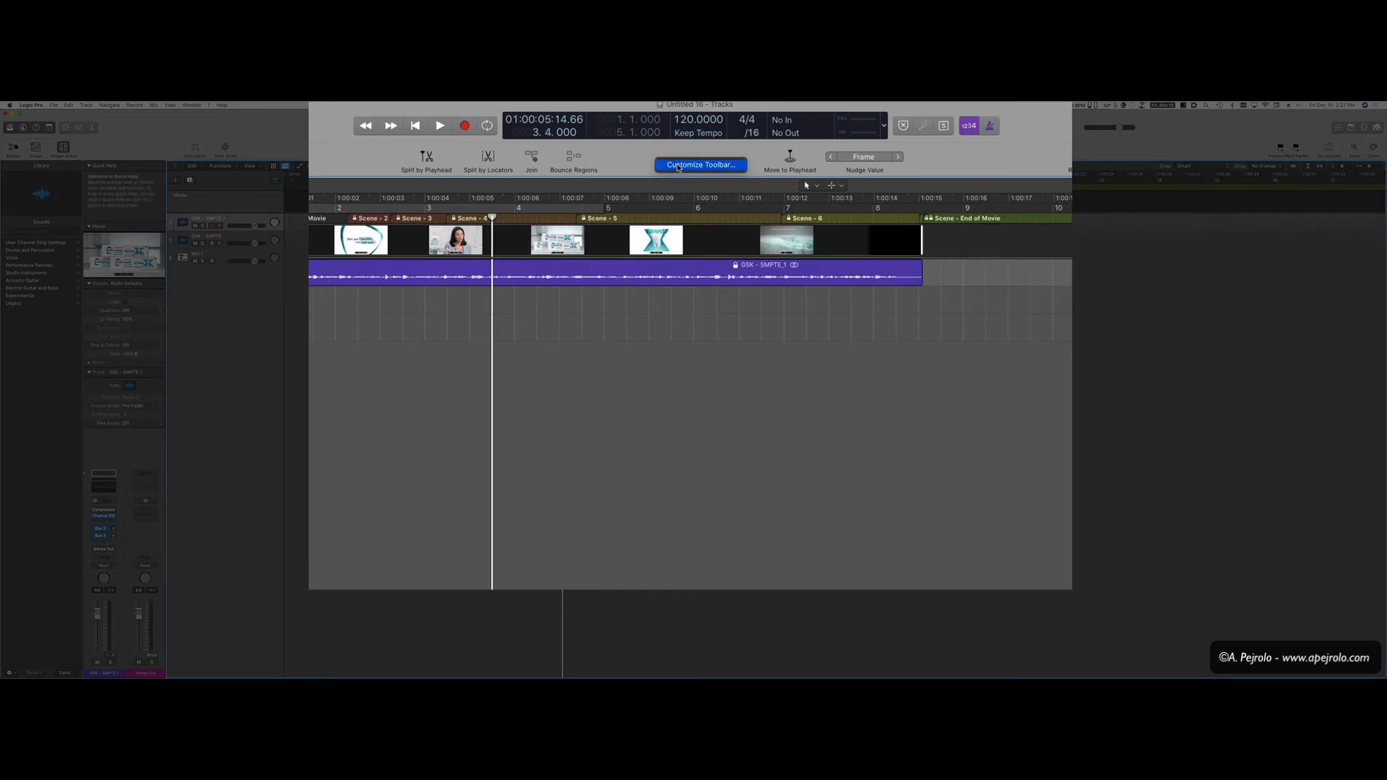
Add section editing, silence, marker, locator, zoom and color functions to the toolbar.
click(700, 165)
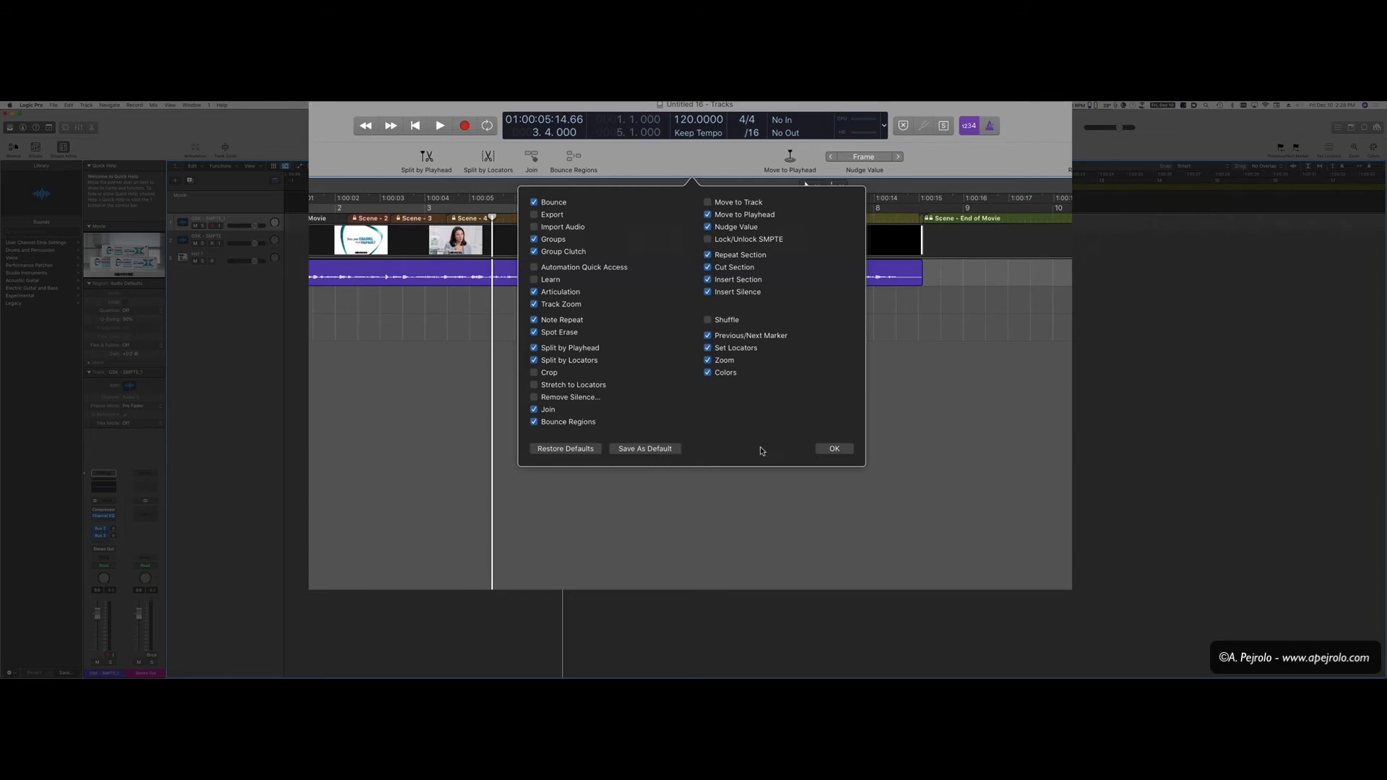
click(831, 448)
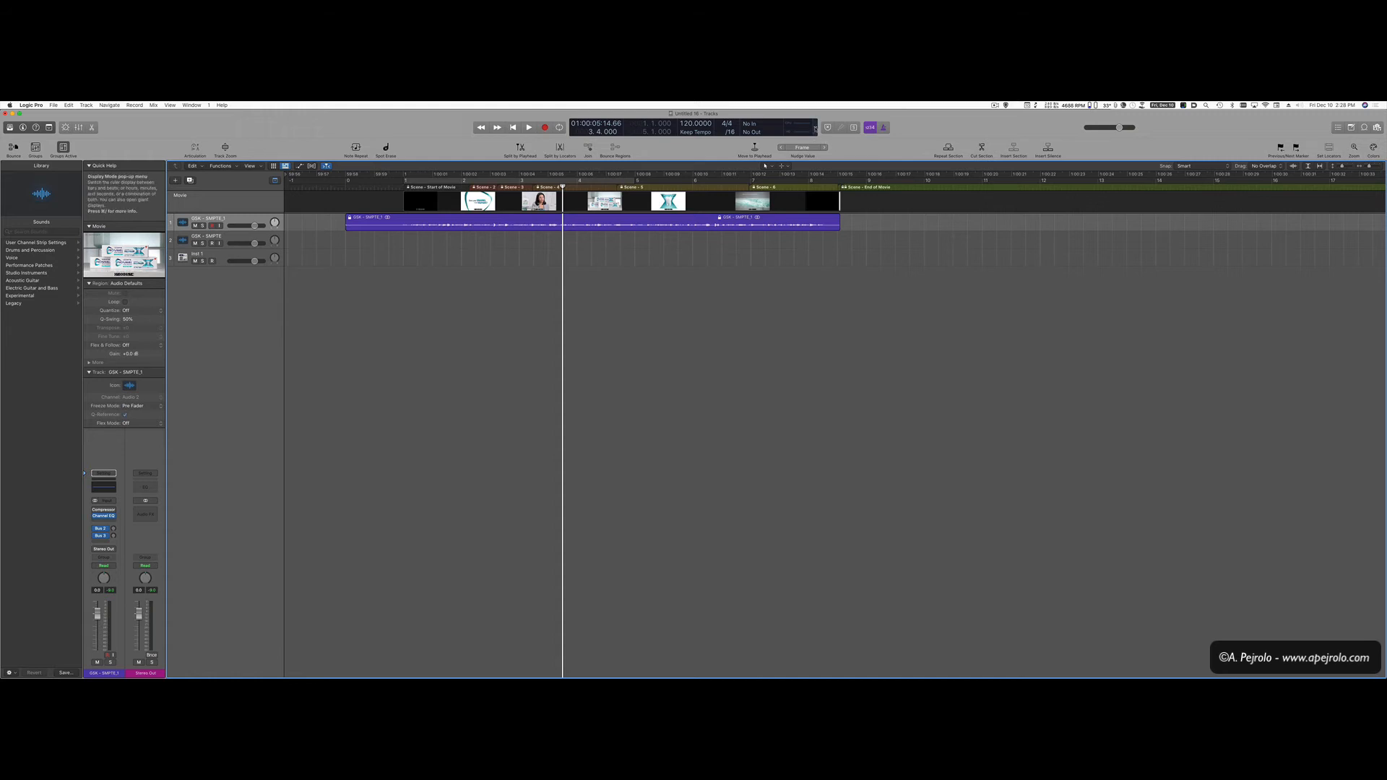
mouse_move(814, 129)
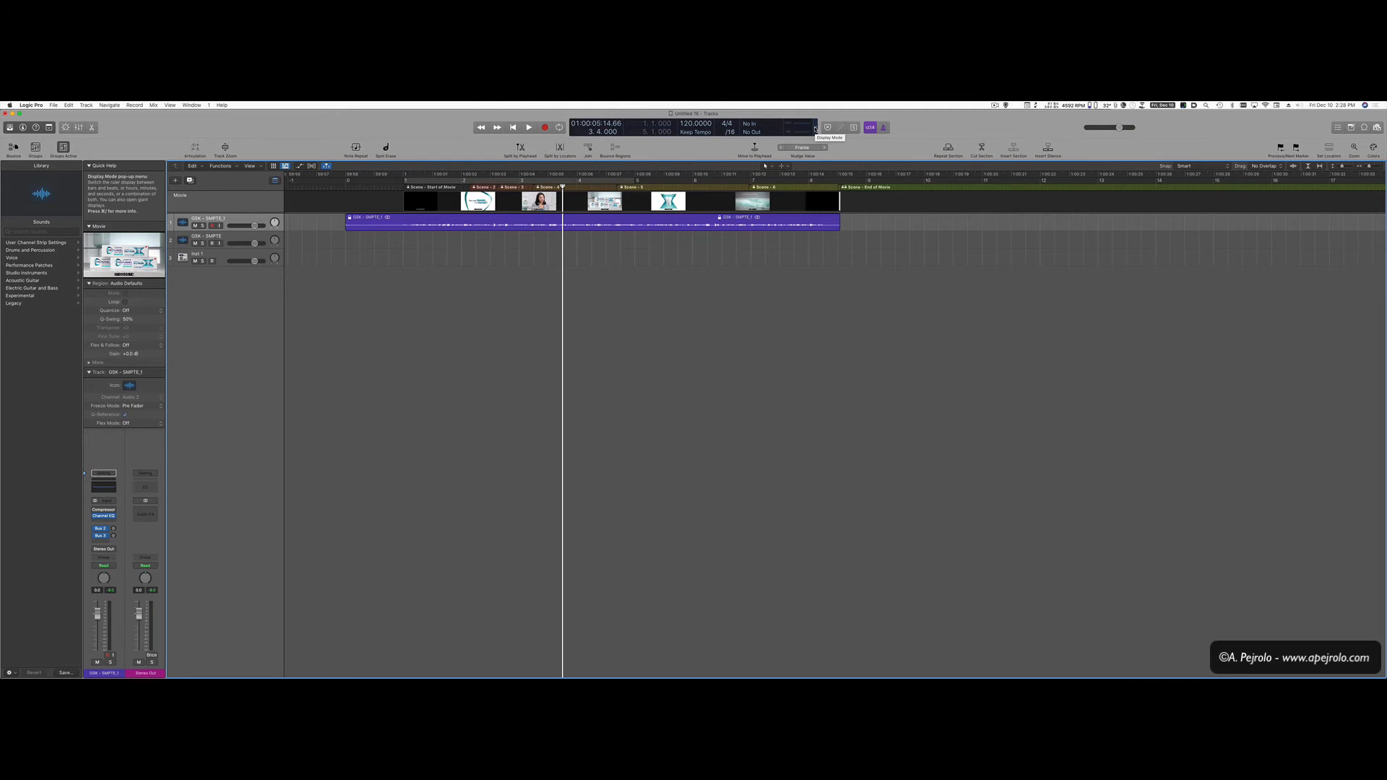
Open the Giant Time Display and move it lower on screen.
click(814, 126)
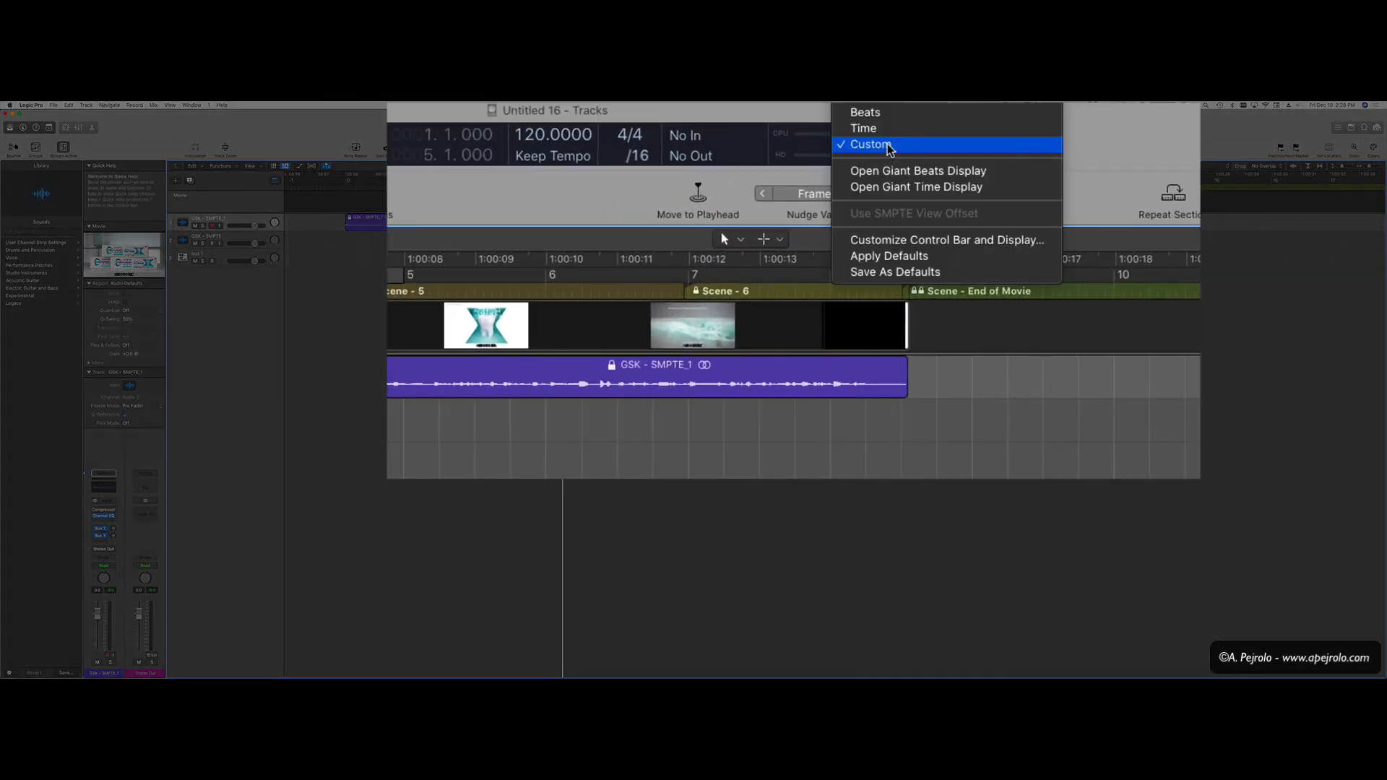
mouse_move(942, 187)
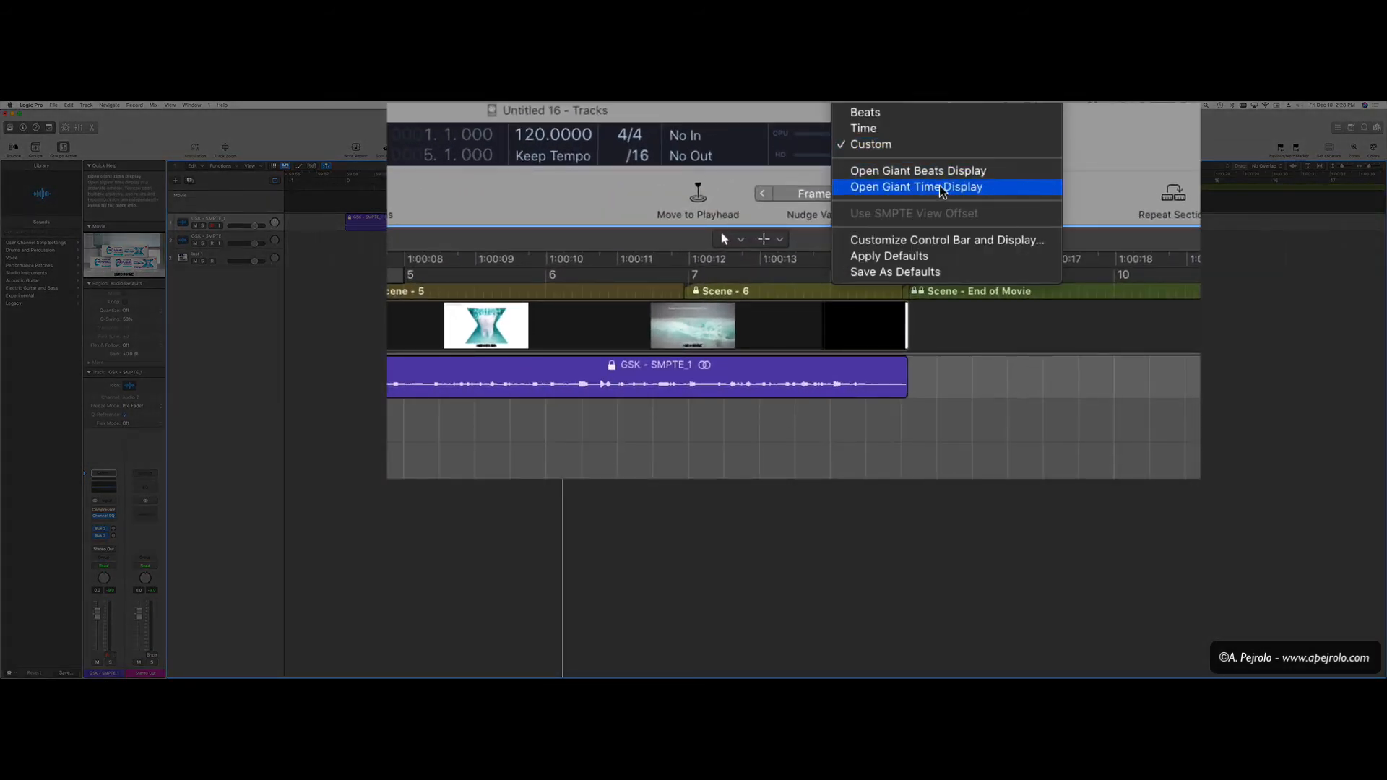
click(914, 186)
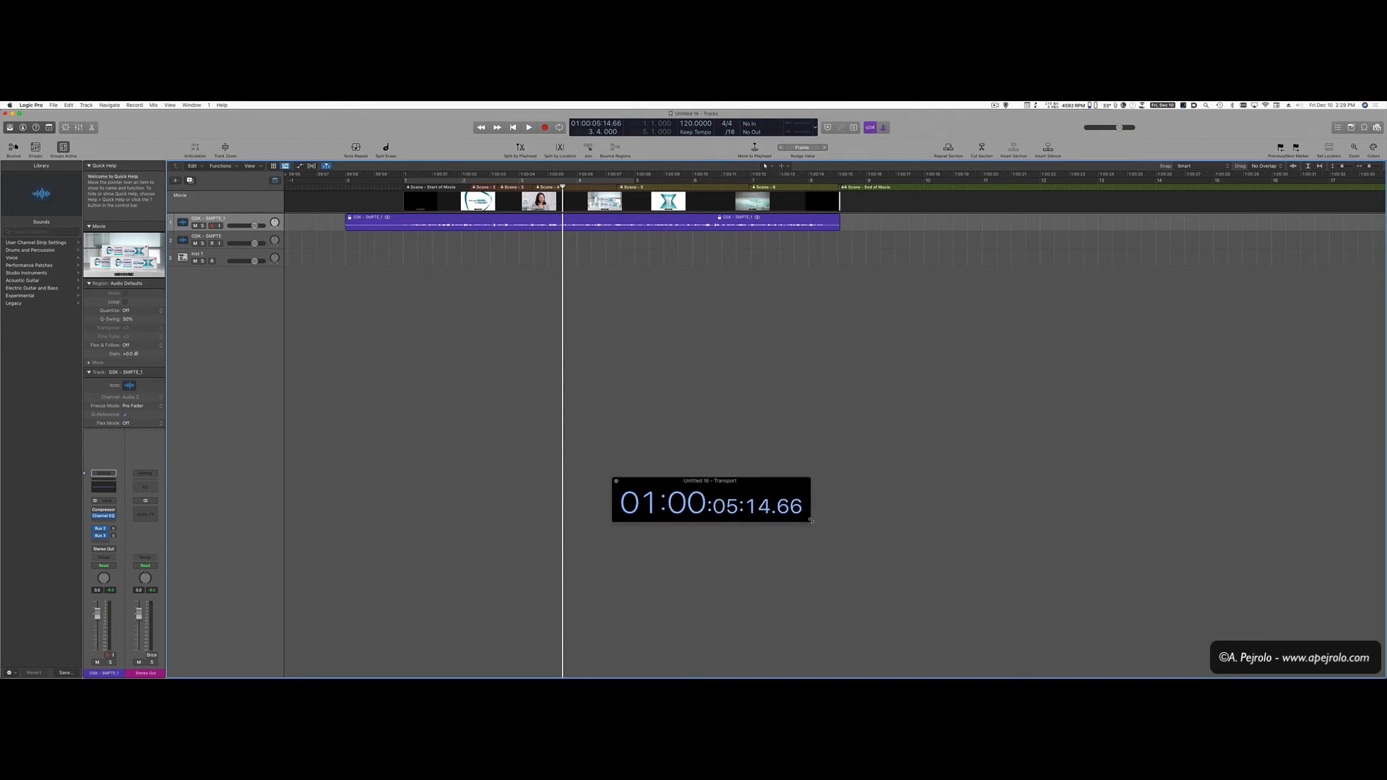
drag(709, 481, 706, 517)
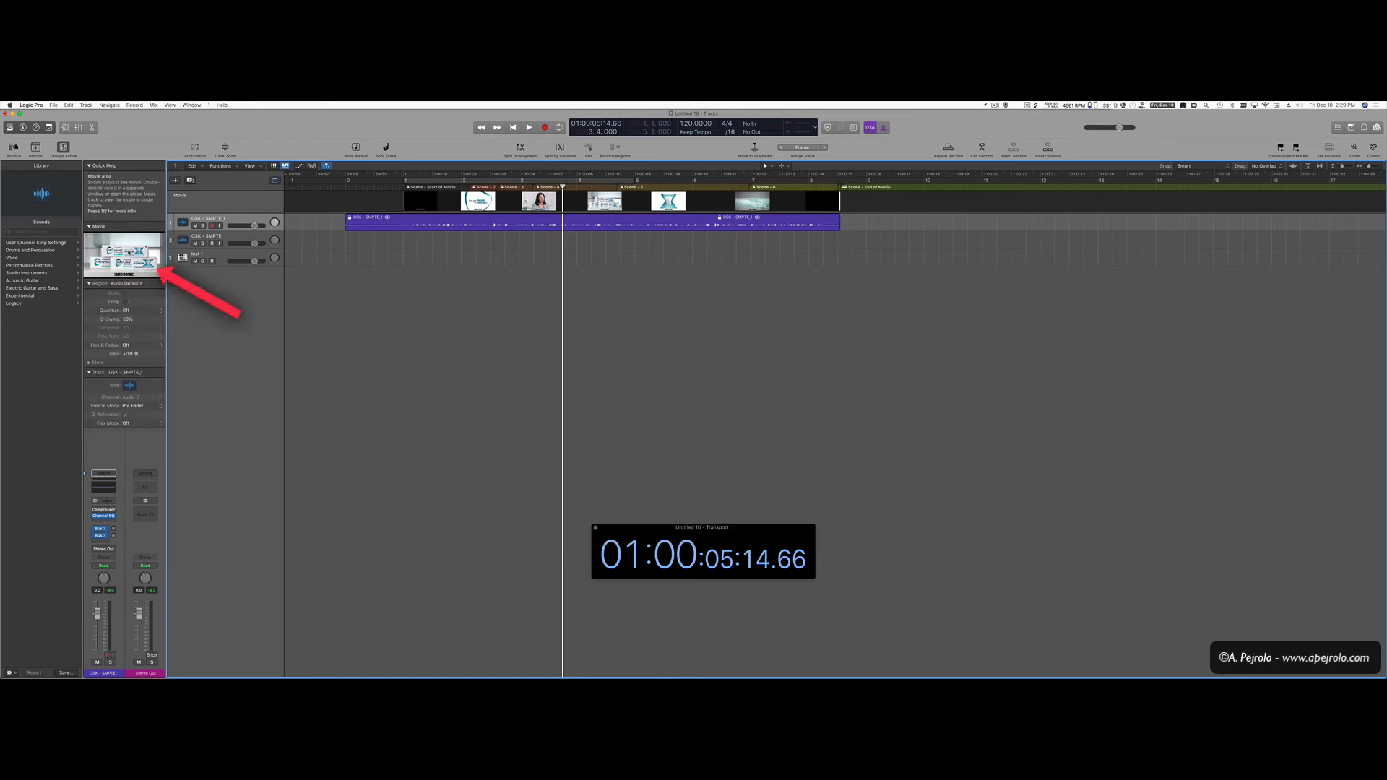
Play the project and float the Movie window above the giant timecode display.
click(528, 127)
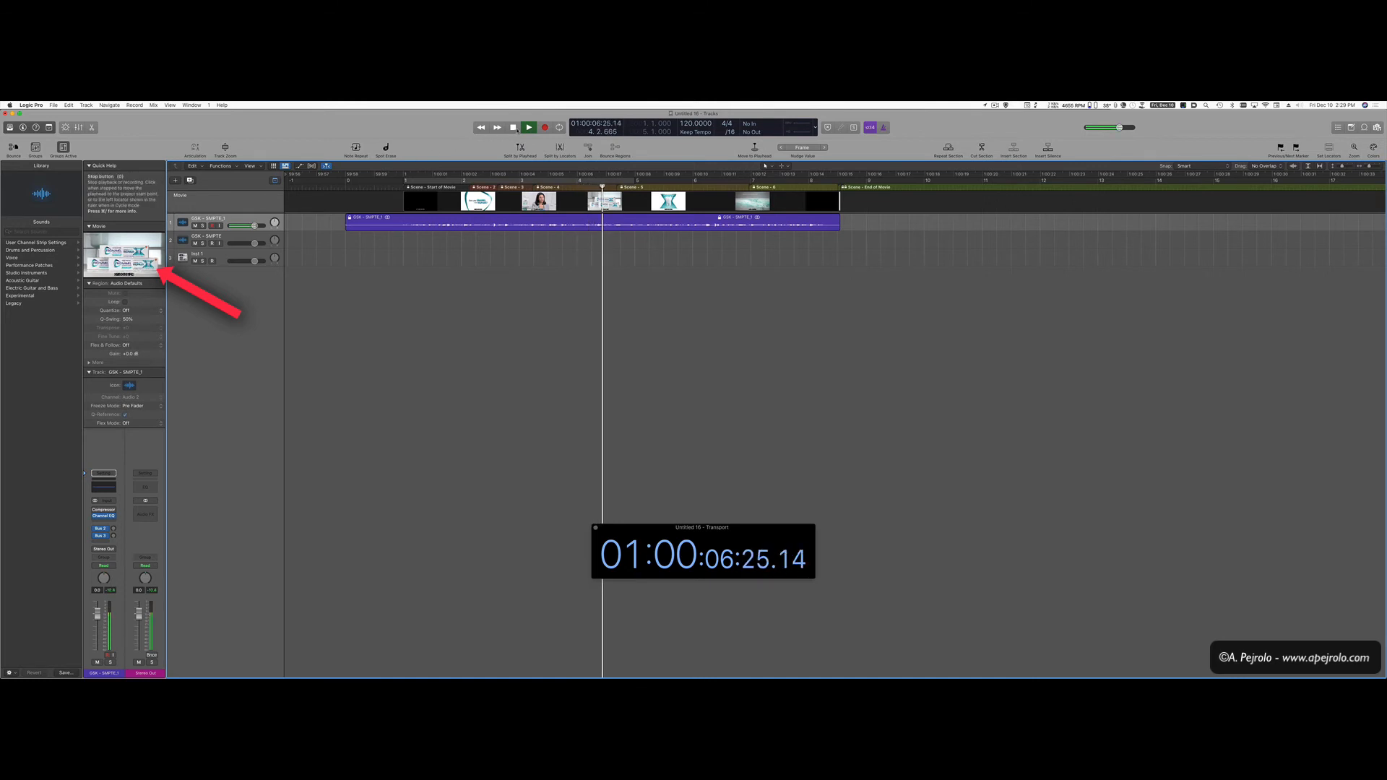
click(529, 126)
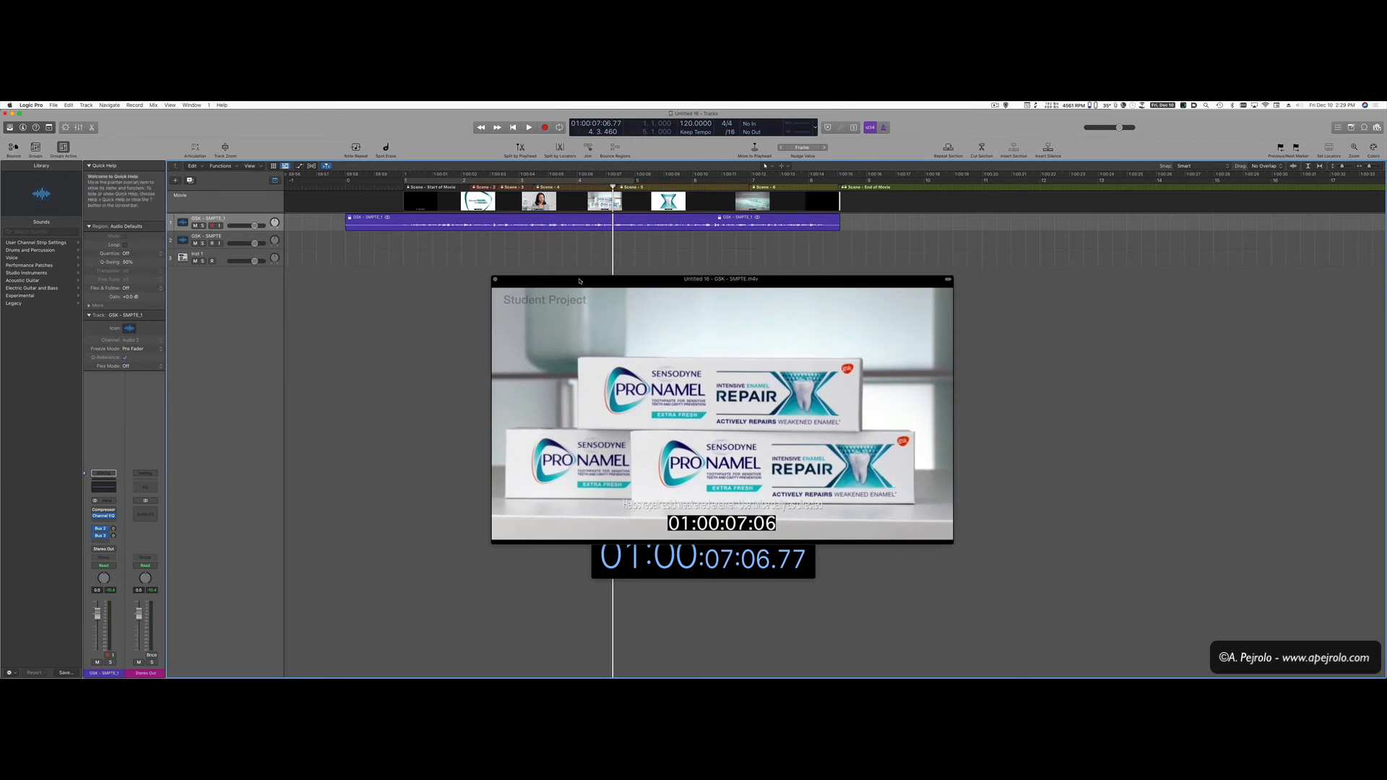
drag(721, 279, 701, 259)
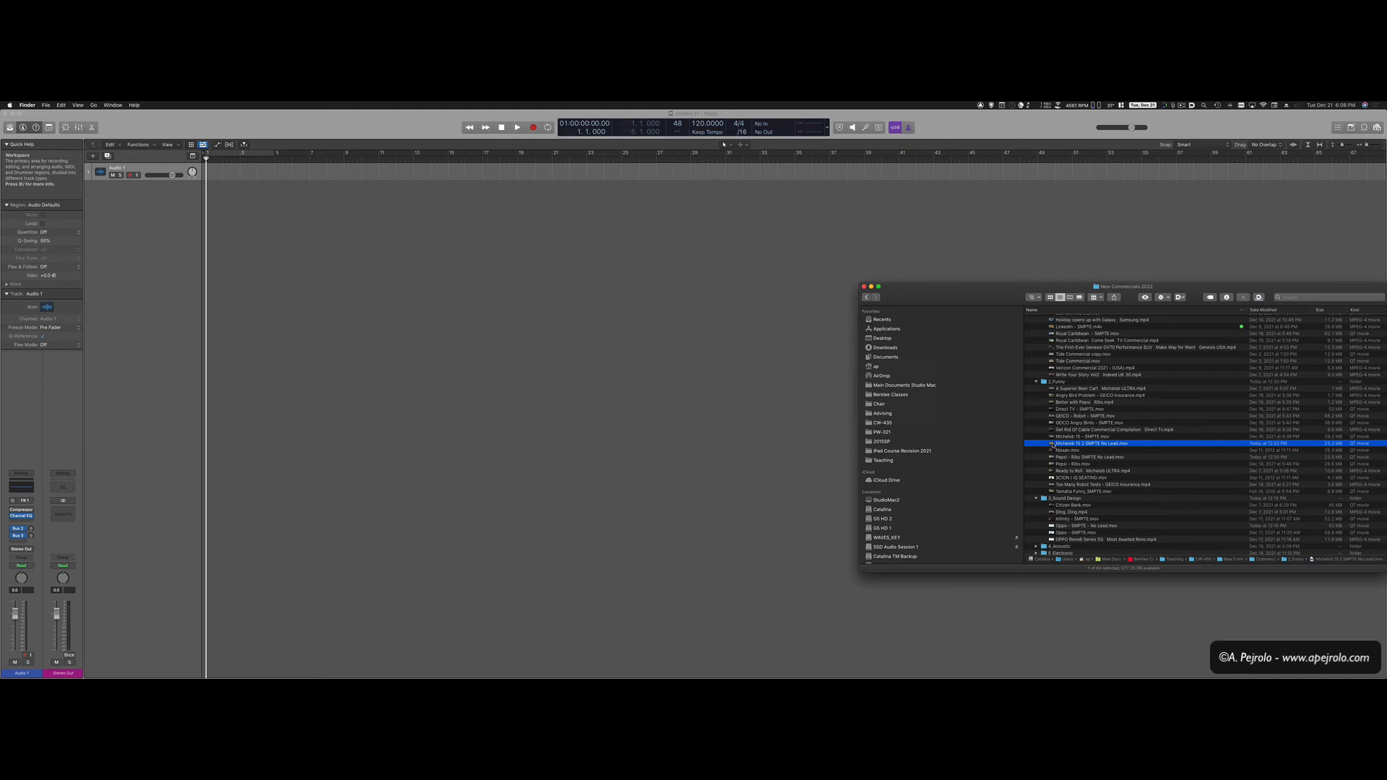
Drag the Michelob SMPTE No Lead .mov from Finder into the Tracks area.
drag(1096, 443, 553, 283)
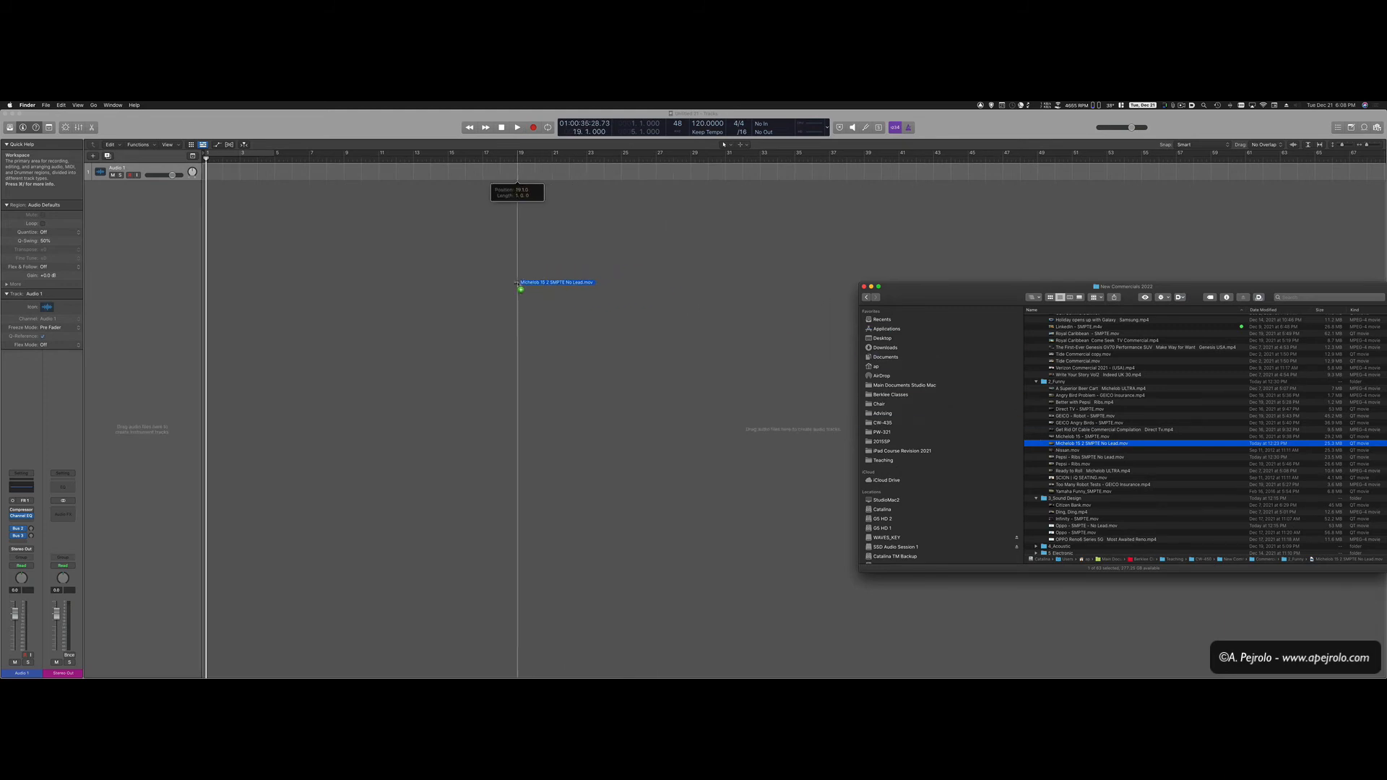
drag(553, 281, 248, 268)
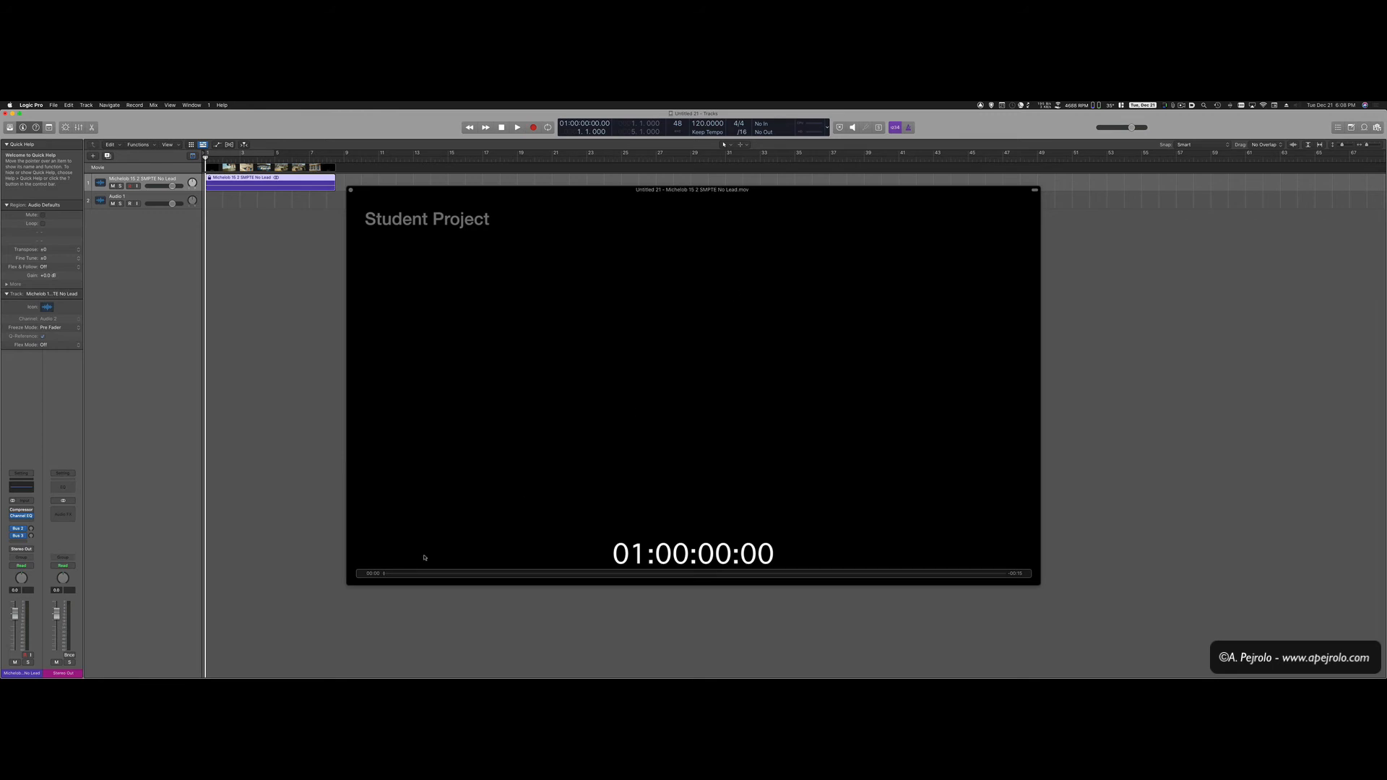
mouse_move(395, 487)
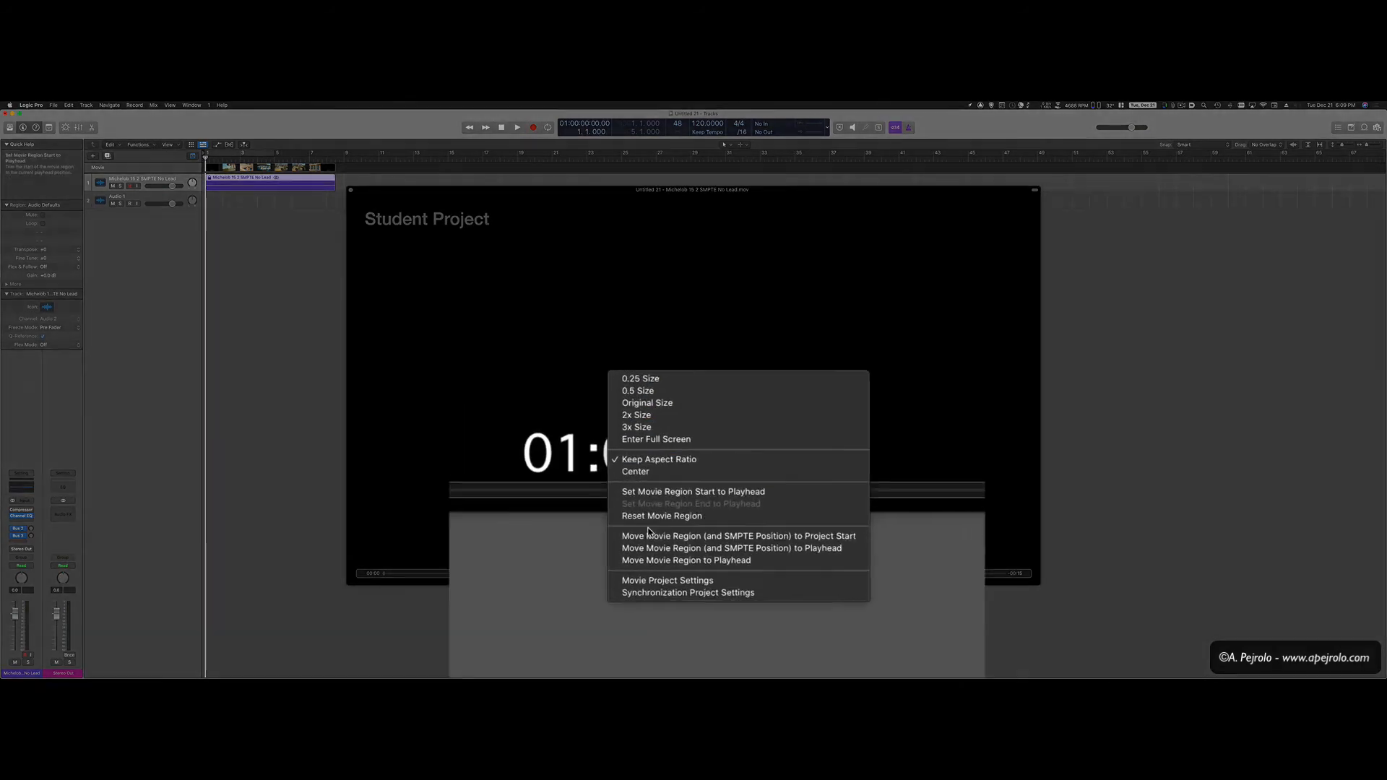
mouse_move(657, 557)
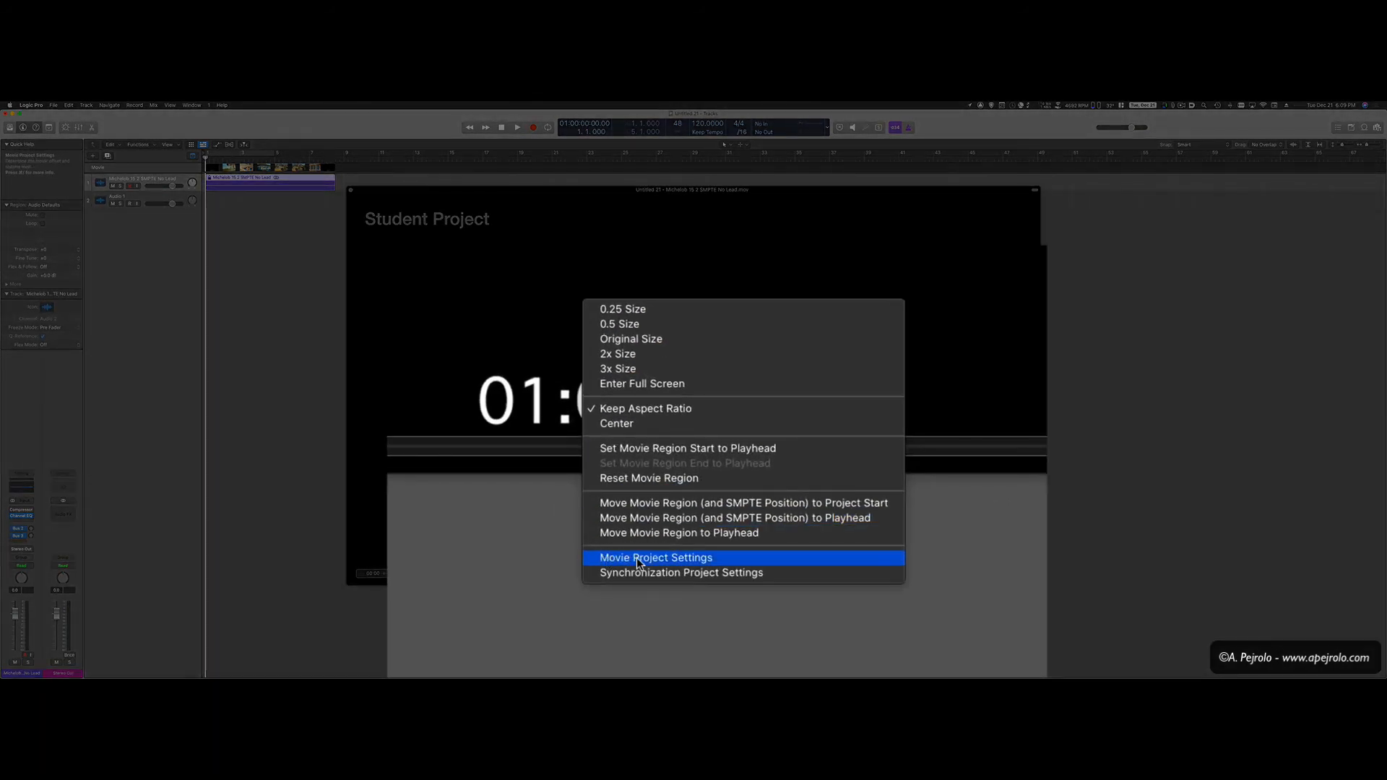
Use the Movie window's shortcut menu to choose Move Movie Region to Playhead.
click(655, 557)
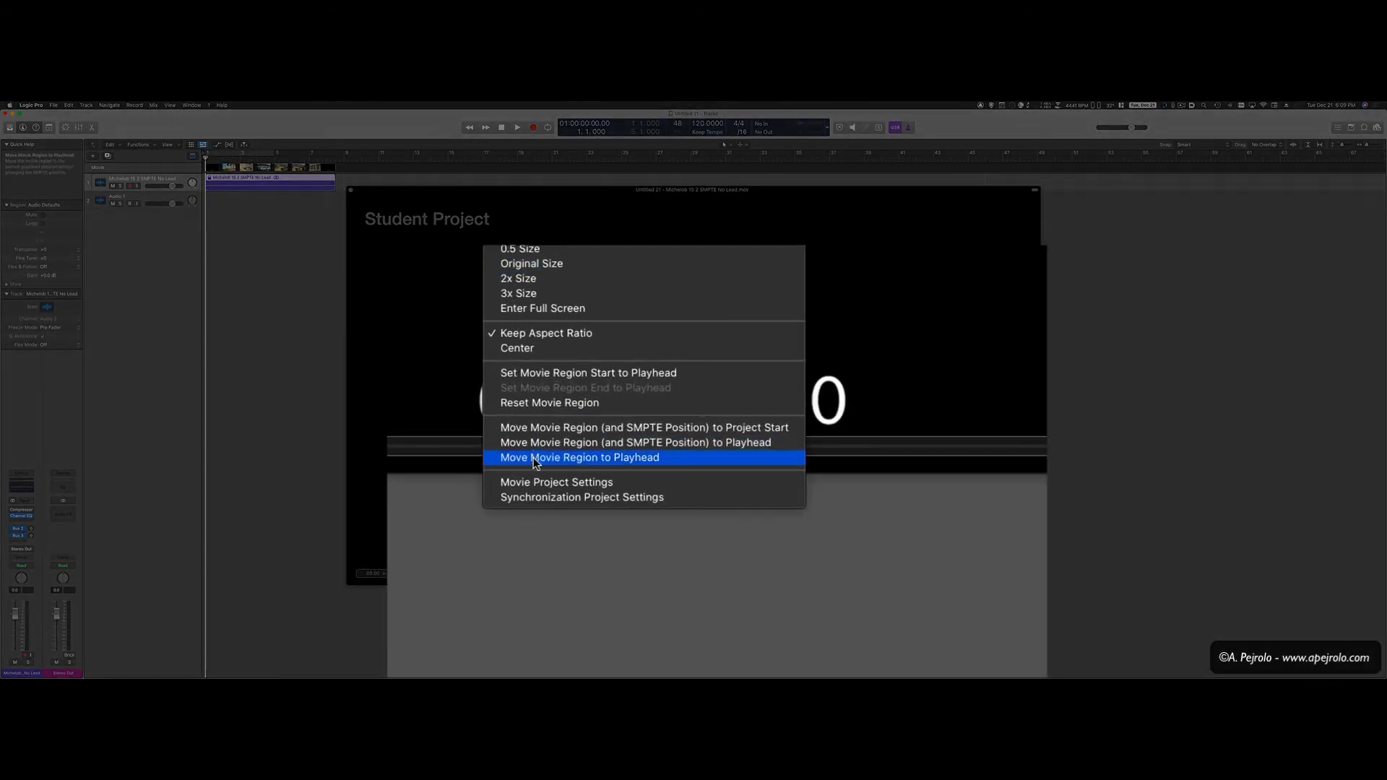
click(581, 496)
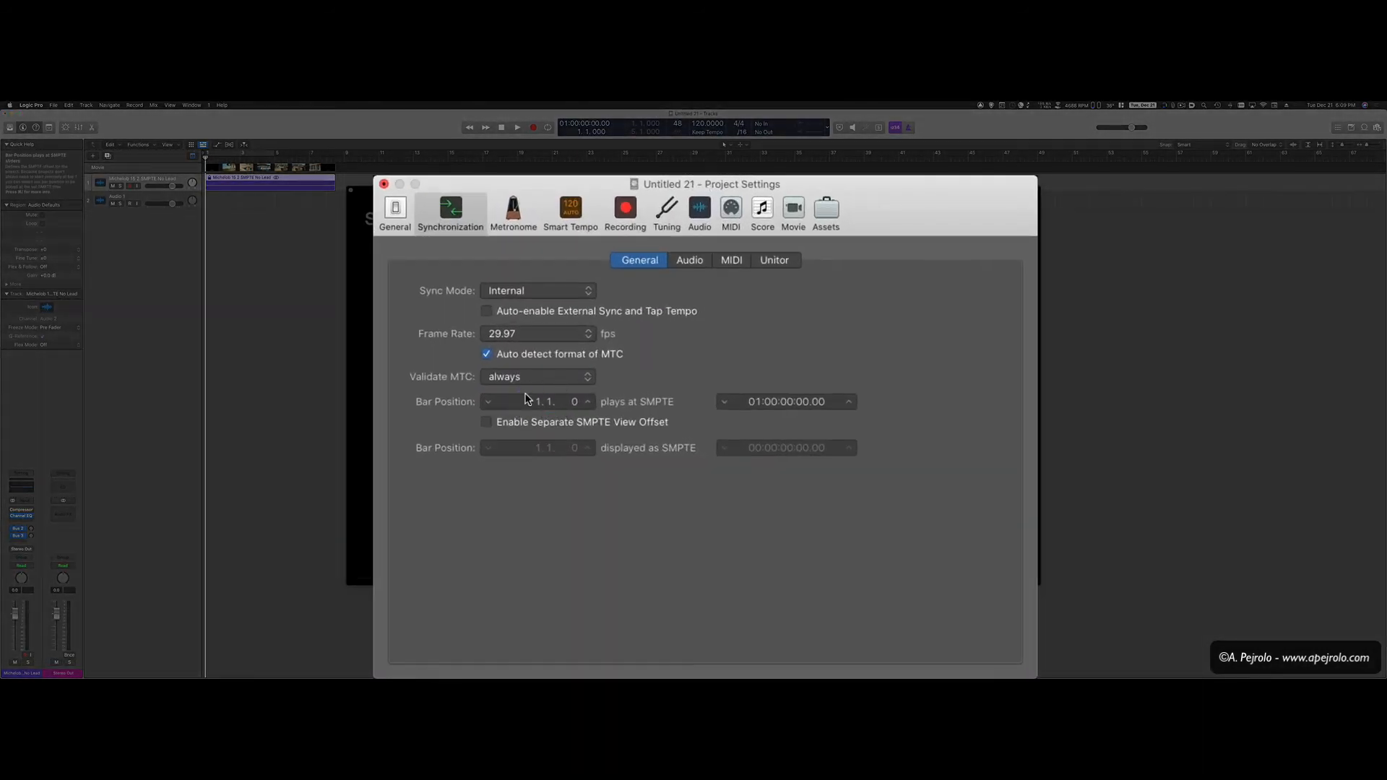
mouse_move(765, 418)
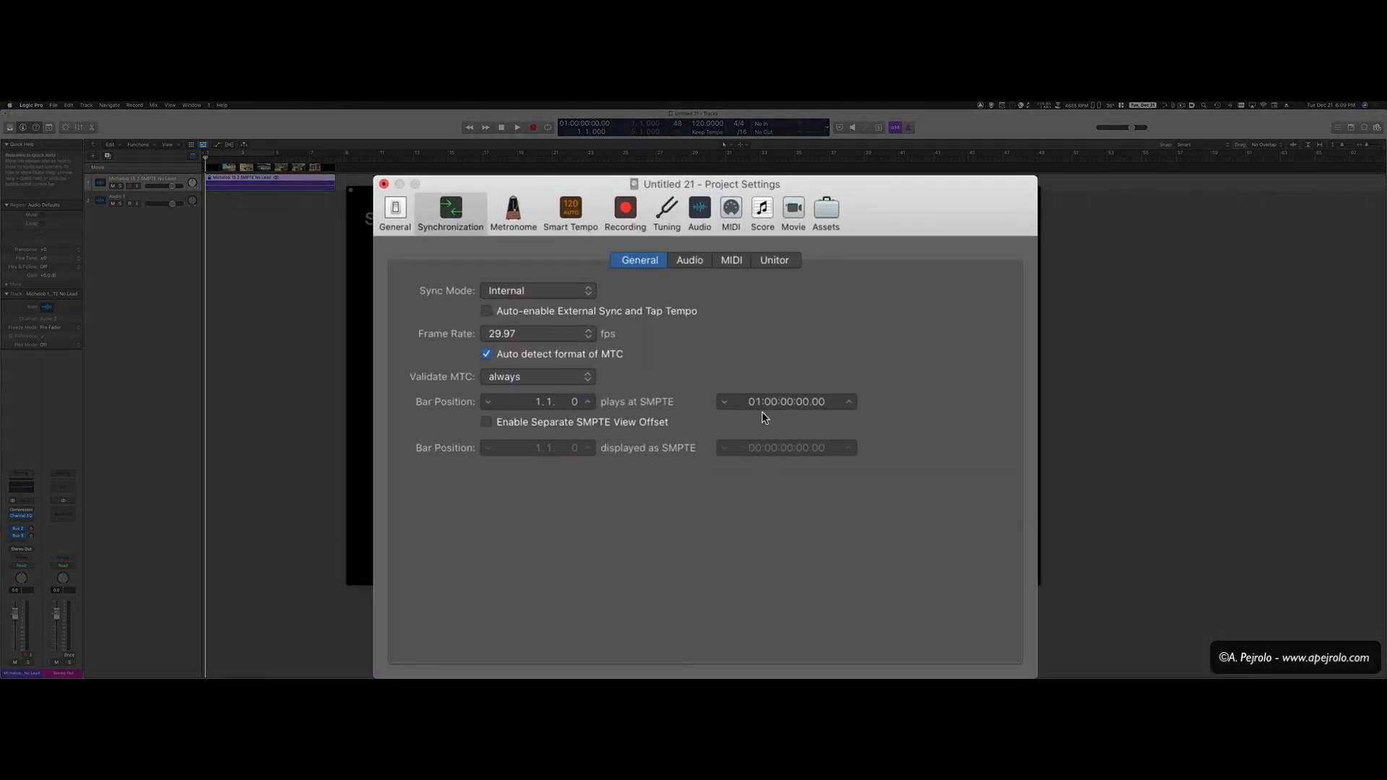
mouse_move(823, 416)
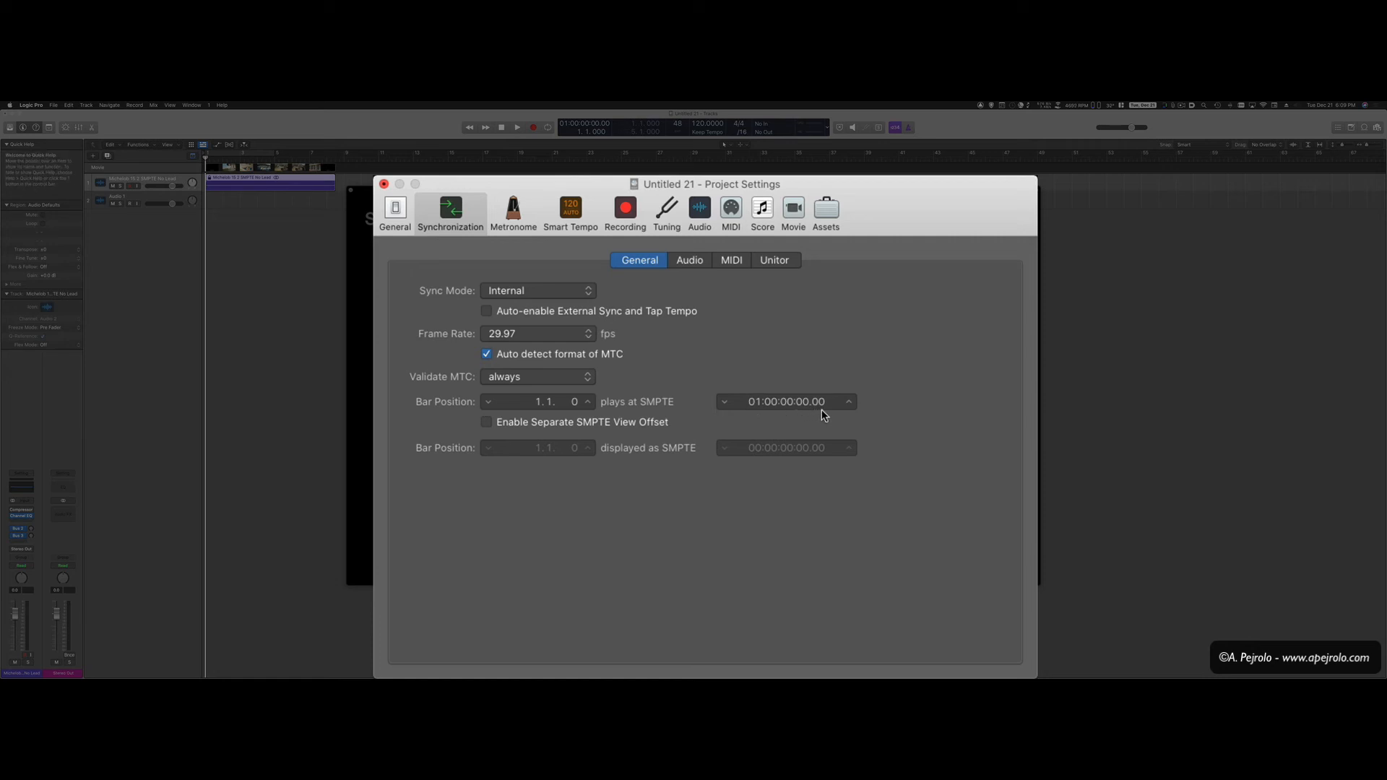
mouse_move(526, 332)
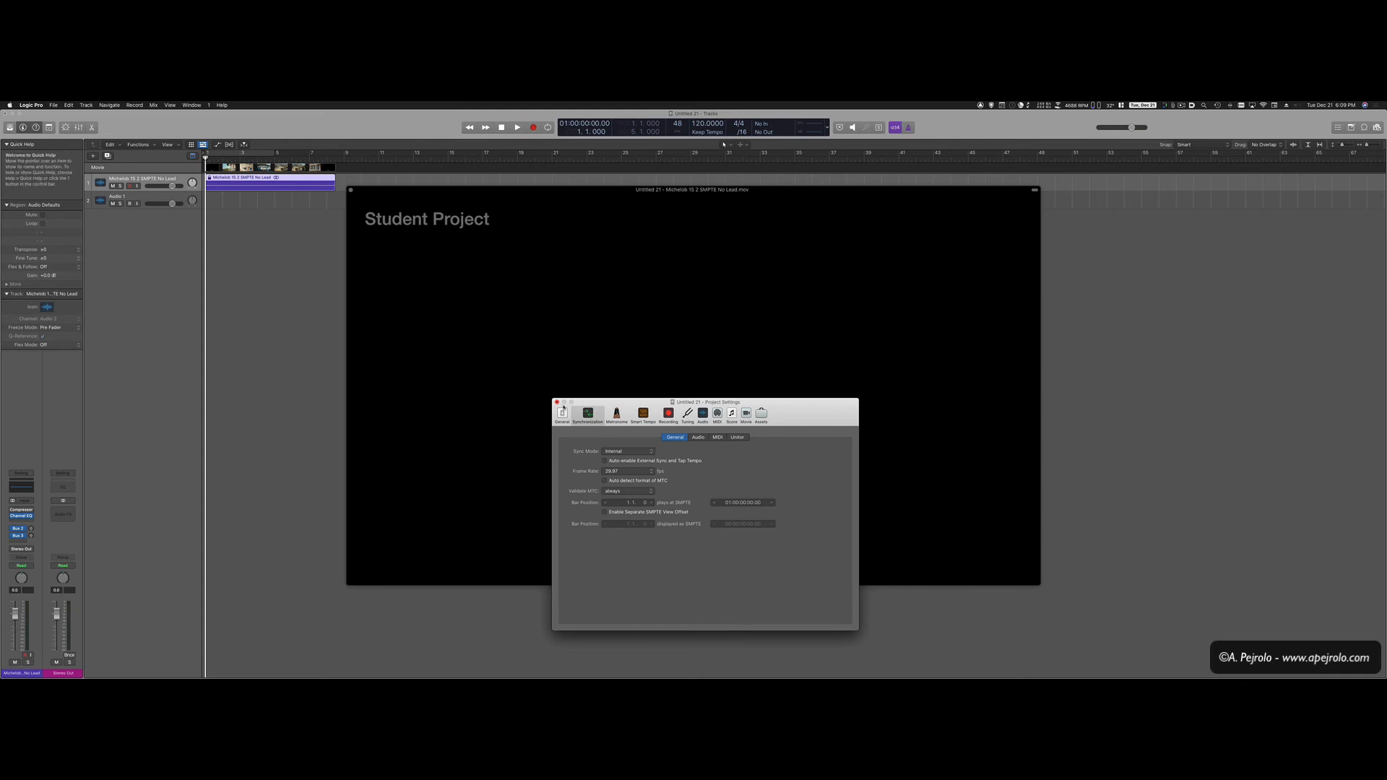
Close the Synchronization project settings with bar 1 at 01:00:00:00.
click(557, 402)
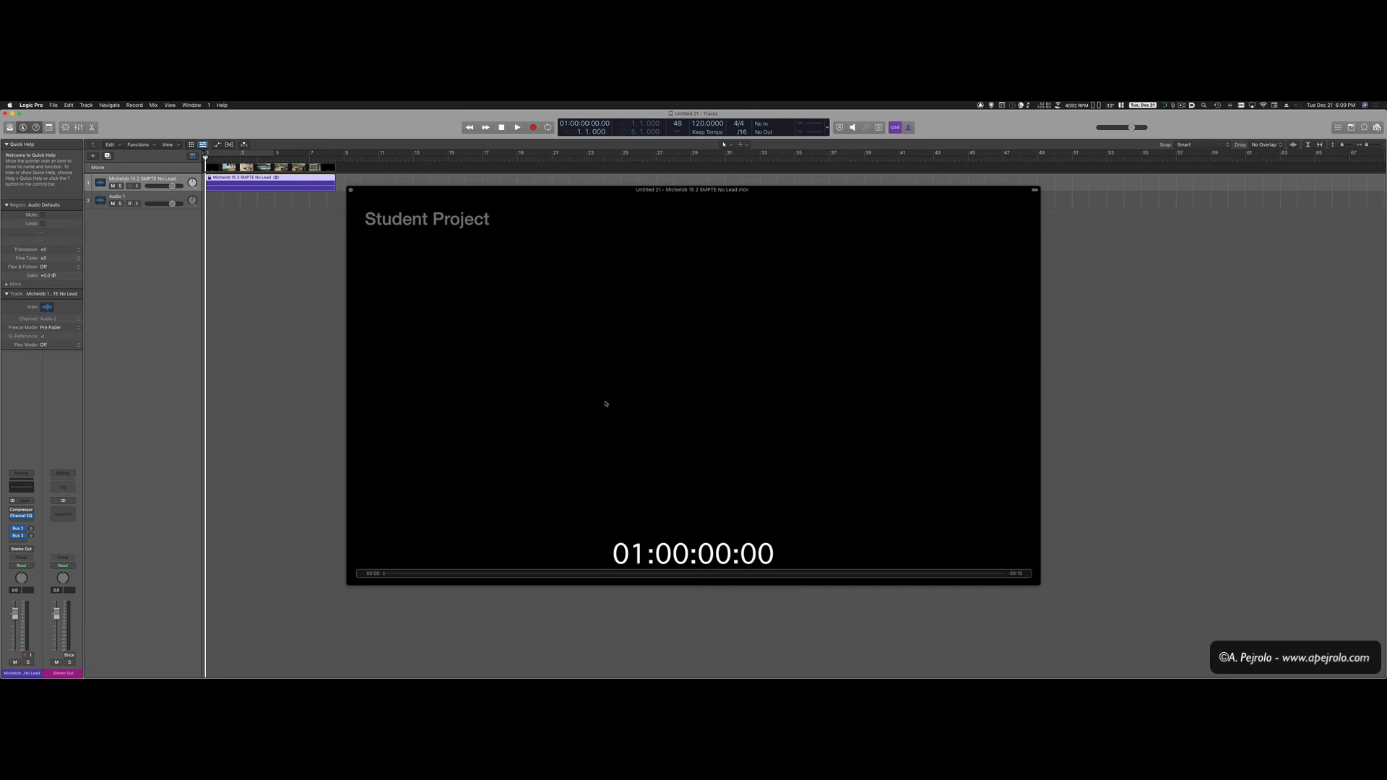
Play to 01:00:03:27, stop, and open the Giant Time Display from the LCD.
click(517, 127)
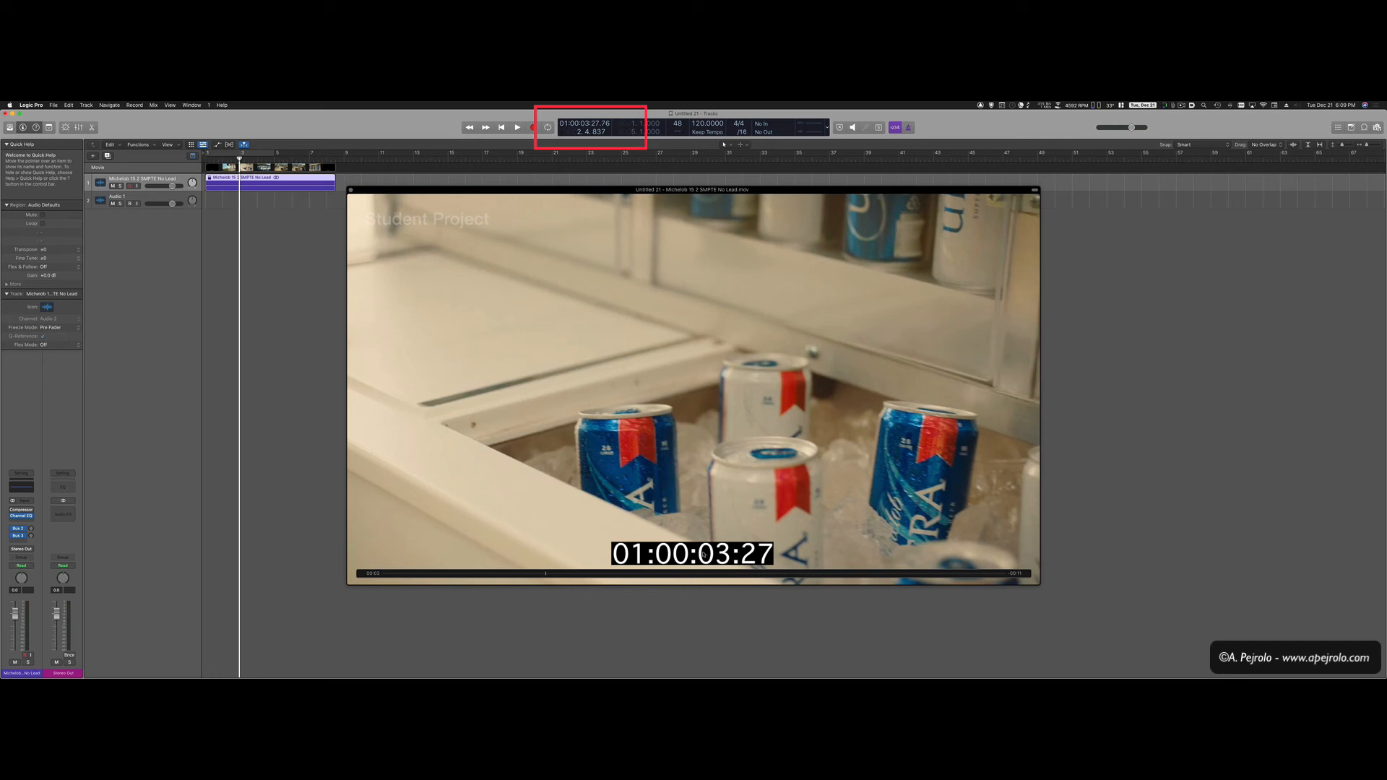
click(531, 127)
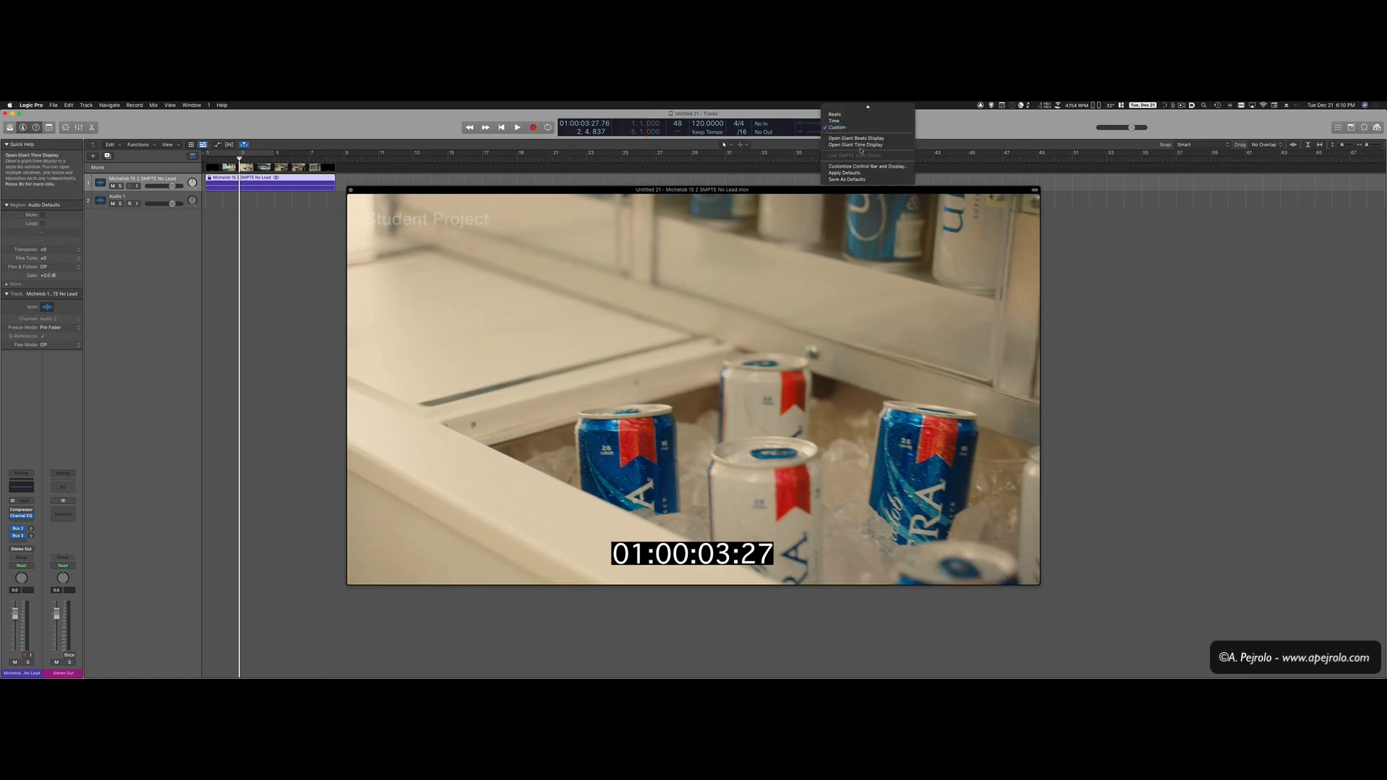
click(855, 144)
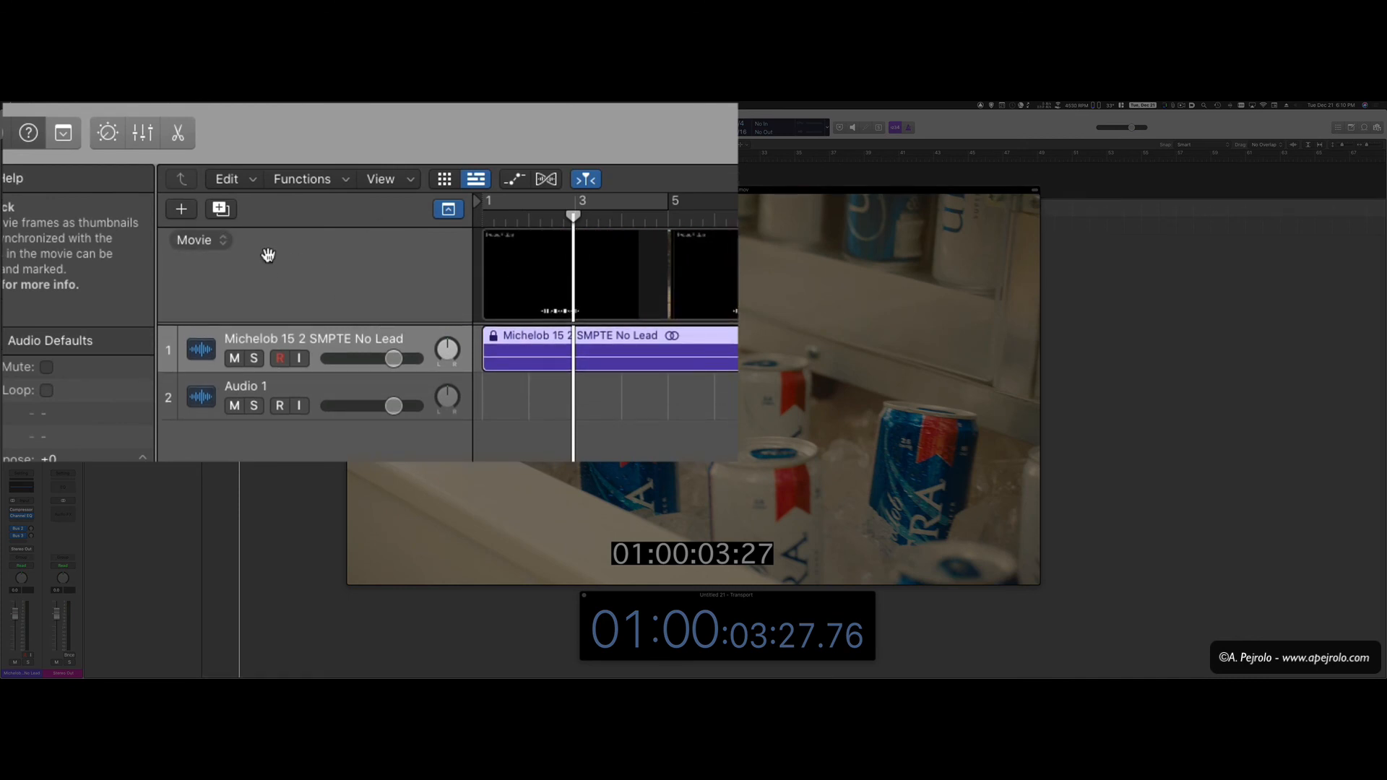
Show the arrangement and marker global tracks and open the Movie track's options menu.
click(194, 240)
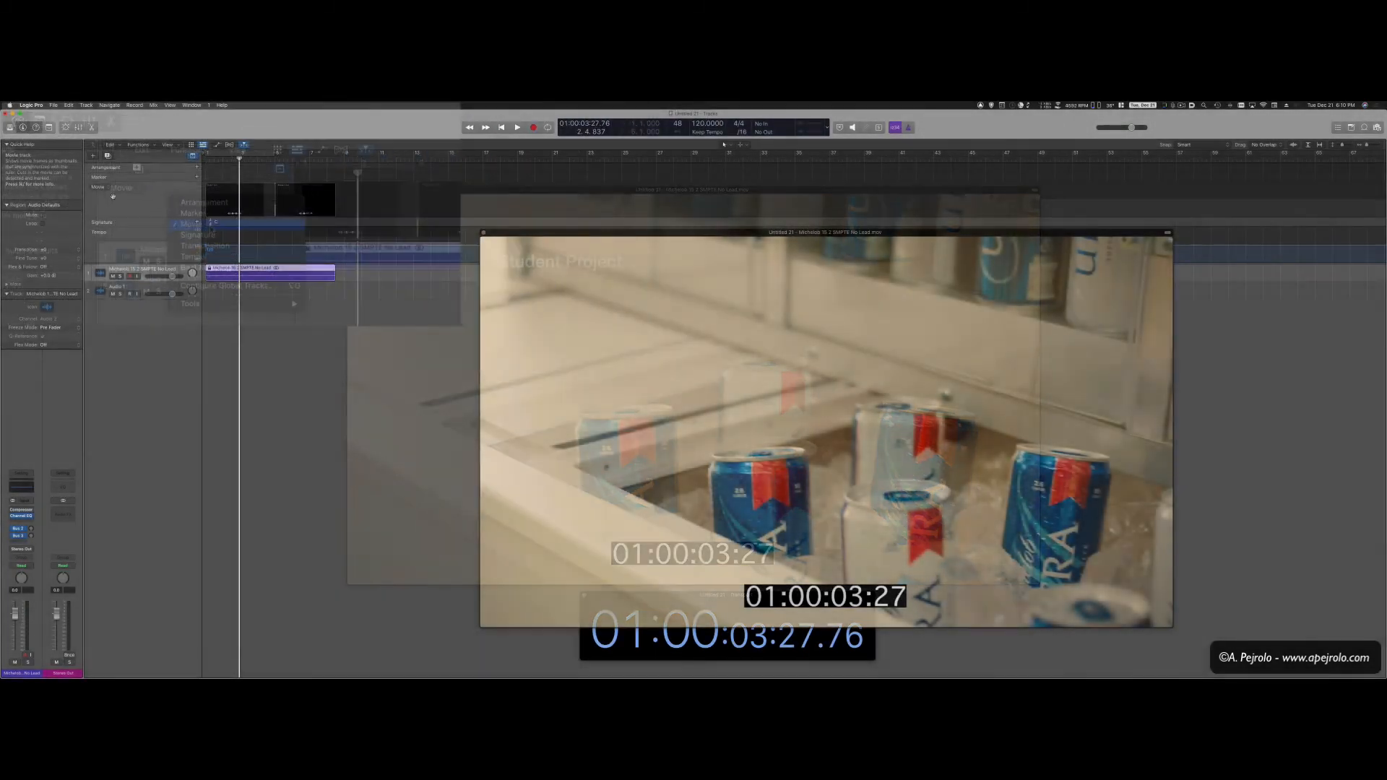
click(194, 292)
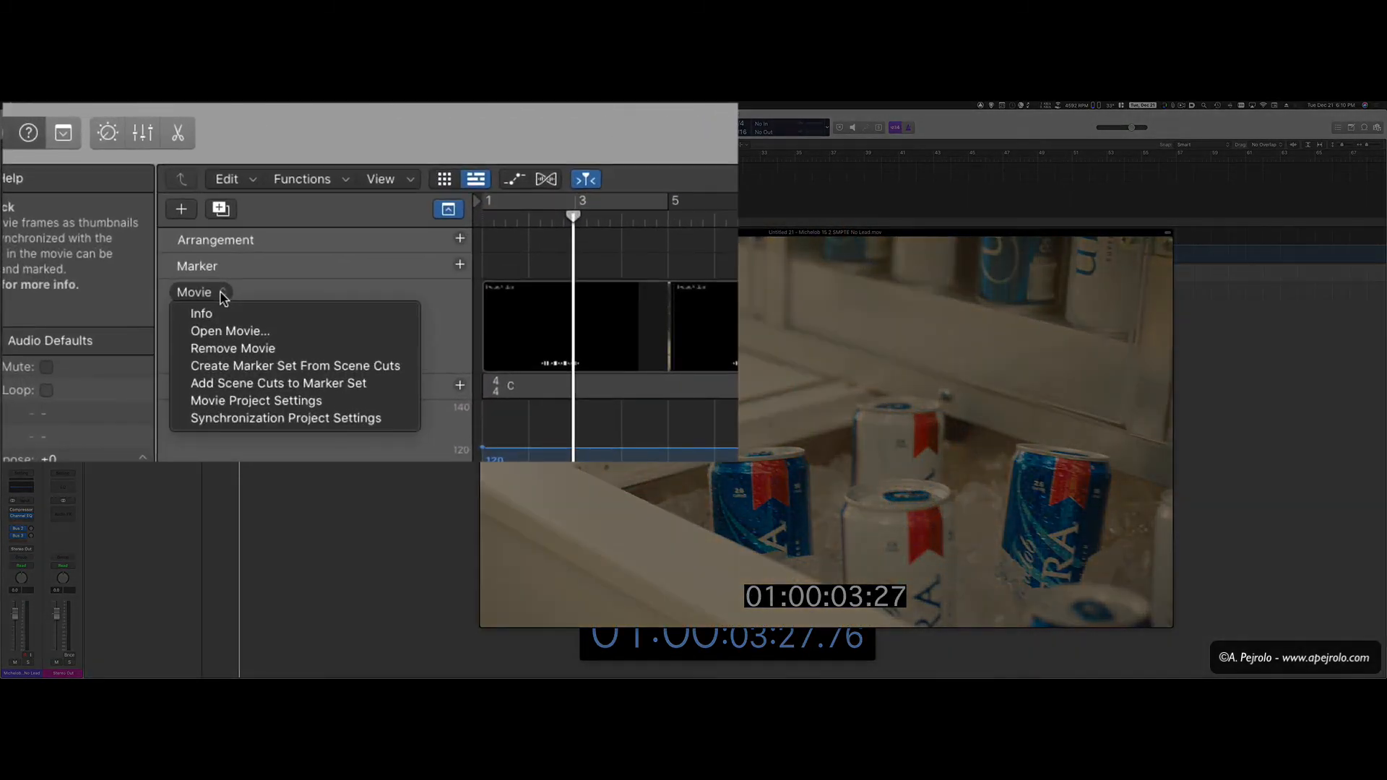
mouse_move(300, 313)
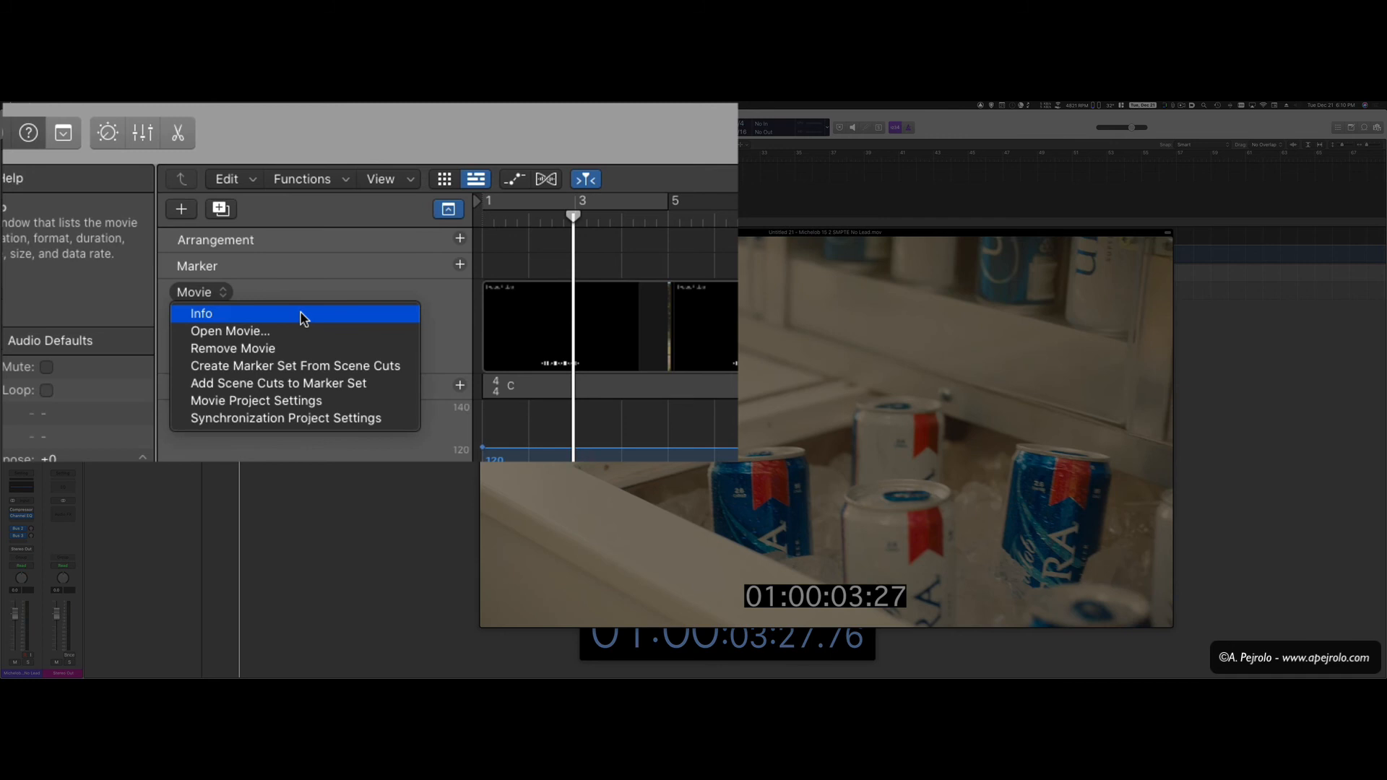
mouse_move(367, 387)
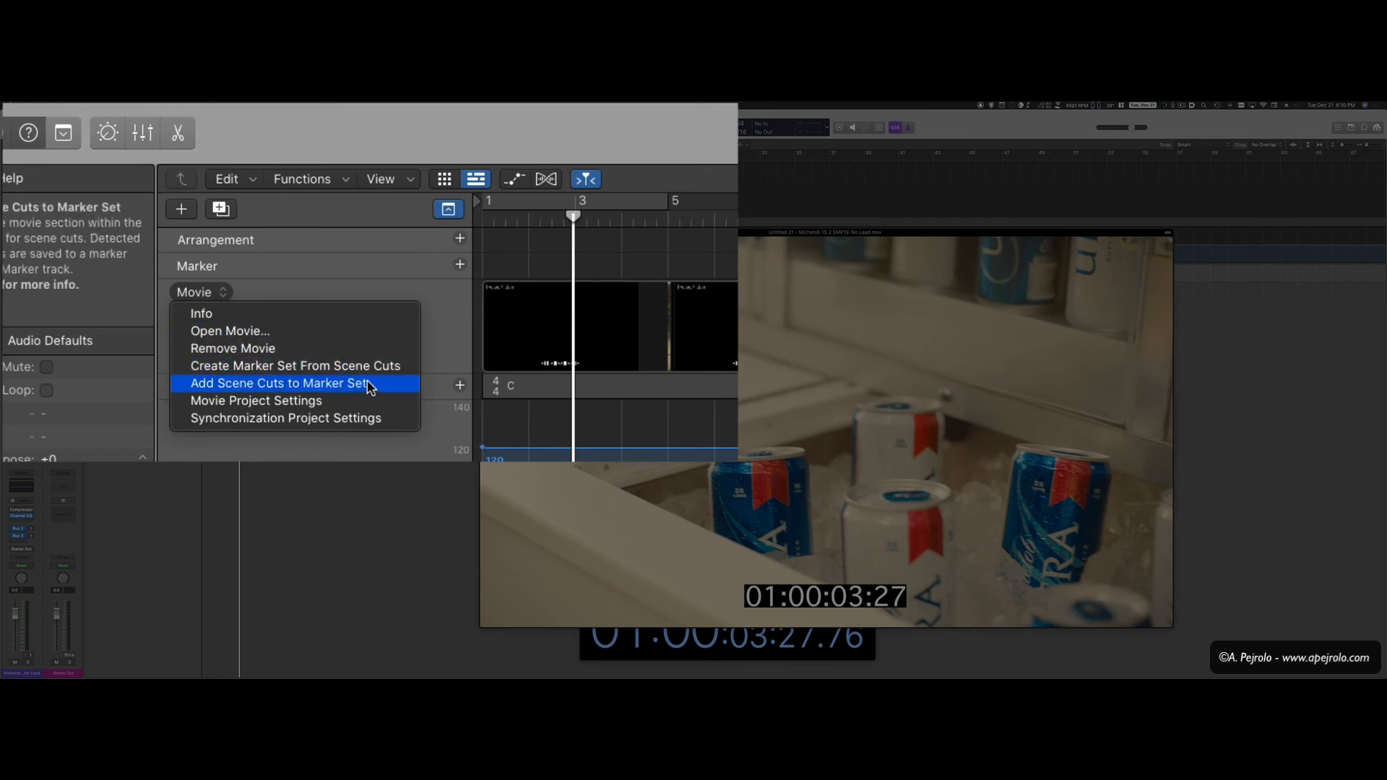
mouse_move(313, 365)
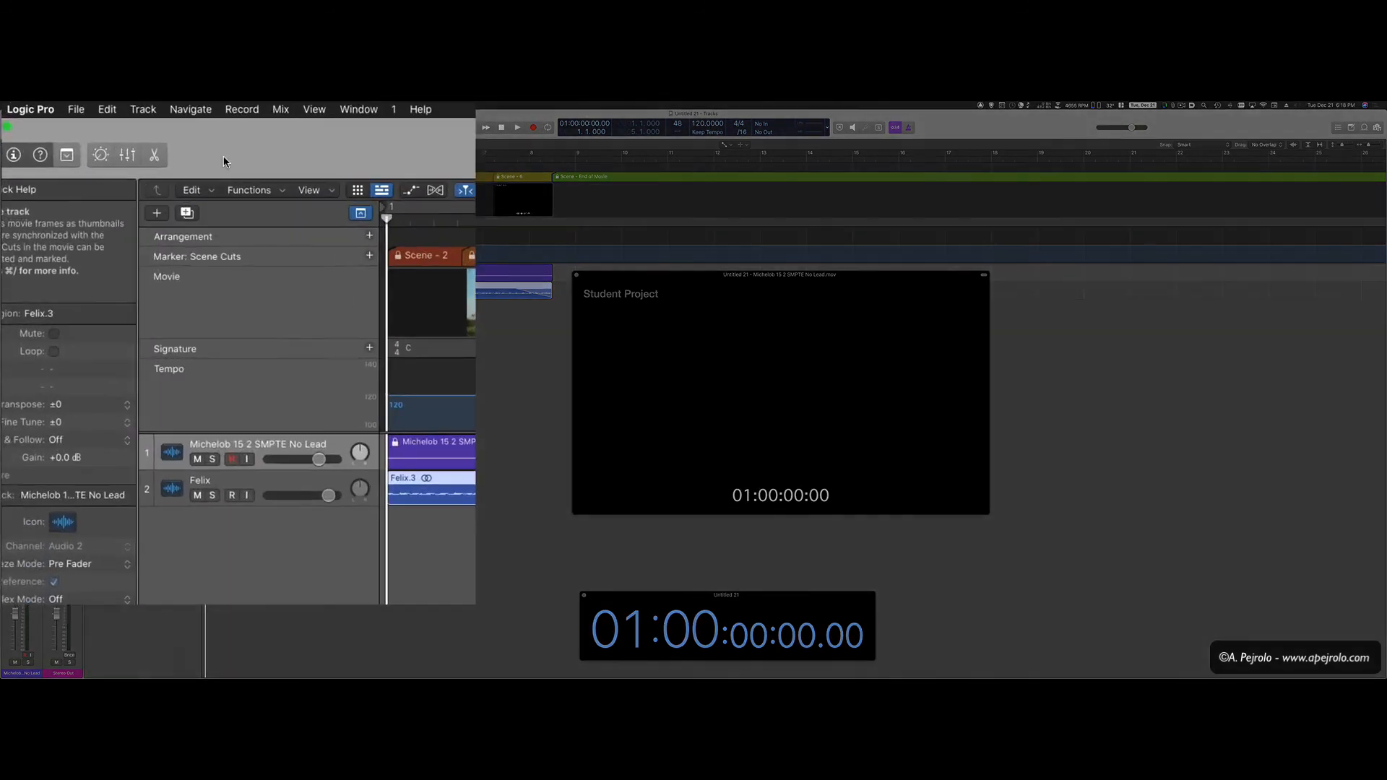
Start File > Movie > Export Audio to Movie for a new movie.
click(75, 109)
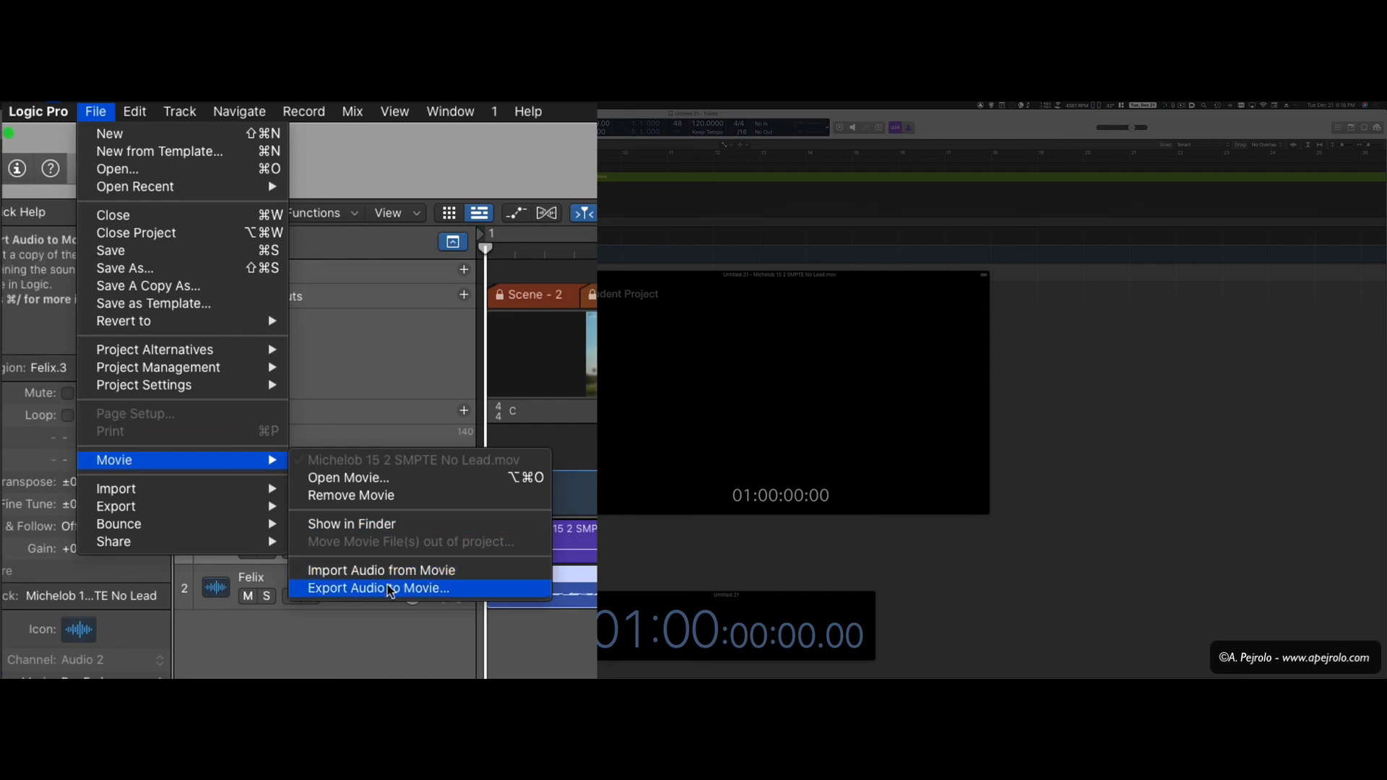
mouse_move(398, 593)
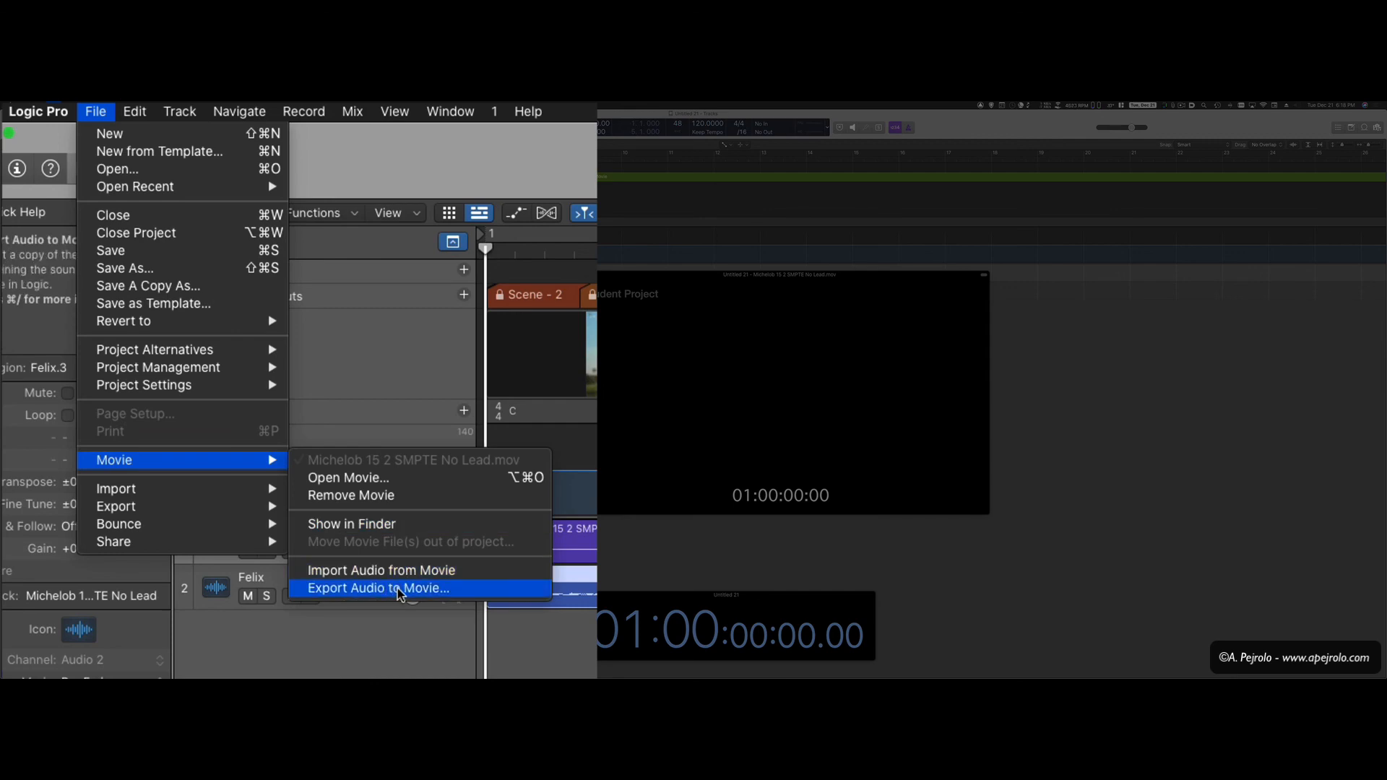
click(378, 588)
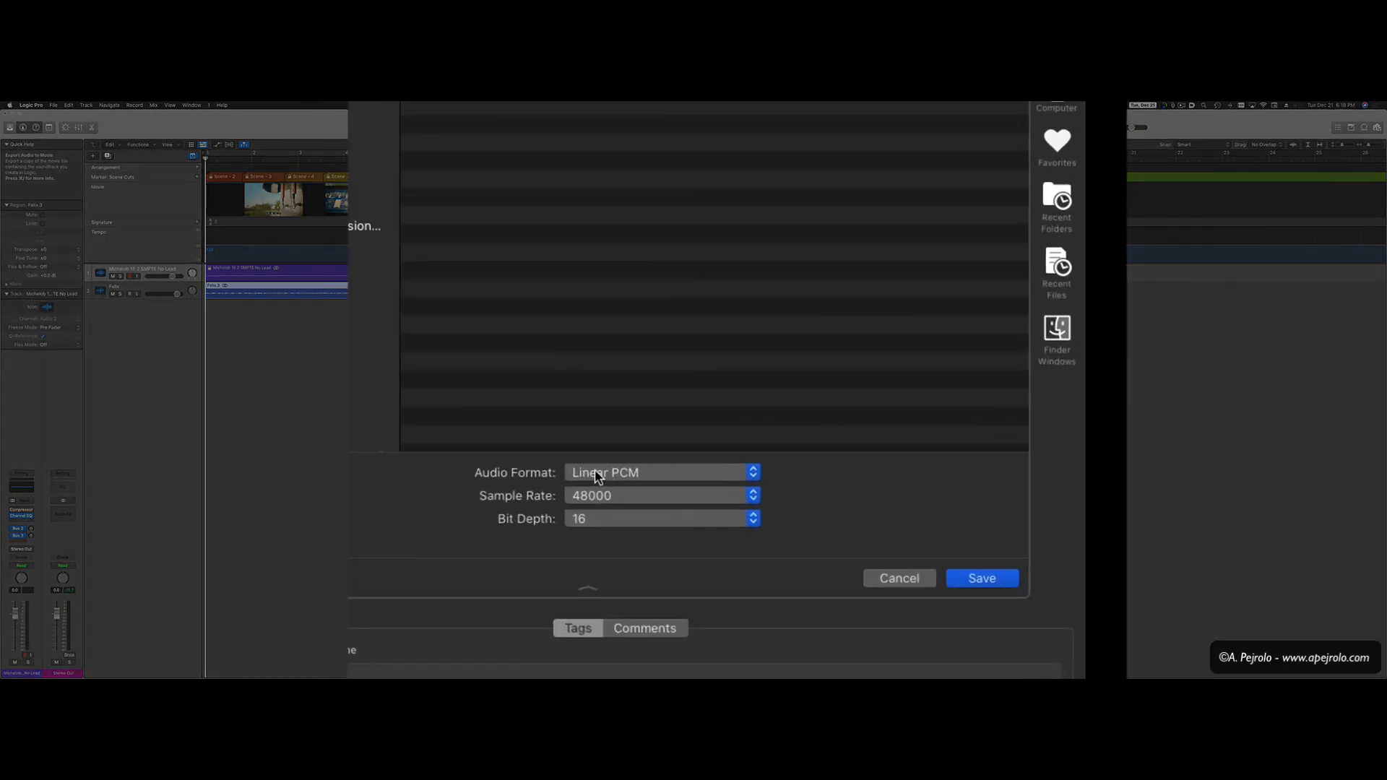
Keep Linear PCM at 48000, set Bit Depth to 24, and save.
click(660, 472)
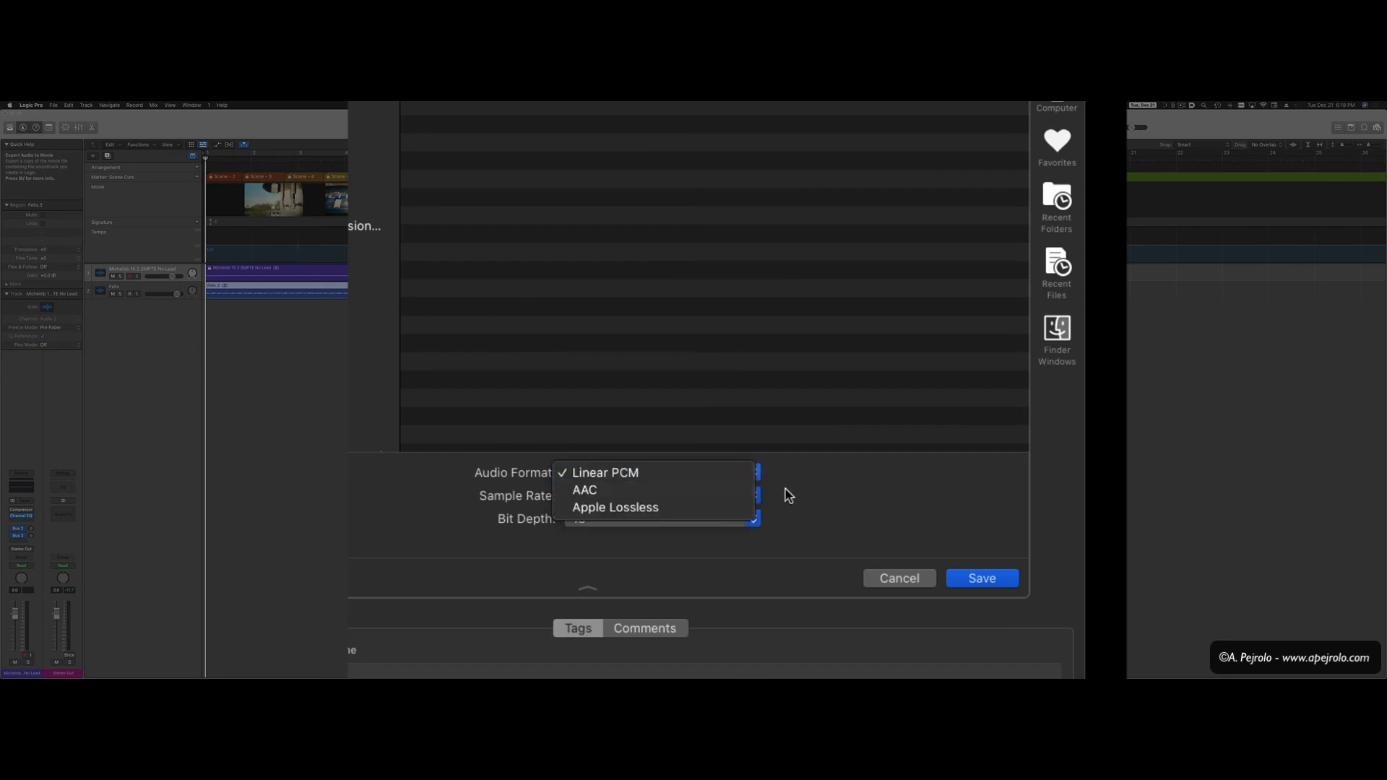
click(604, 472)
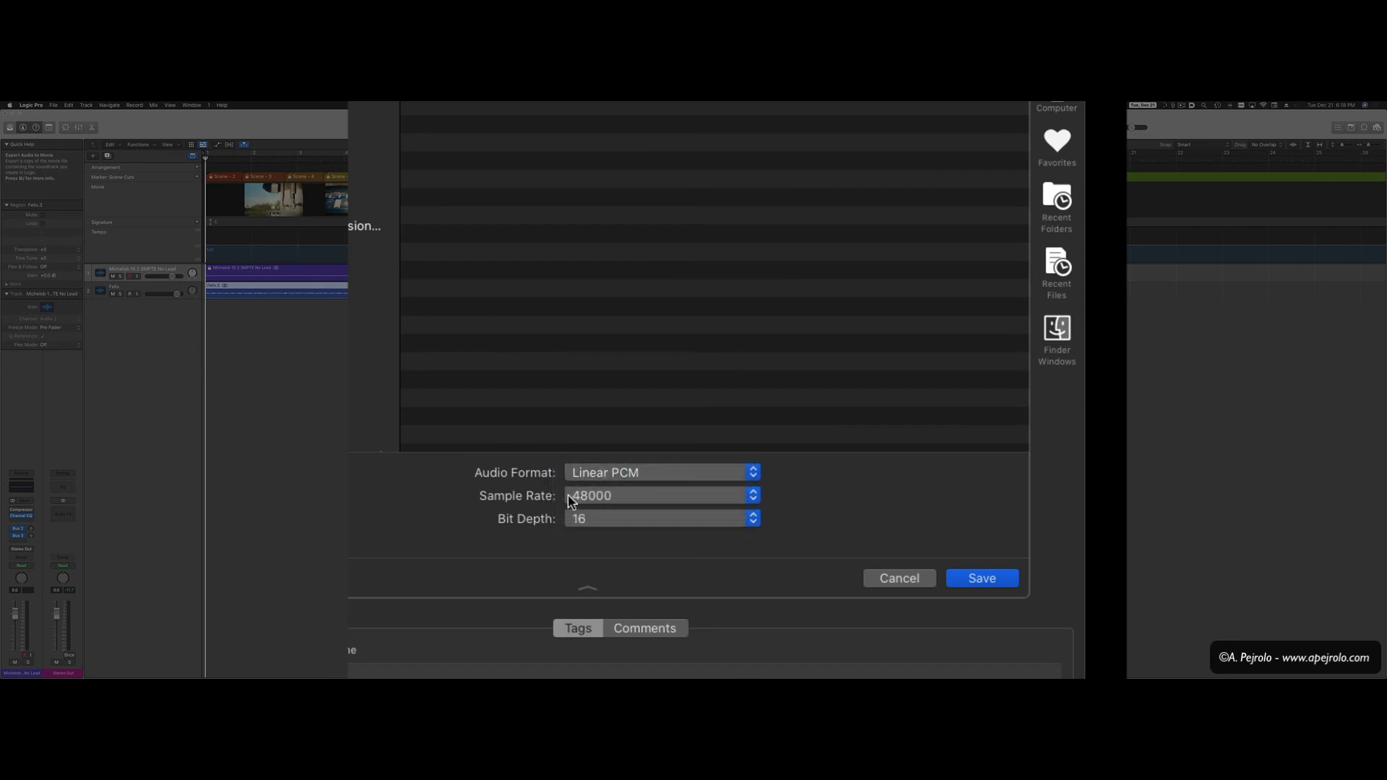
click(662, 518)
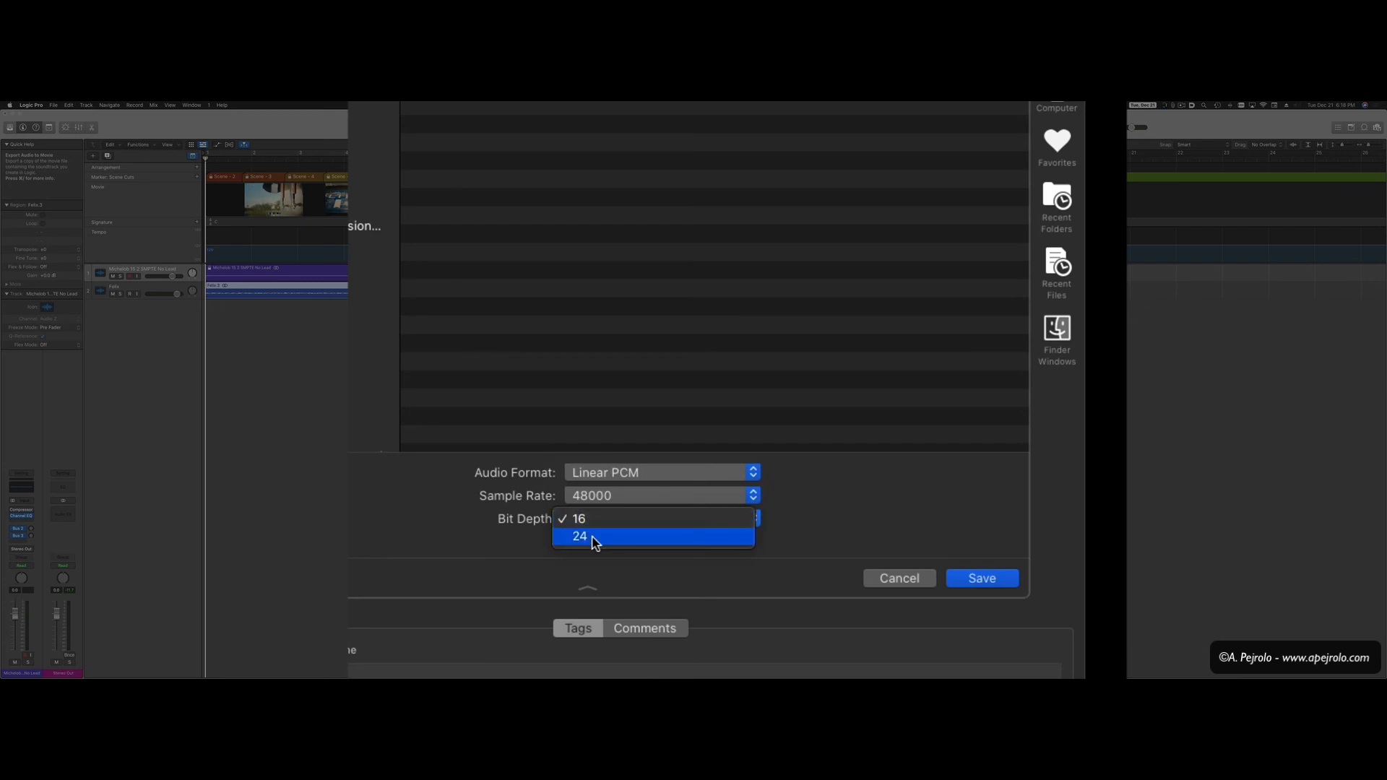
click(579, 536)
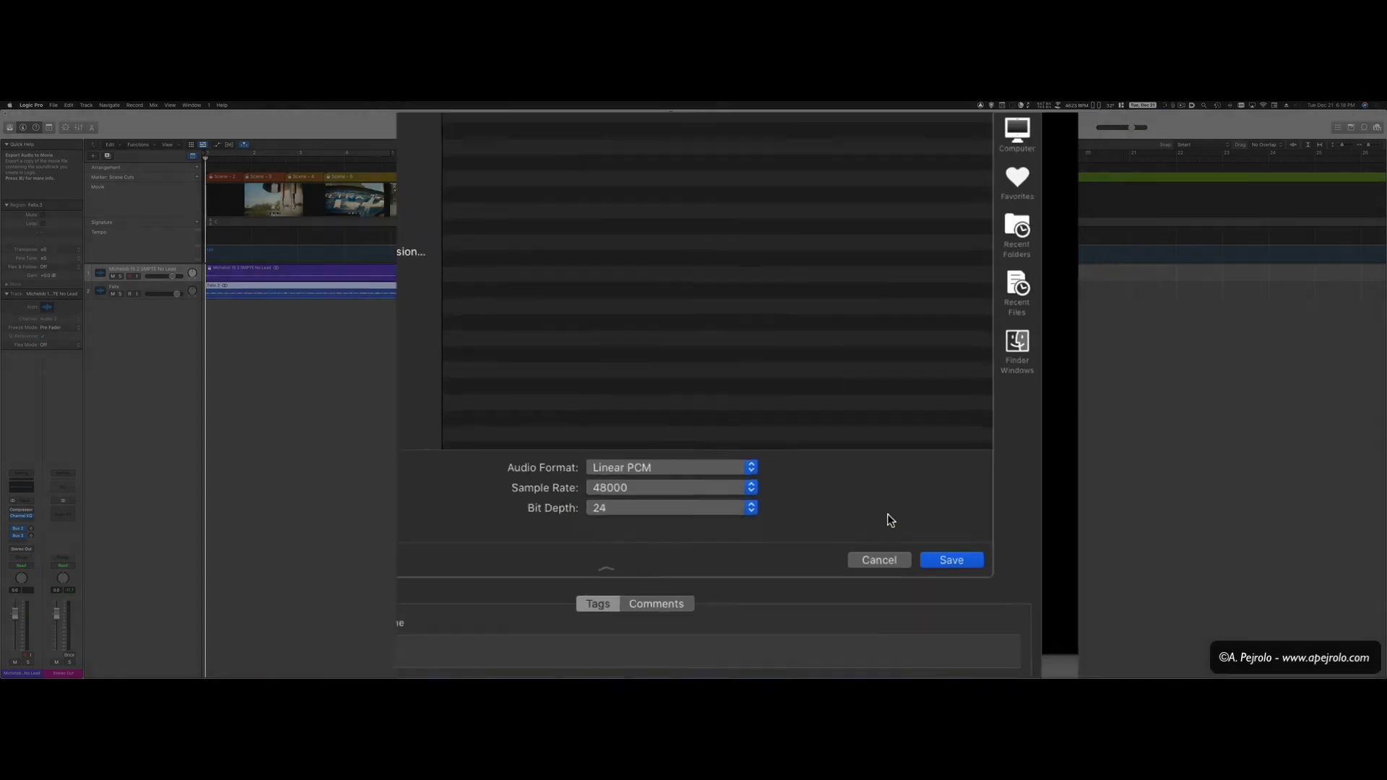
click(950, 559)
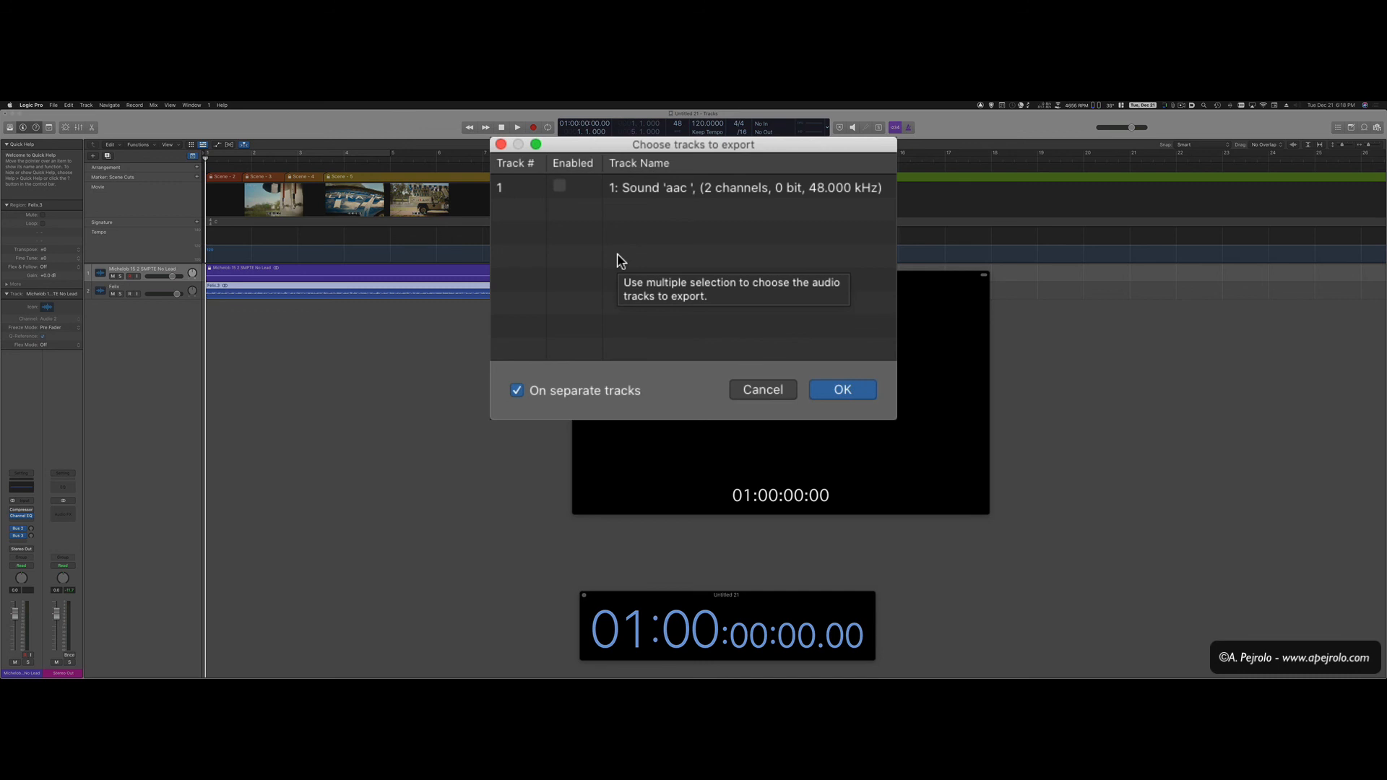
Leave the movie's original aac sound track disabled and confirm the export with OK.
click(559, 186)
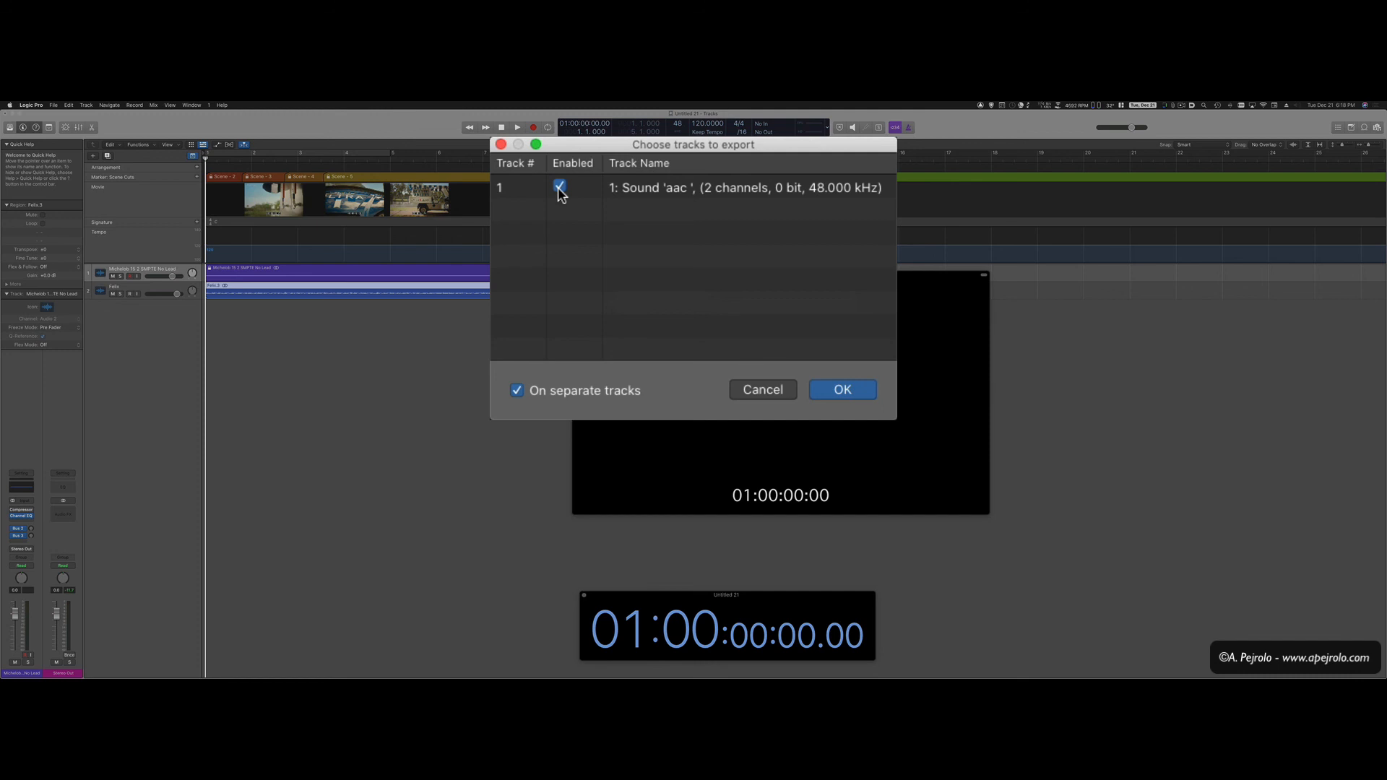
click(559, 187)
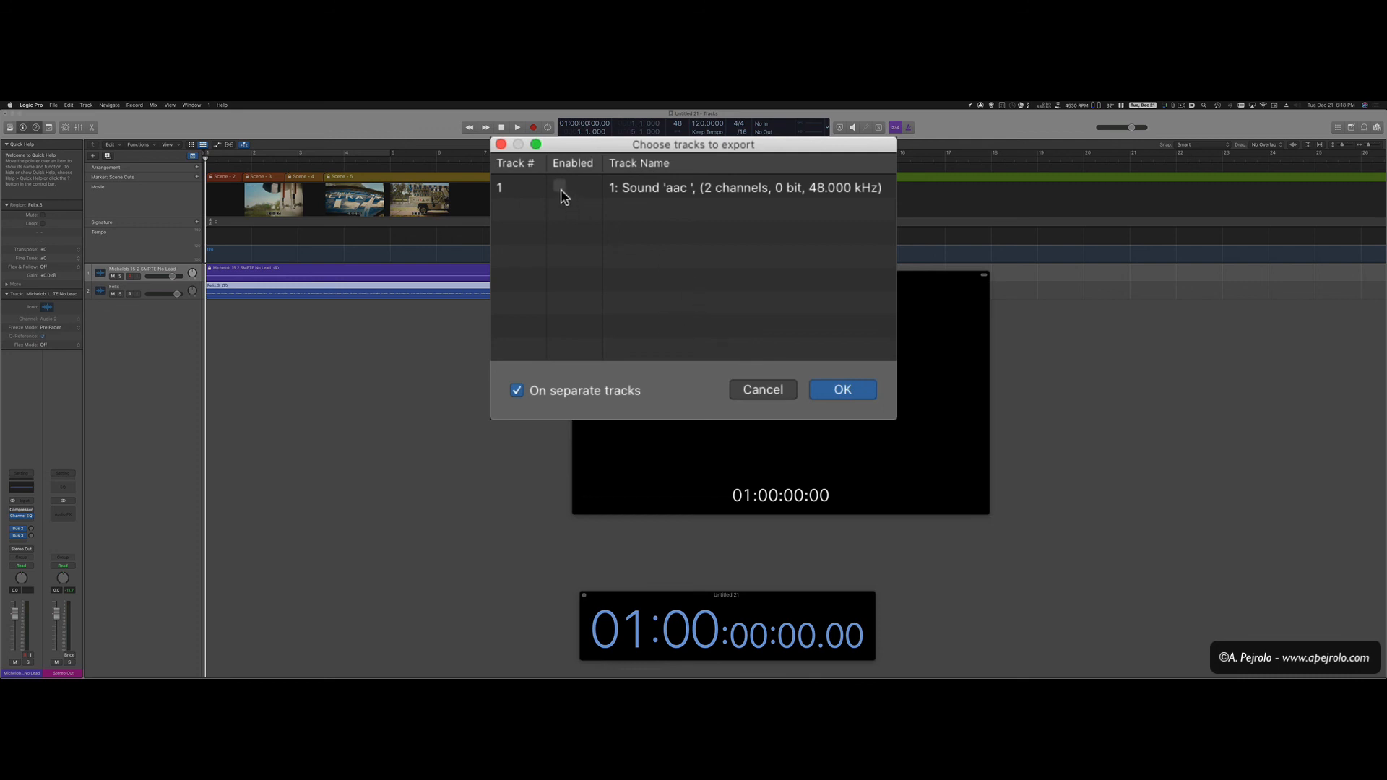
mouse_move(559, 188)
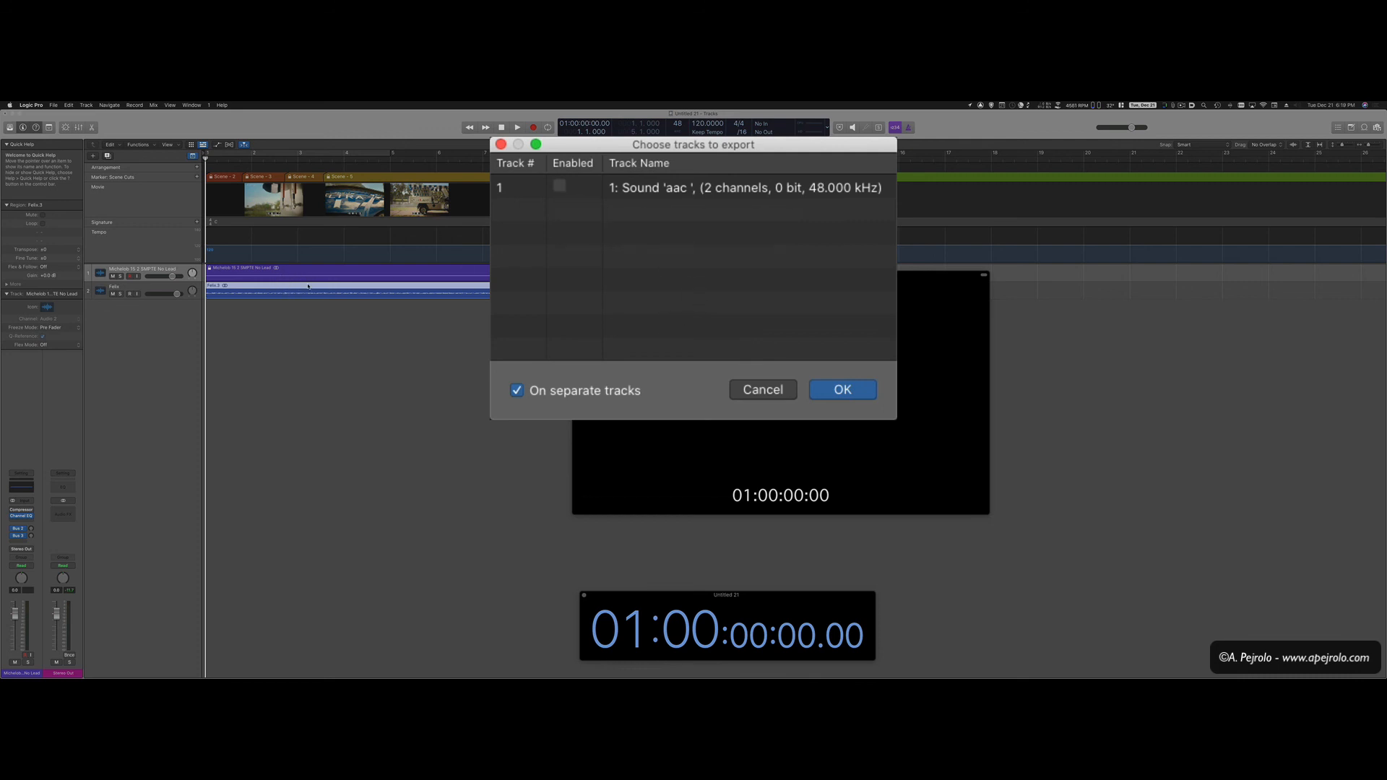
mouse_move(694, 287)
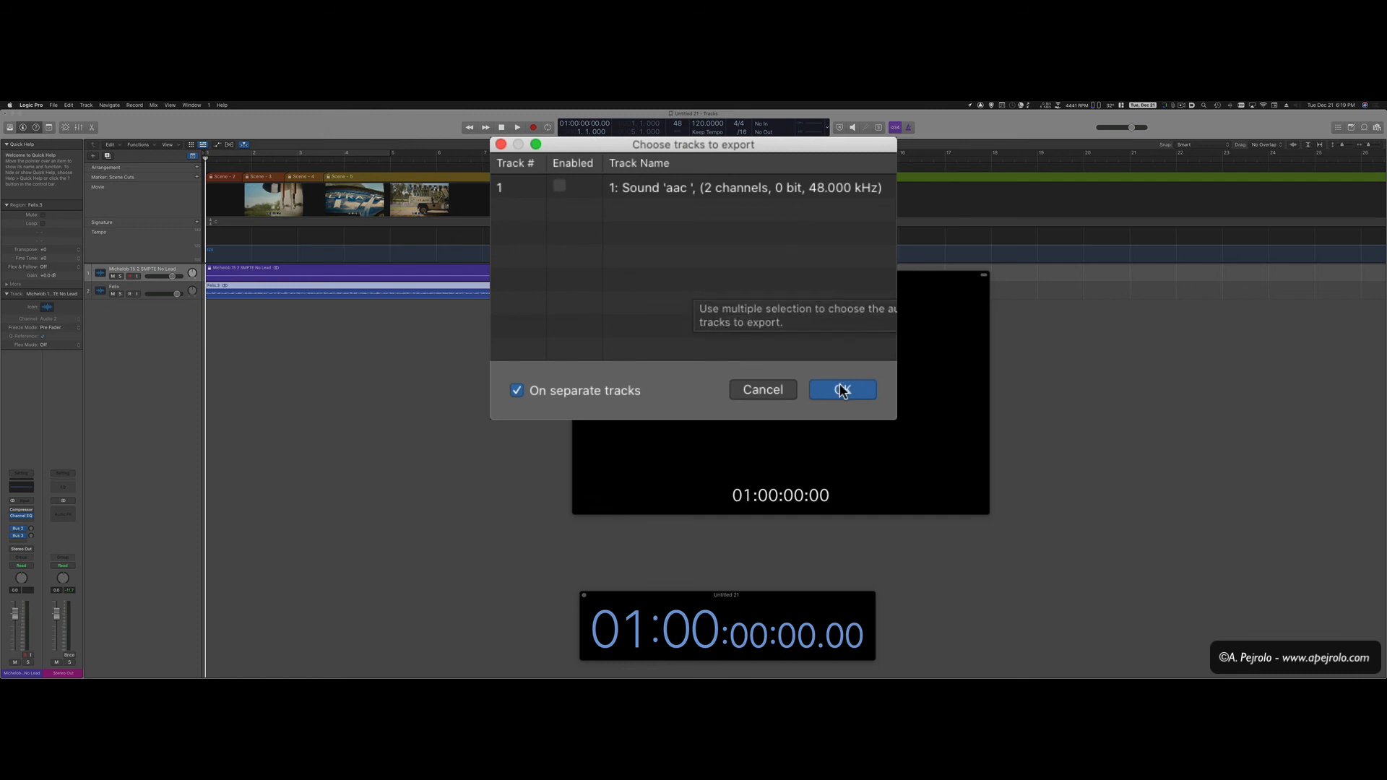
click(841, 389)
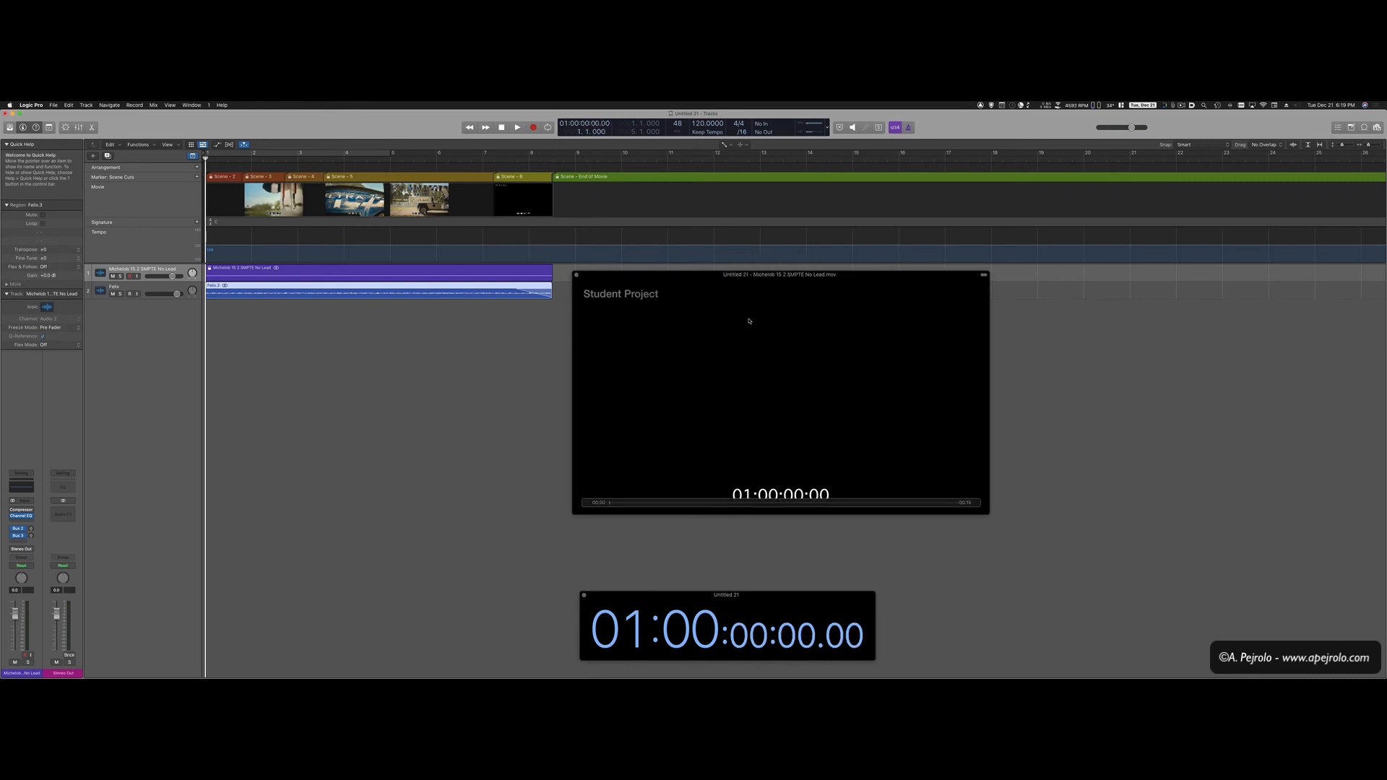